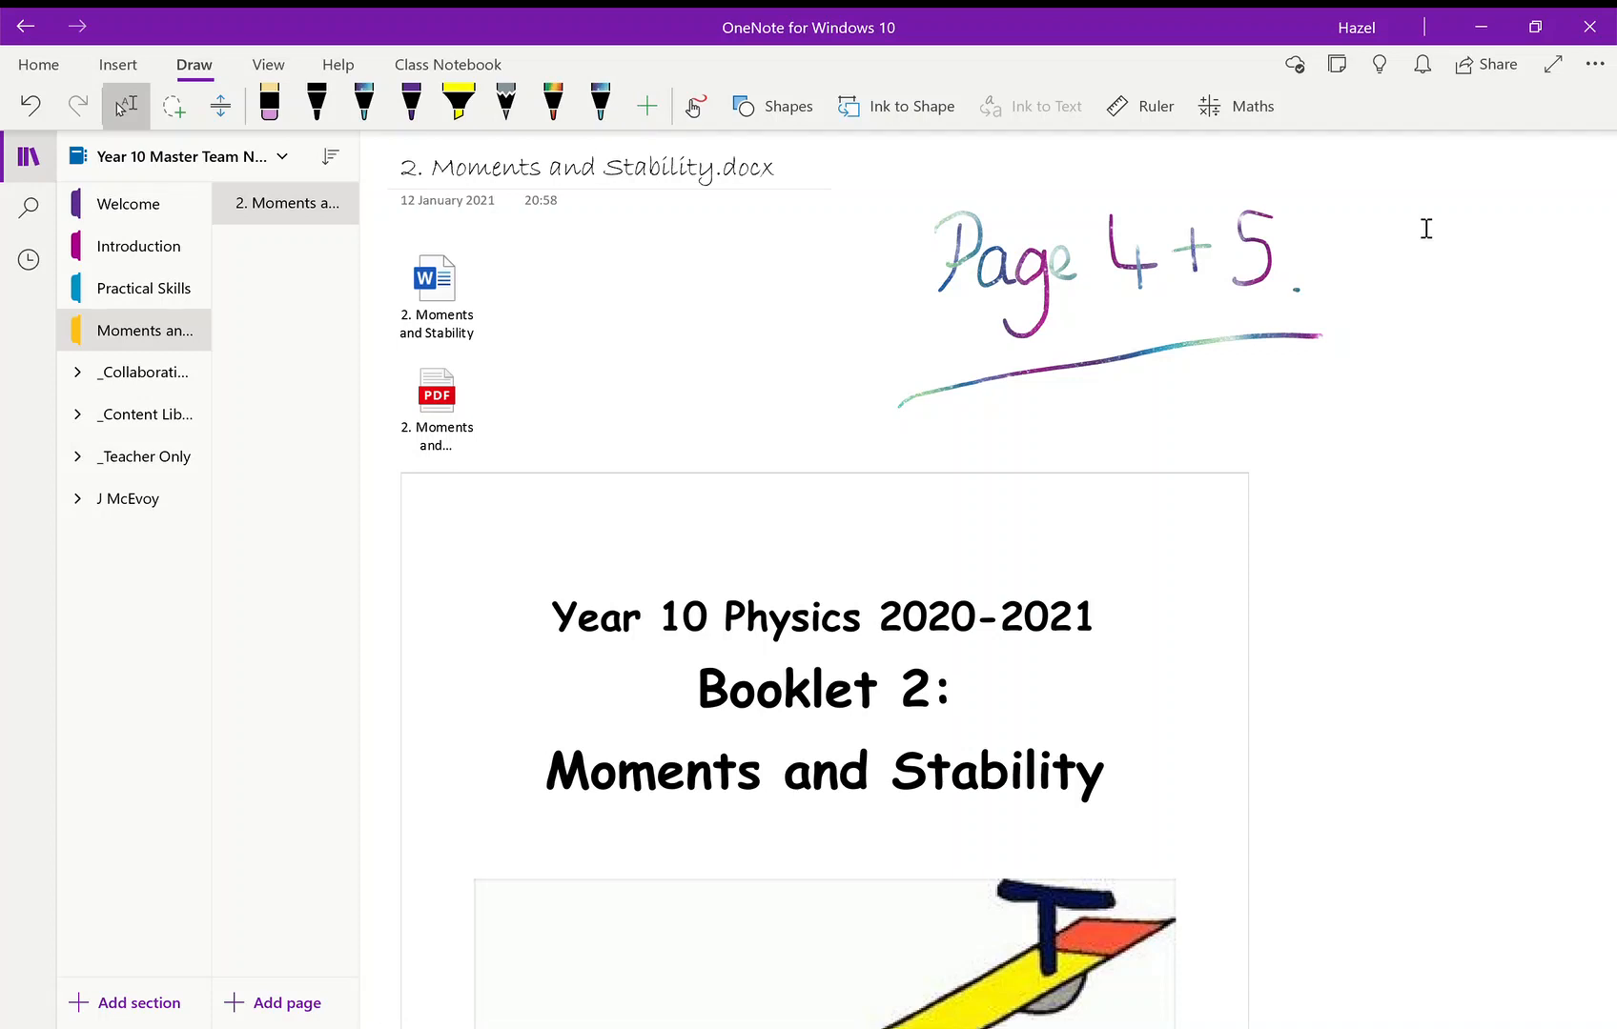
Scroll past the booklet cover to the Stability worksheet with its topple blanks and video
{"action": "left_click", "coordinate": [875, 443]}
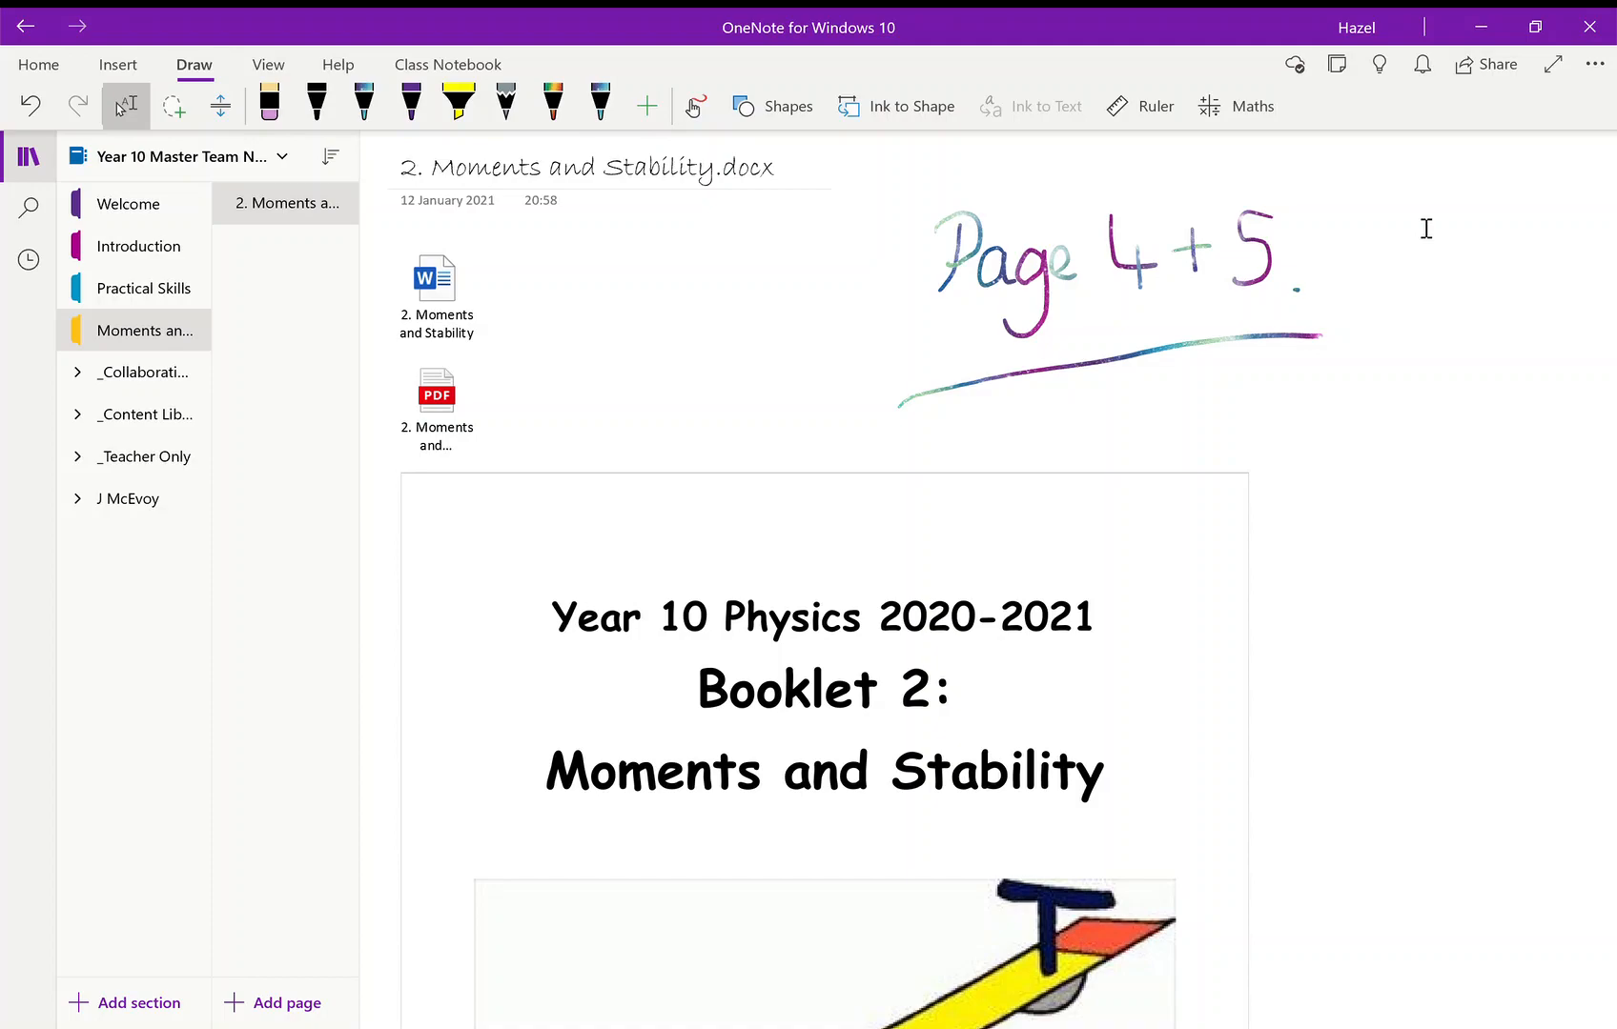
{"action": "scroll", "scroll_direction": "down", "scroll_amount": 3}
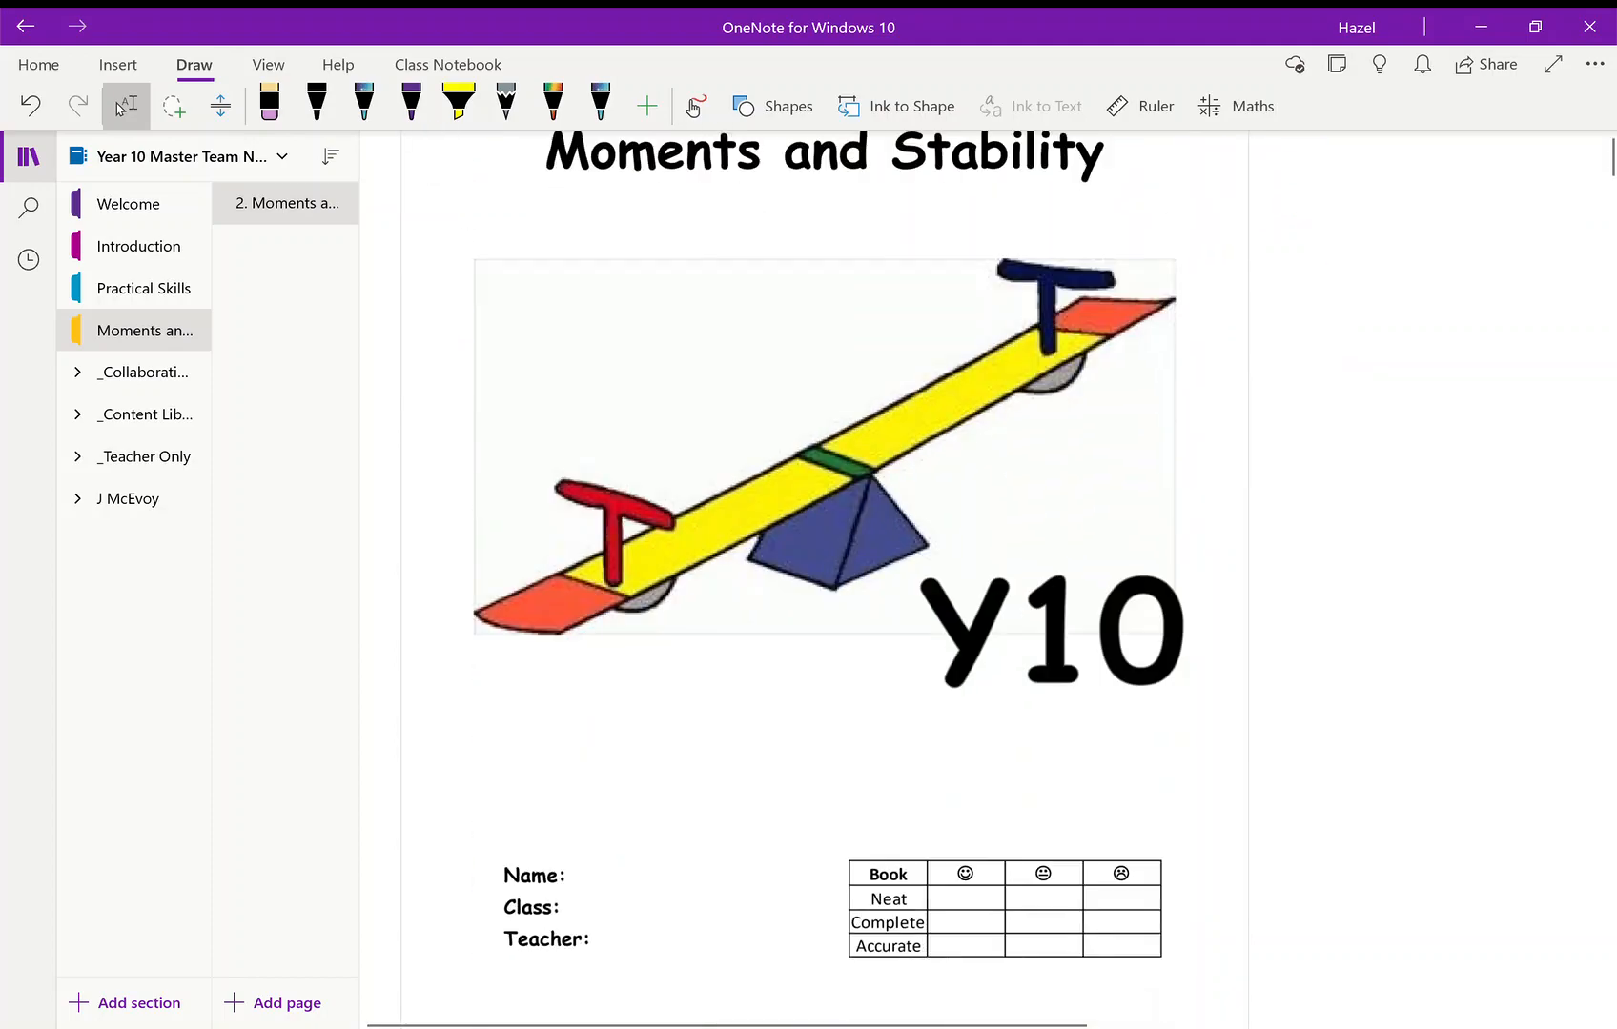
{"action": "scroll", "scroll_direction": "down", "scroll_amount": 3}
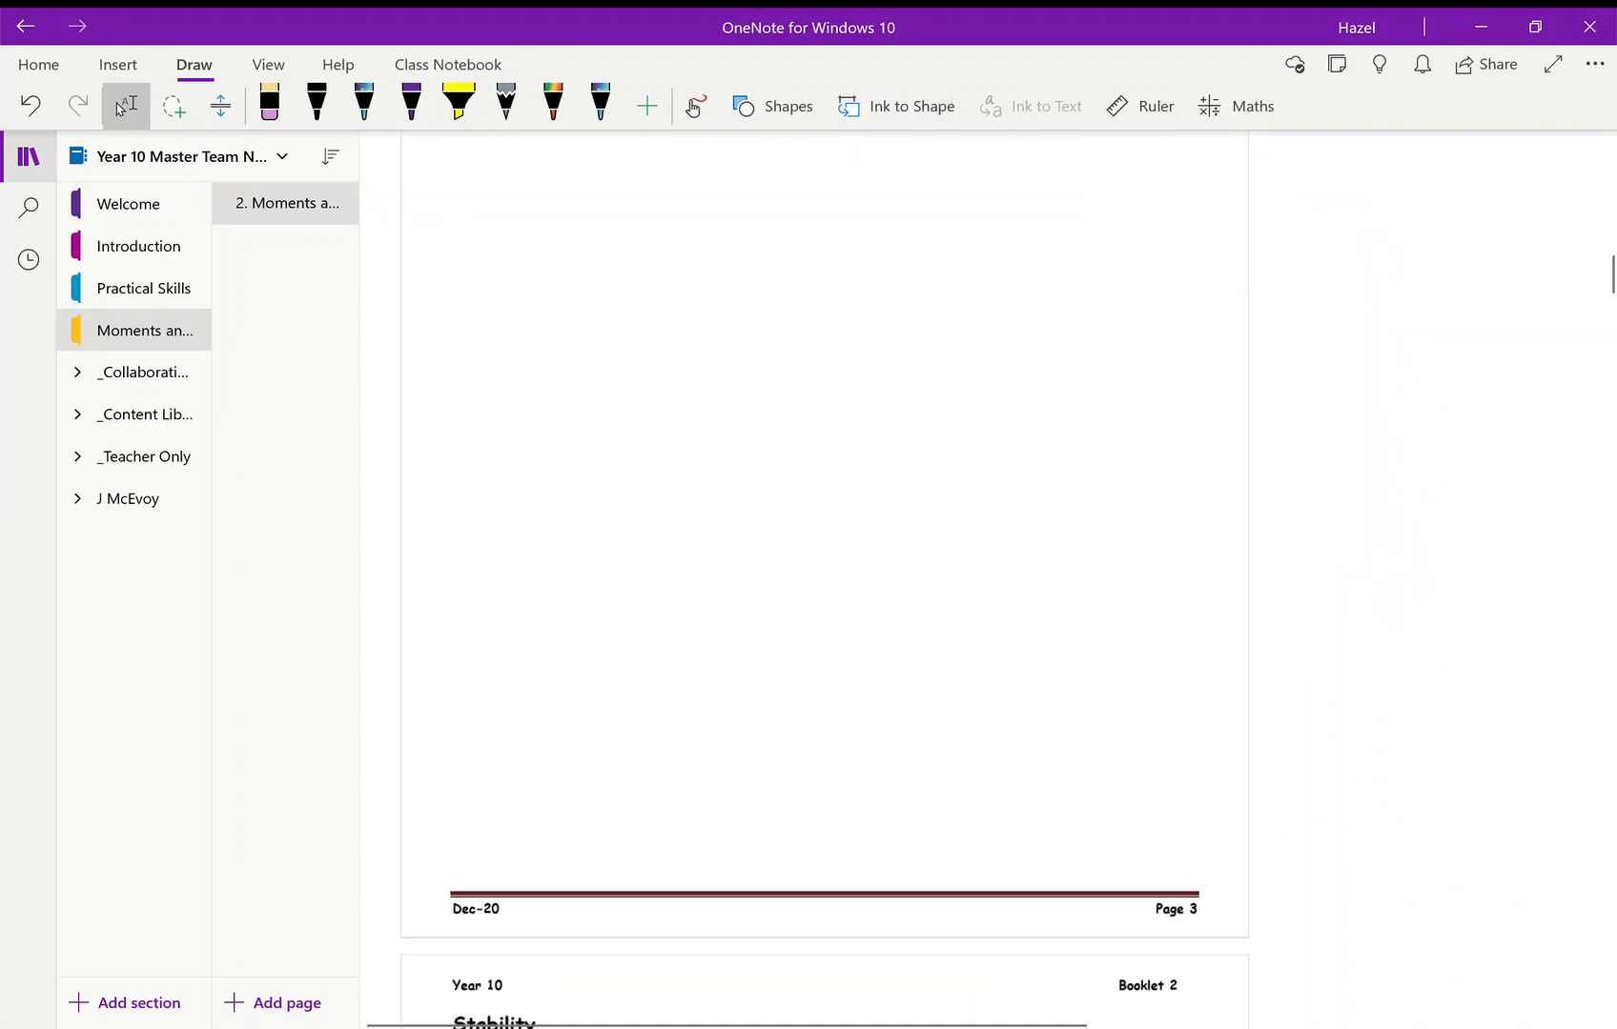
{"action": "scroll", "scroll_direction": "down", "scroll_amount": 3}
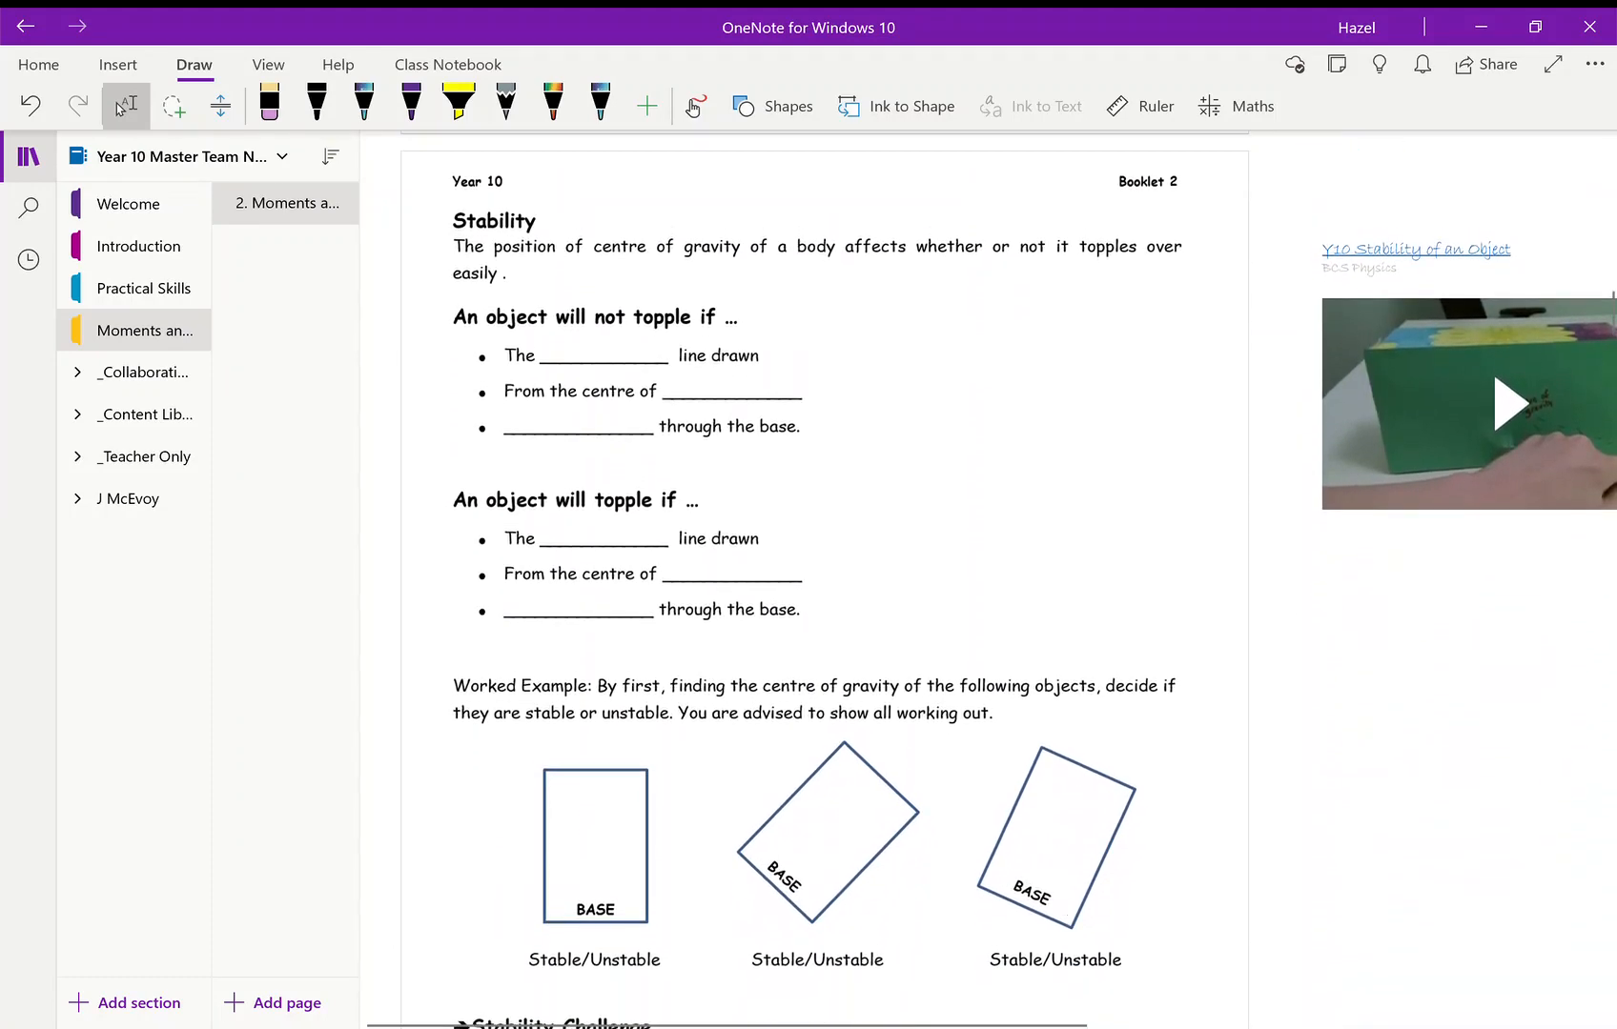
Hide the navigation pane and add a yellow highlighter band beneath the Stability video
{"action": "left_click", "coordinate": [28, 156]}
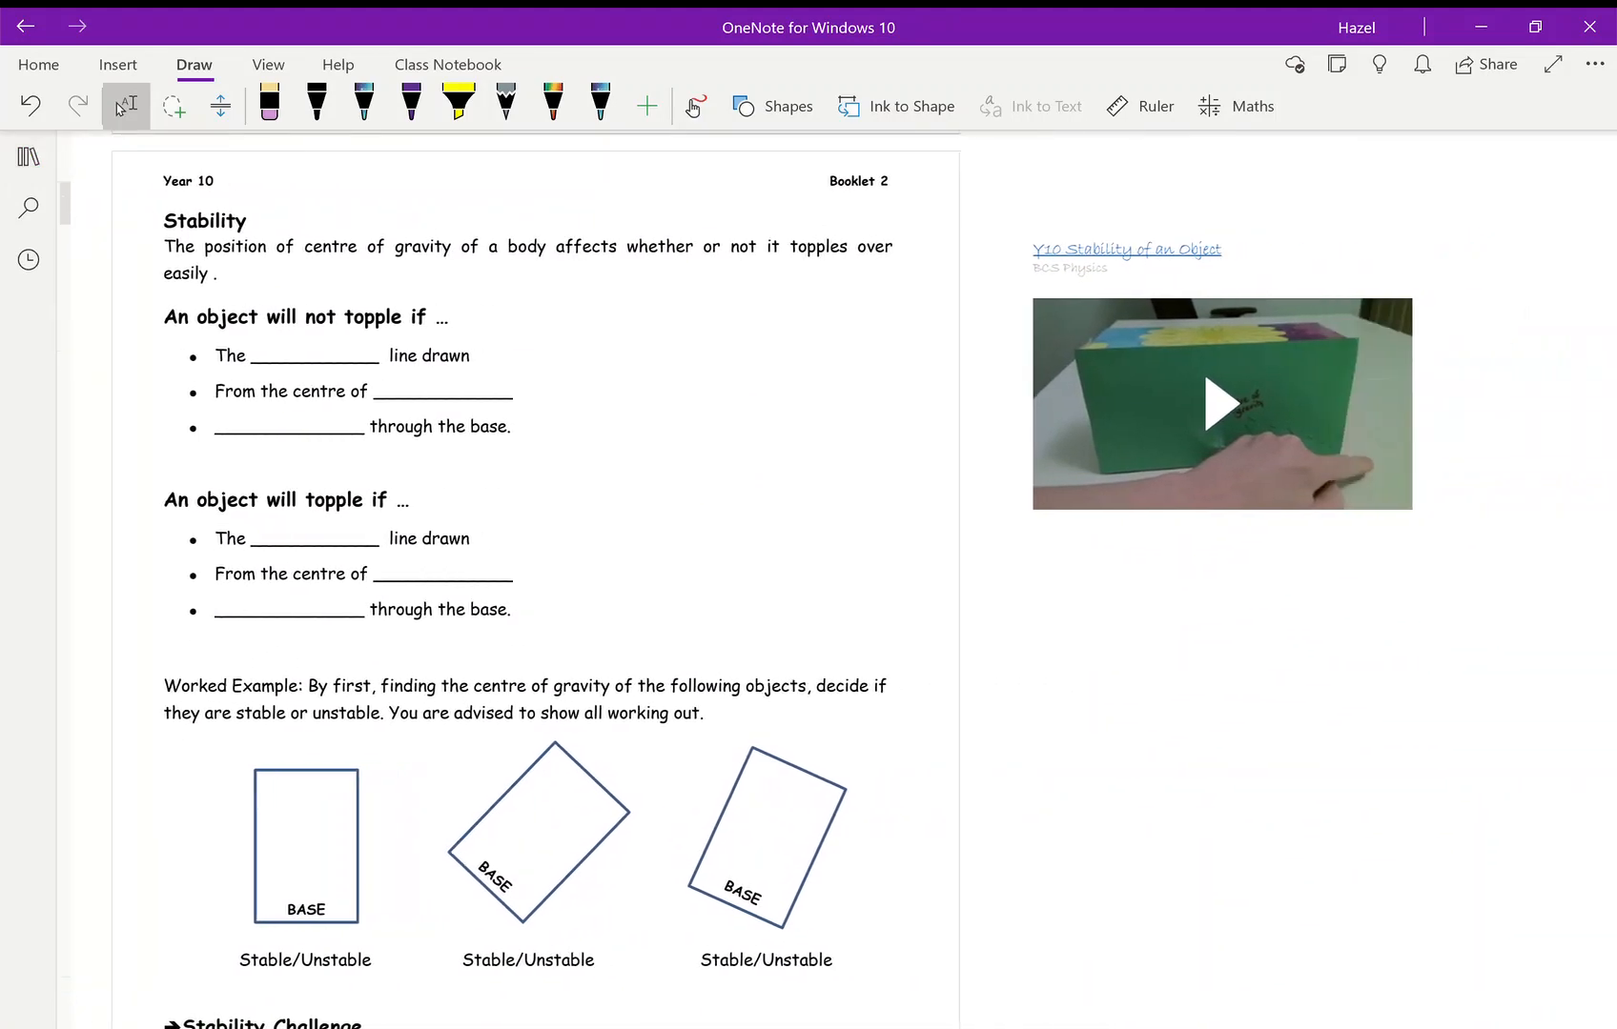
{"action": "scroll", "scroll_direction": "down", "scroll_amount": 3}
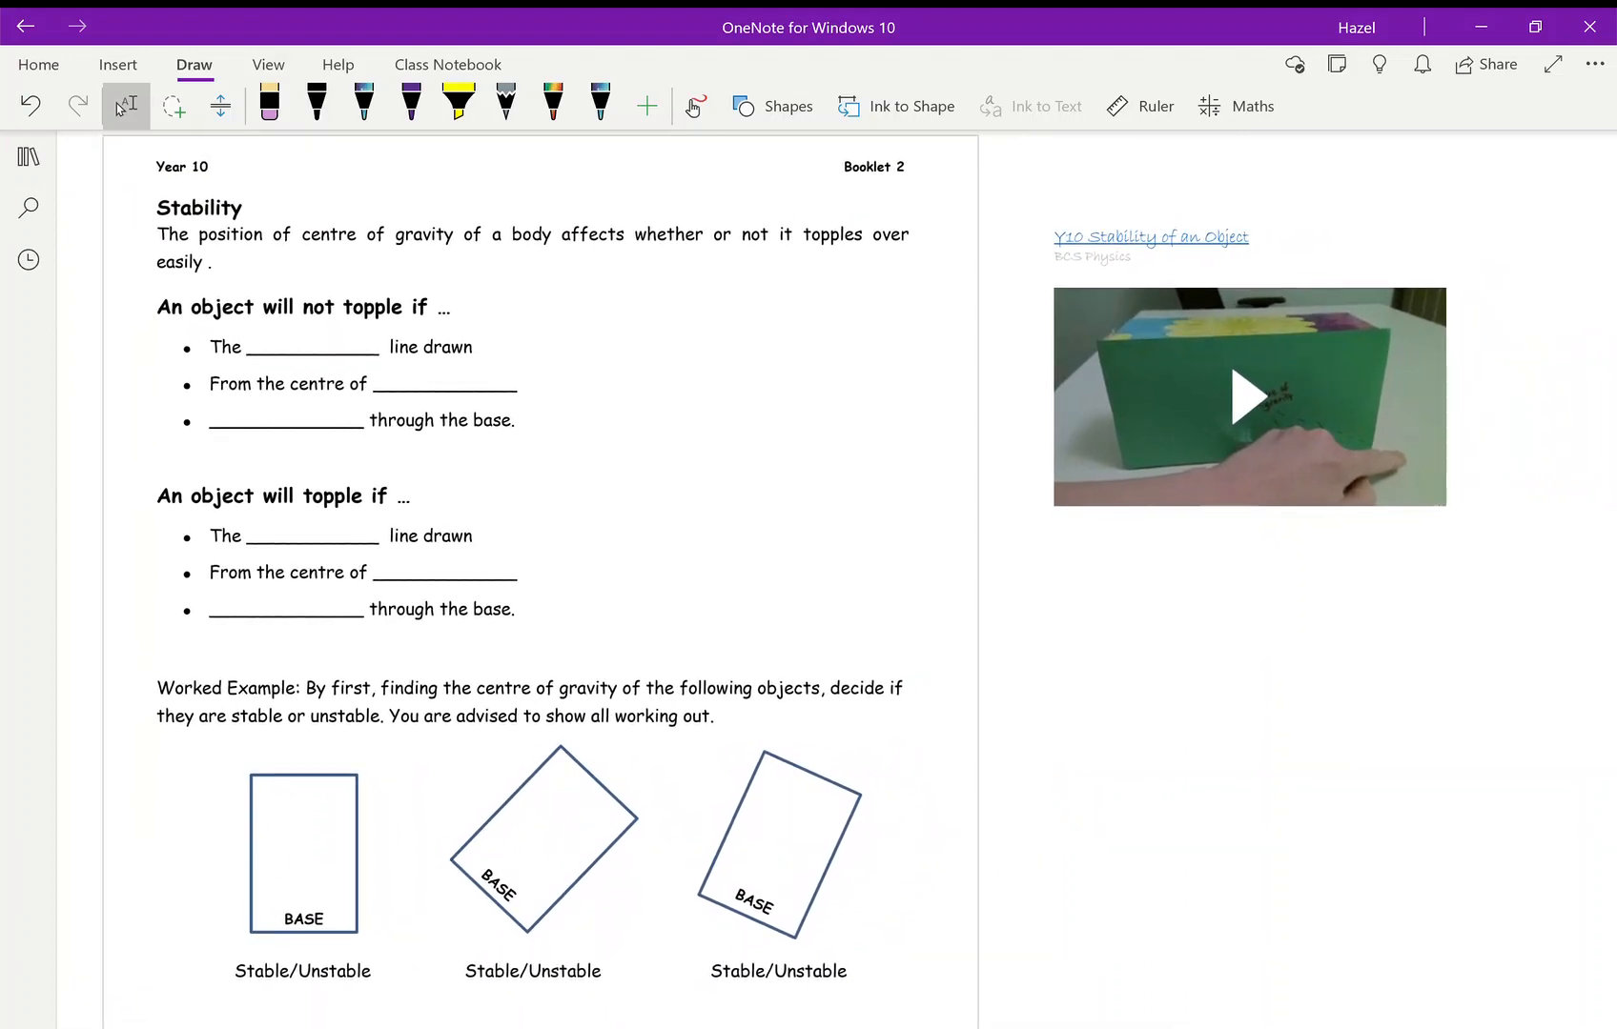
{"action": "left_click", "coordinate": [458, 105]}
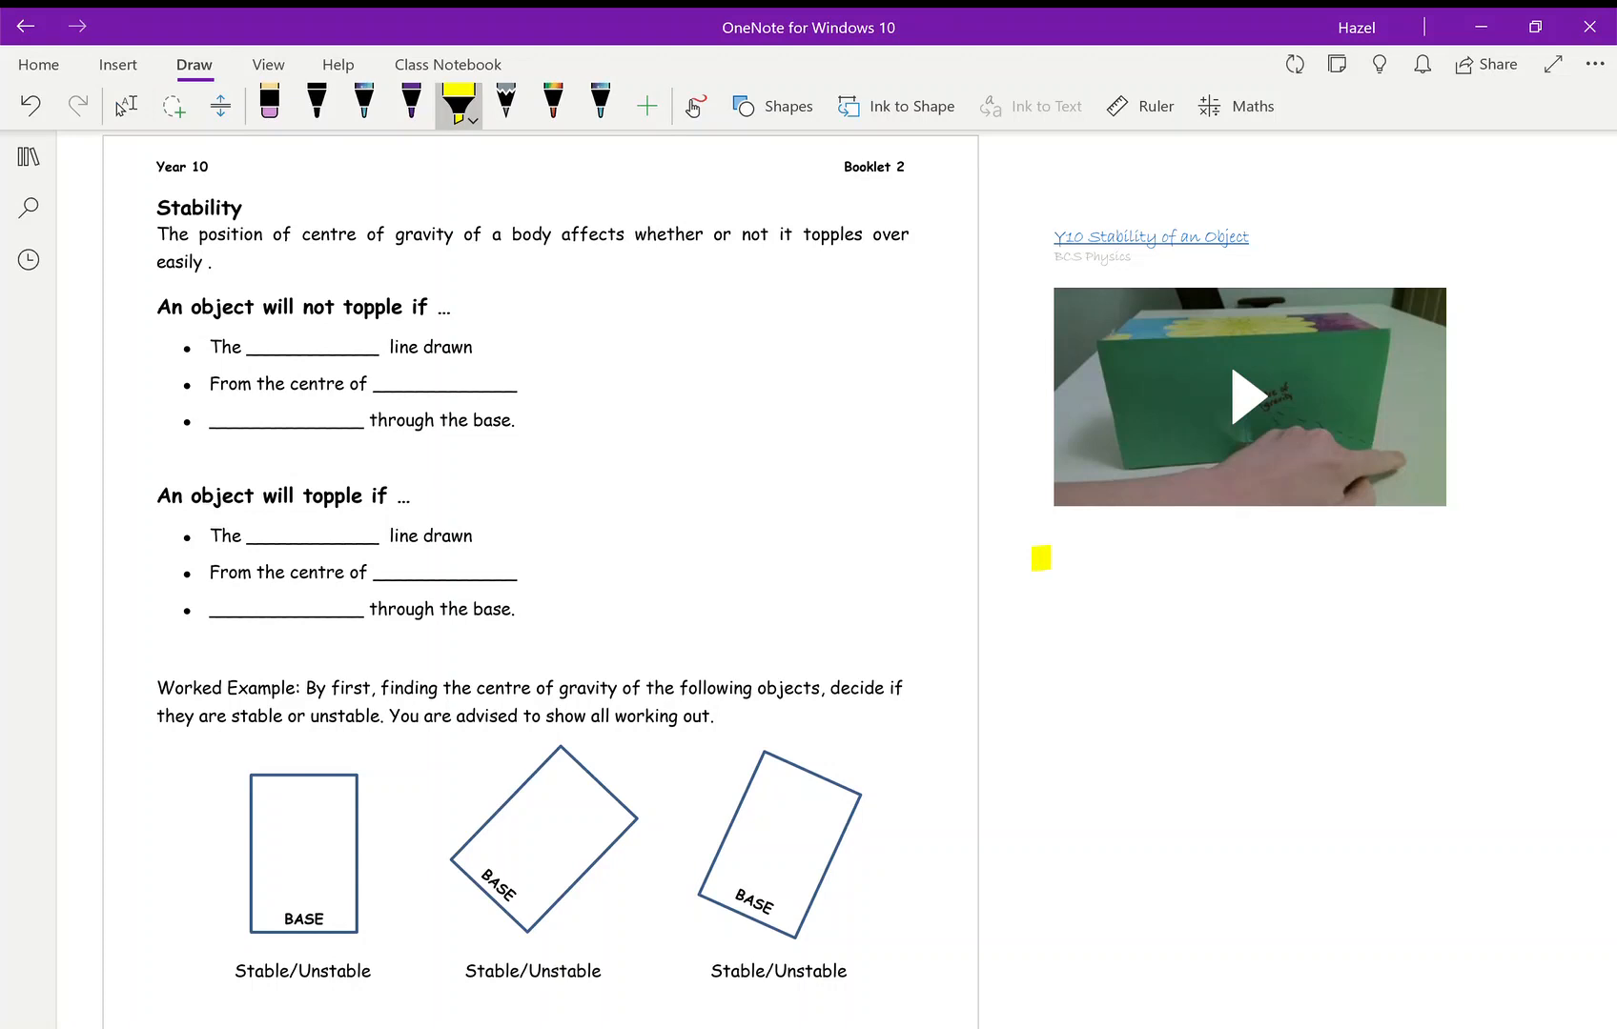
{"action": "left_click_drag", "start_coordinate": [1041, 572], "coordinate": [1515, 572]}
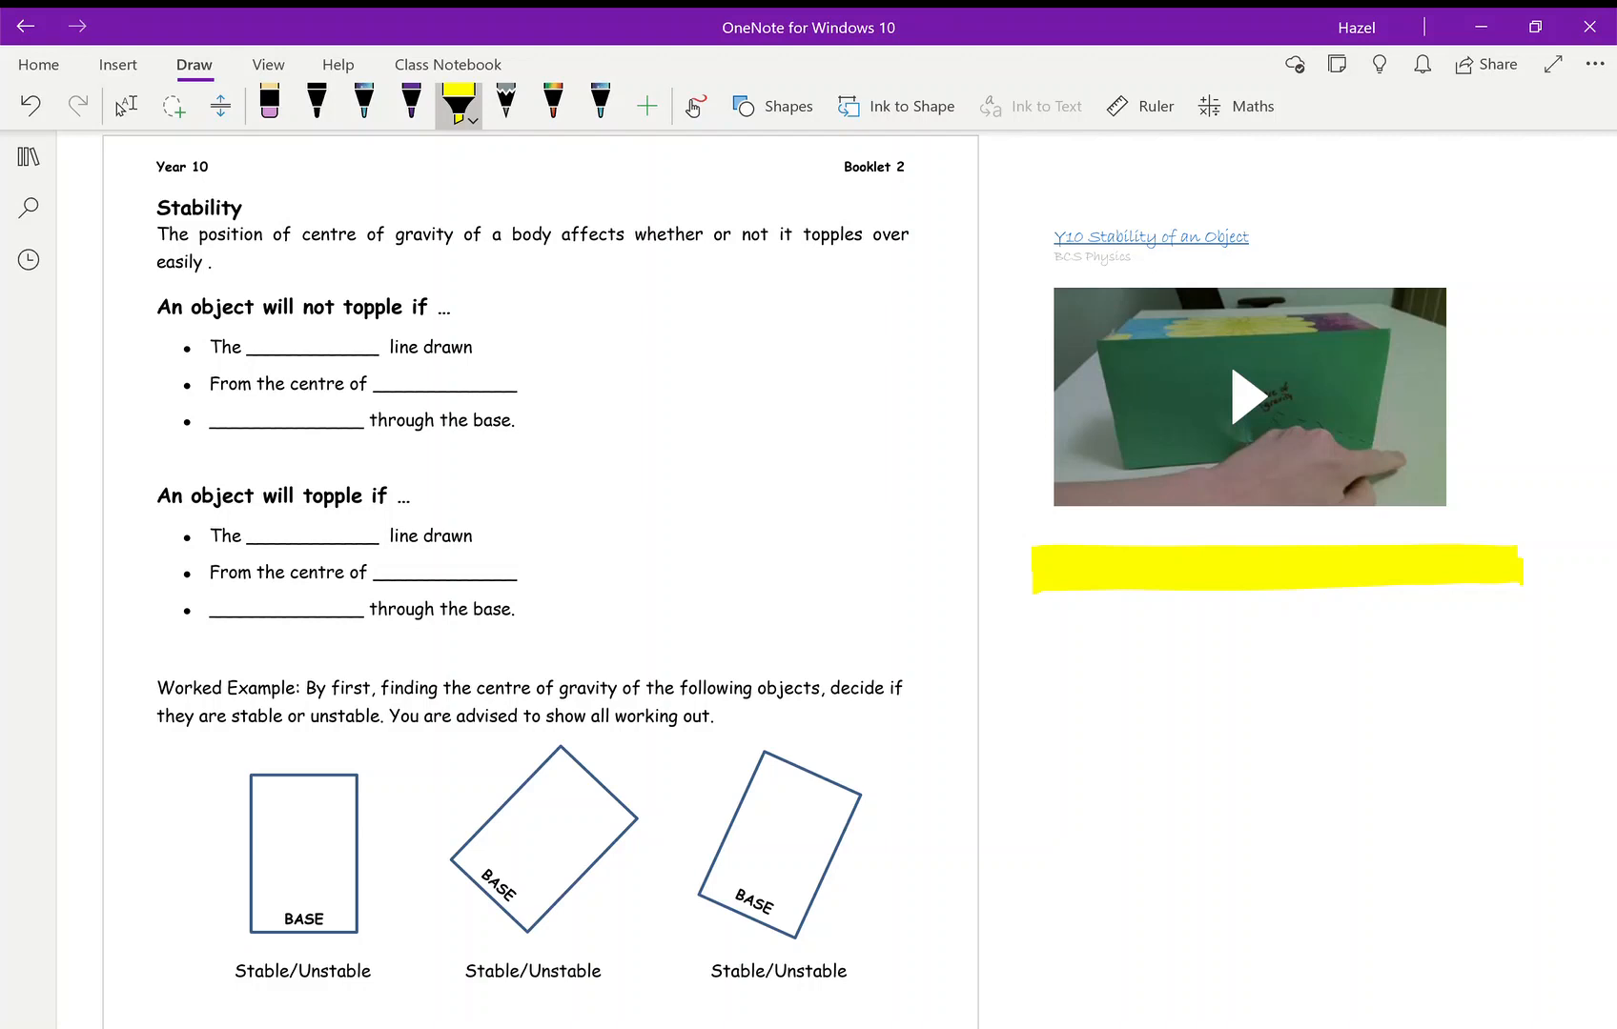
Handwrite vertical, gravity and passes in purple pen in the first three topple blanks
{"action": "left_click", "coordinate": [363, 105]}
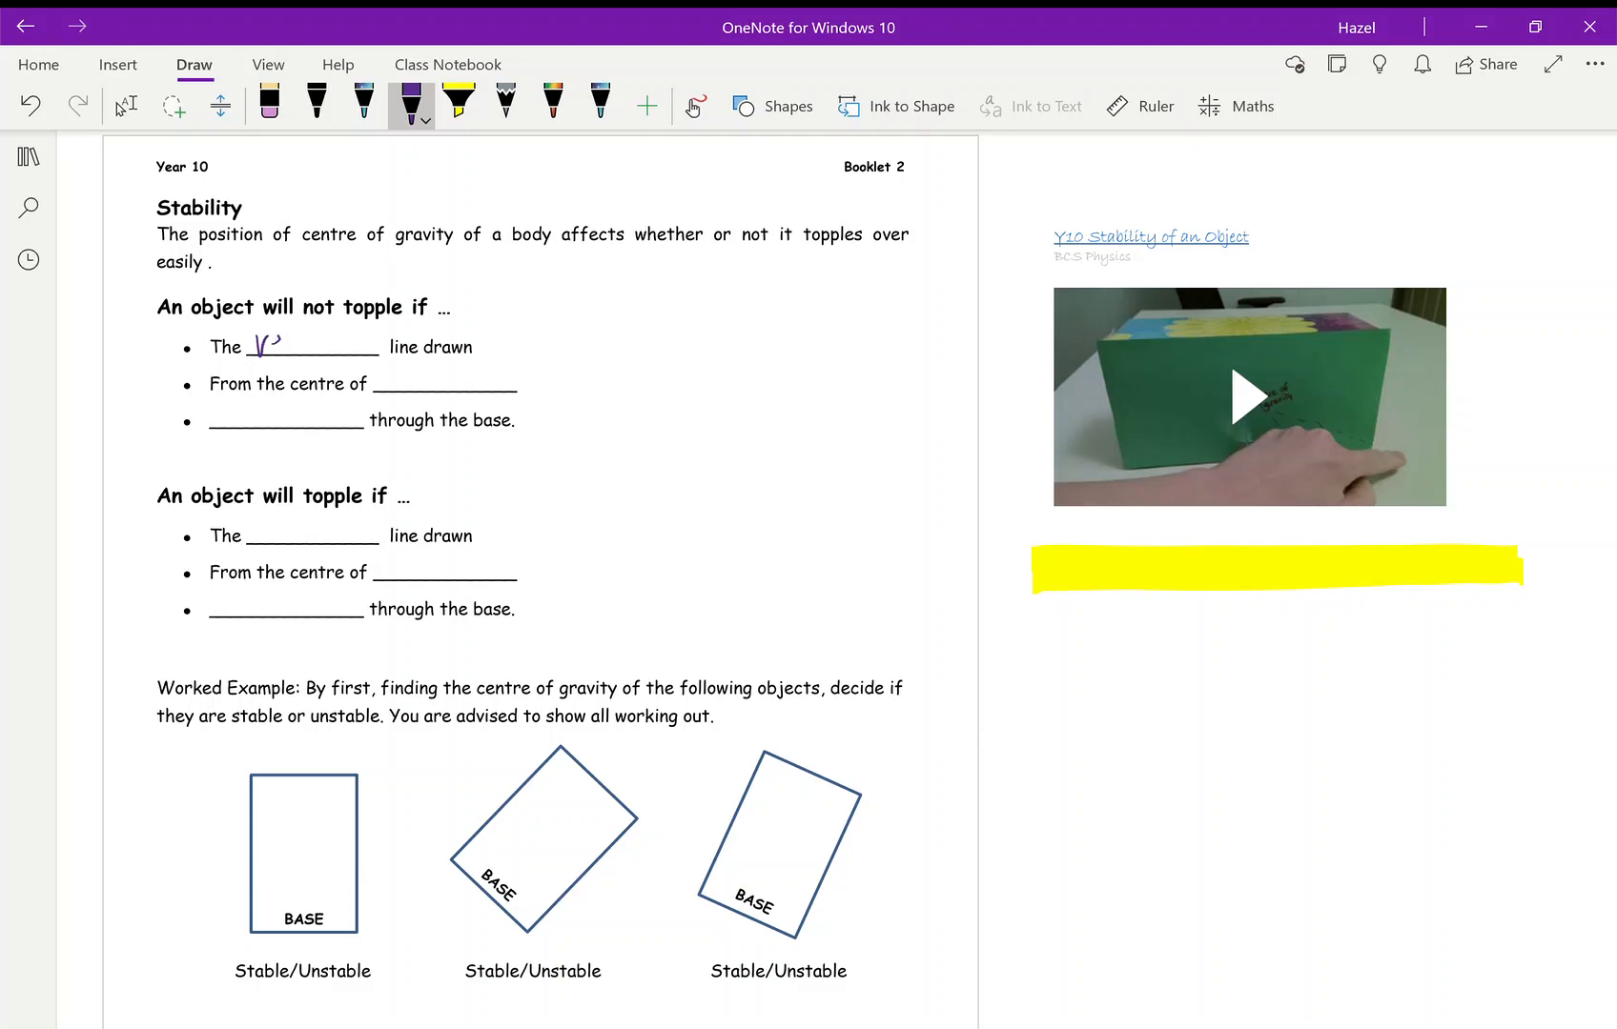
{"action": "left_click_drag", "start_coordinate": [255, 342], "coordinate": [351, 341]}
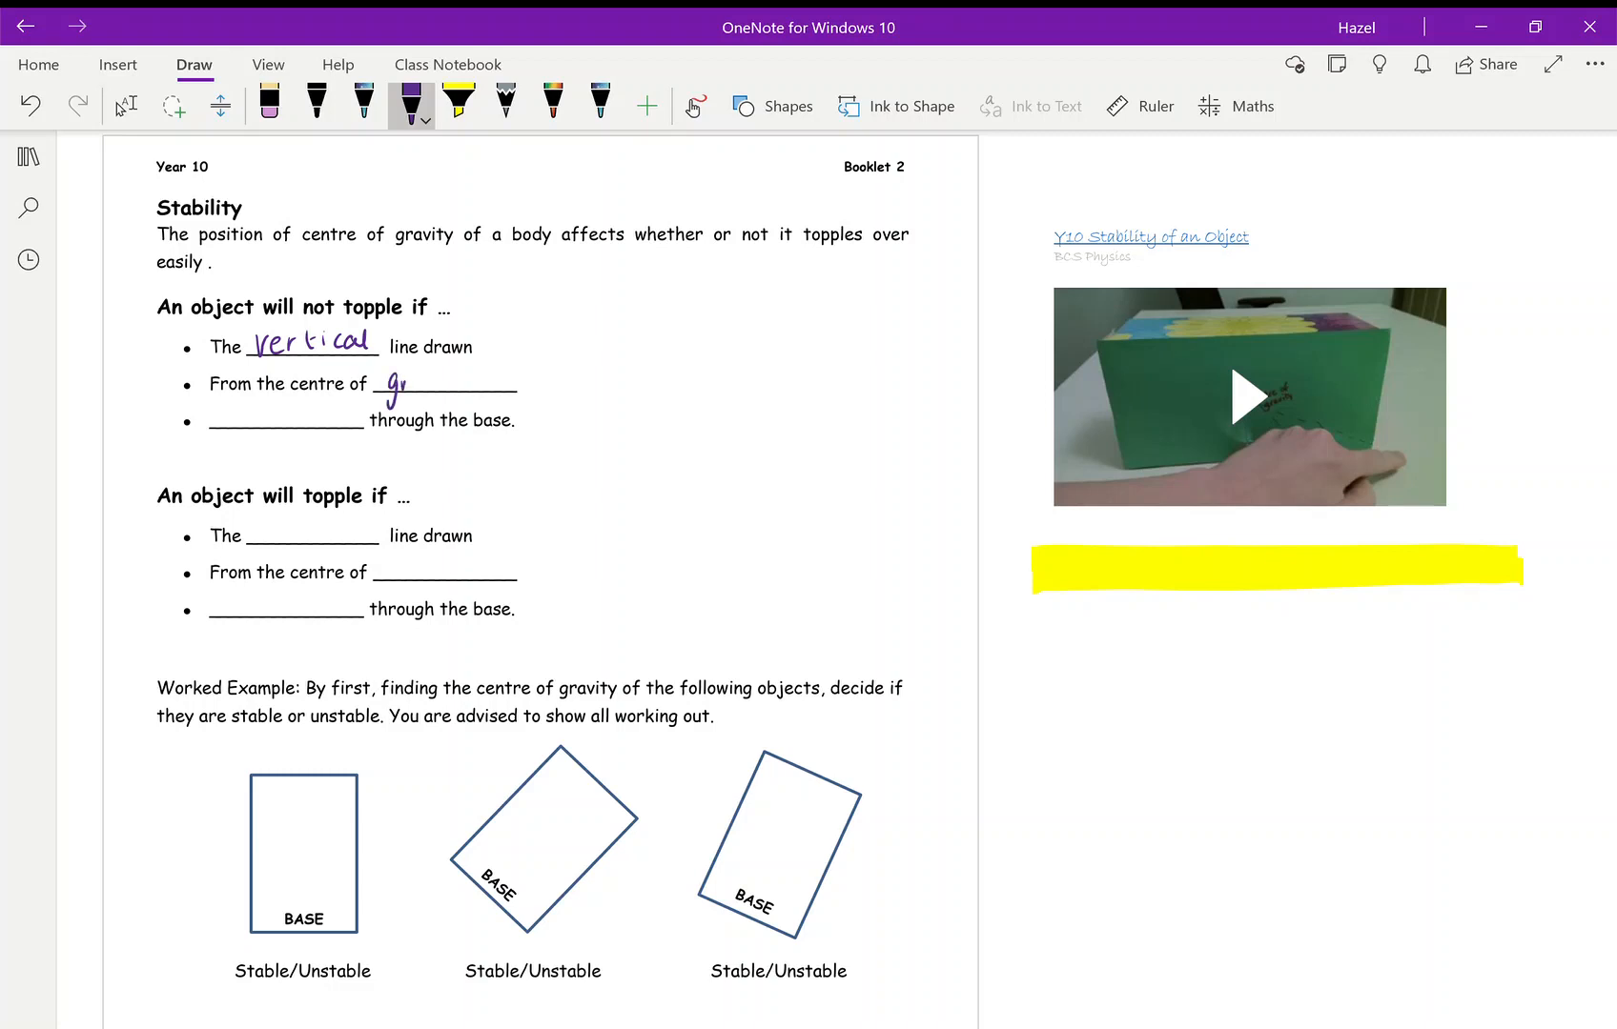
{"action": "left_click_drag", "start_coordinate": [387, 397], "coordinate": [478, 387]}
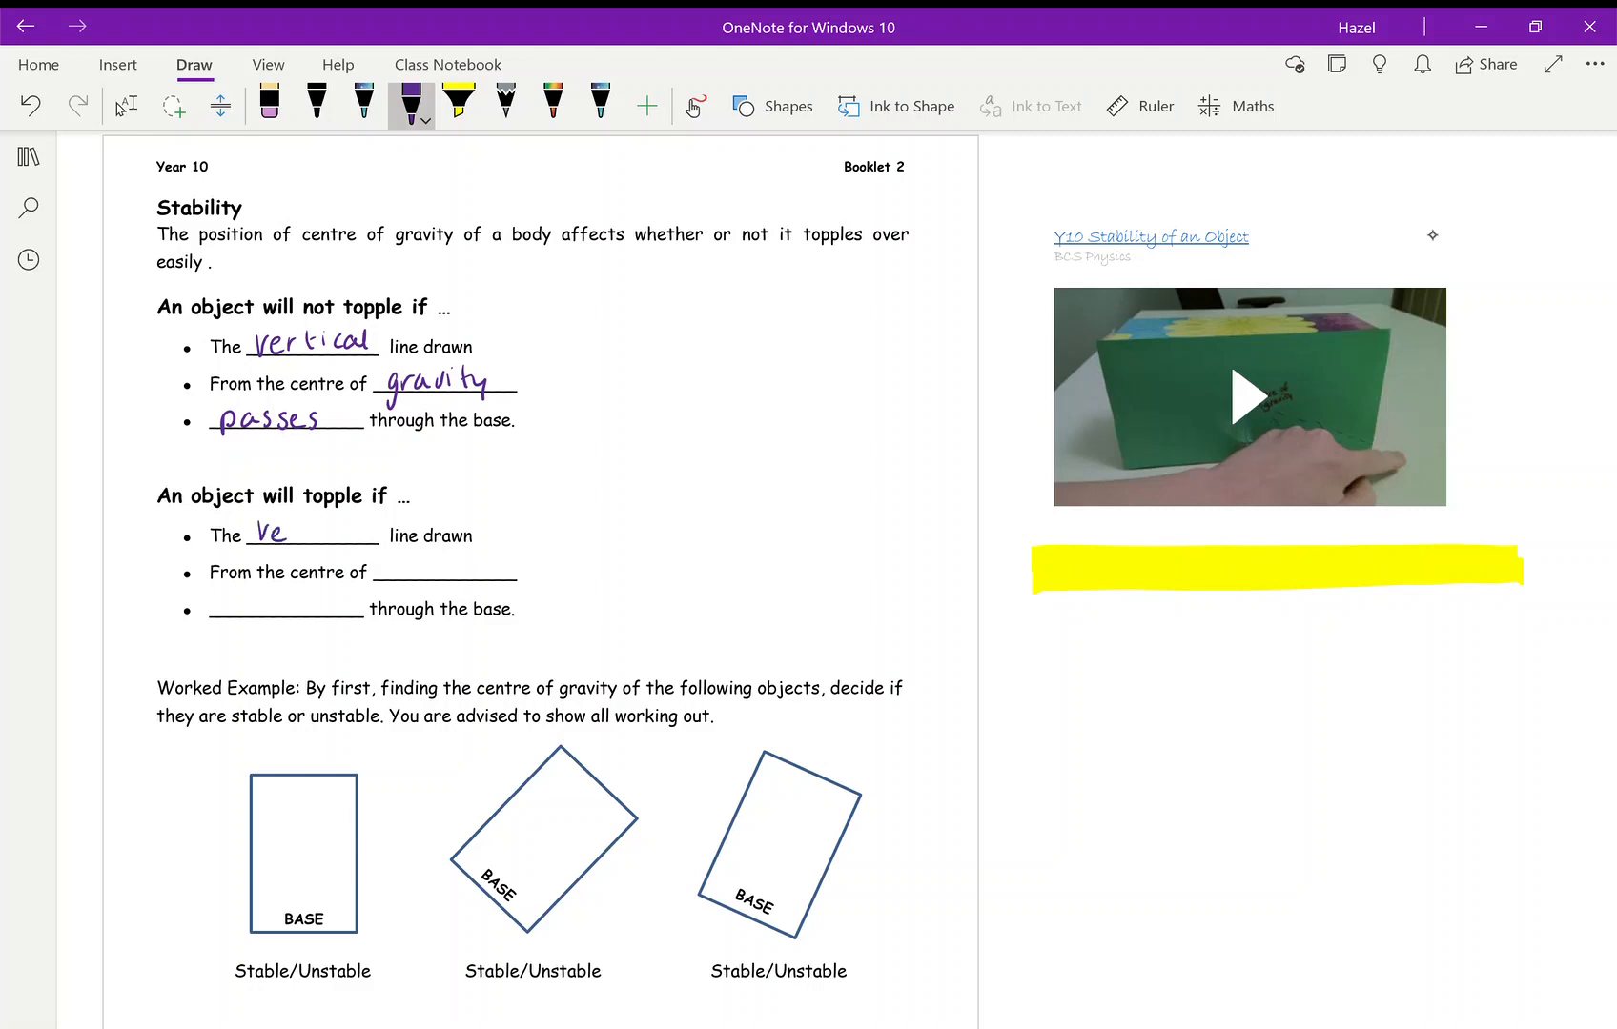
{"action": "type", "text": "Vertico"}
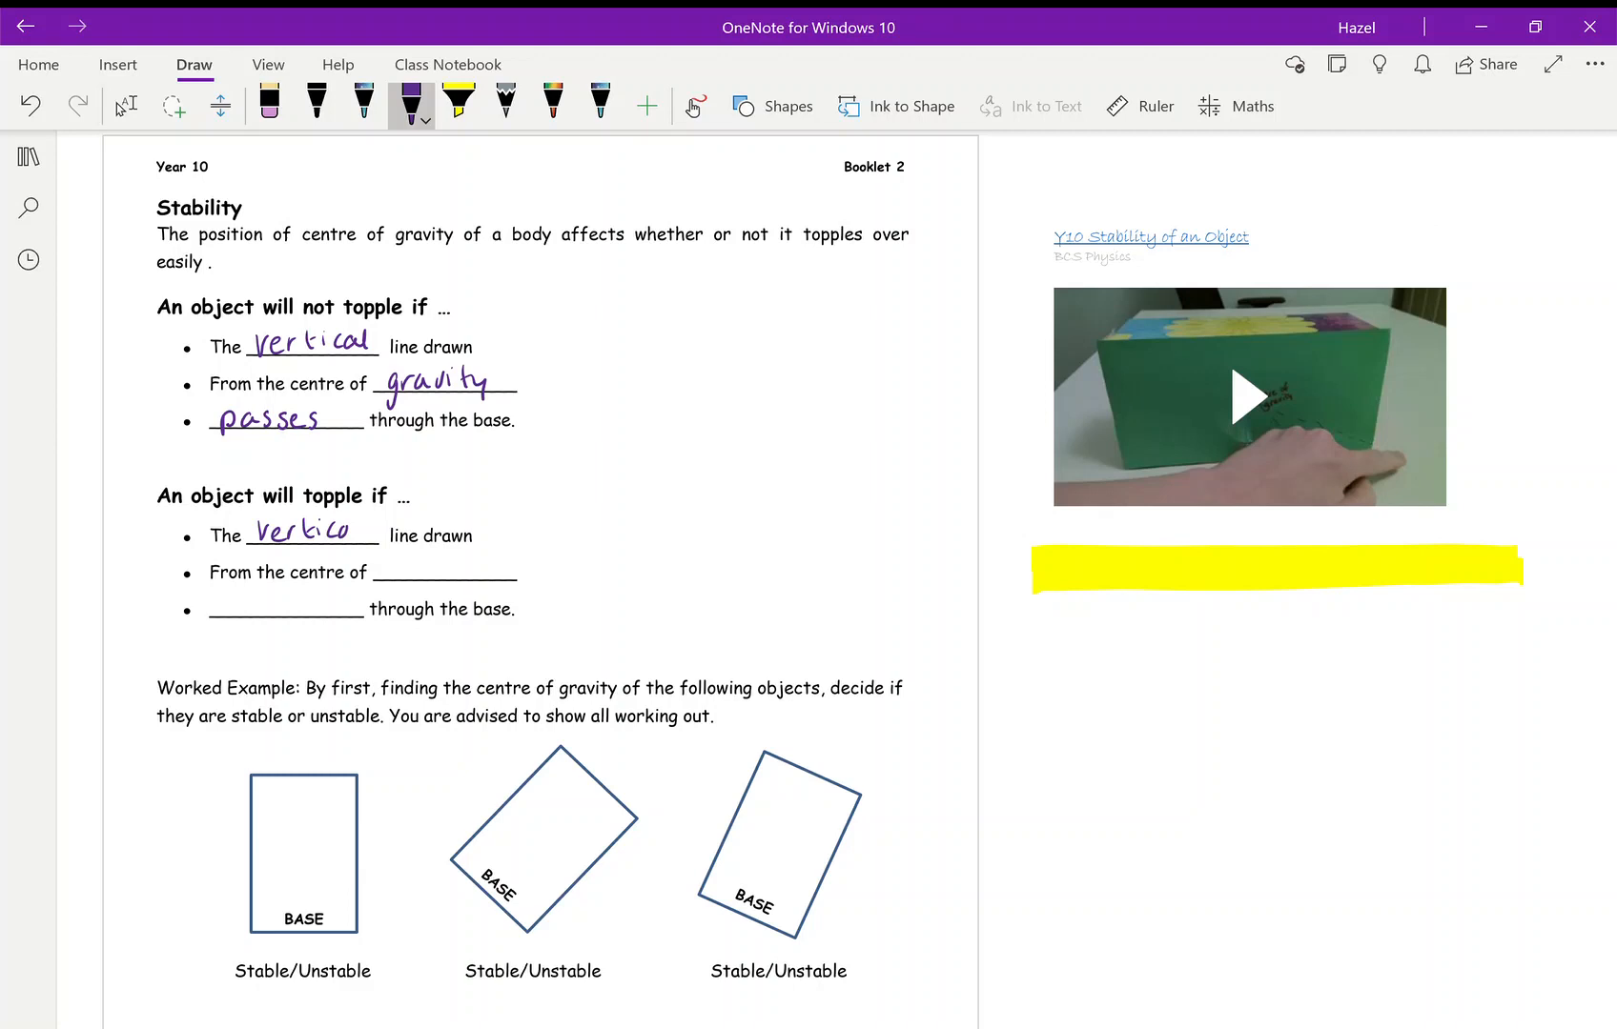
Handwrite vertical and gravity in the second topple line's blanks
{"action": "left_click_drag", "start_coordinate": [381, 572], "coordinate": [396, 584]}
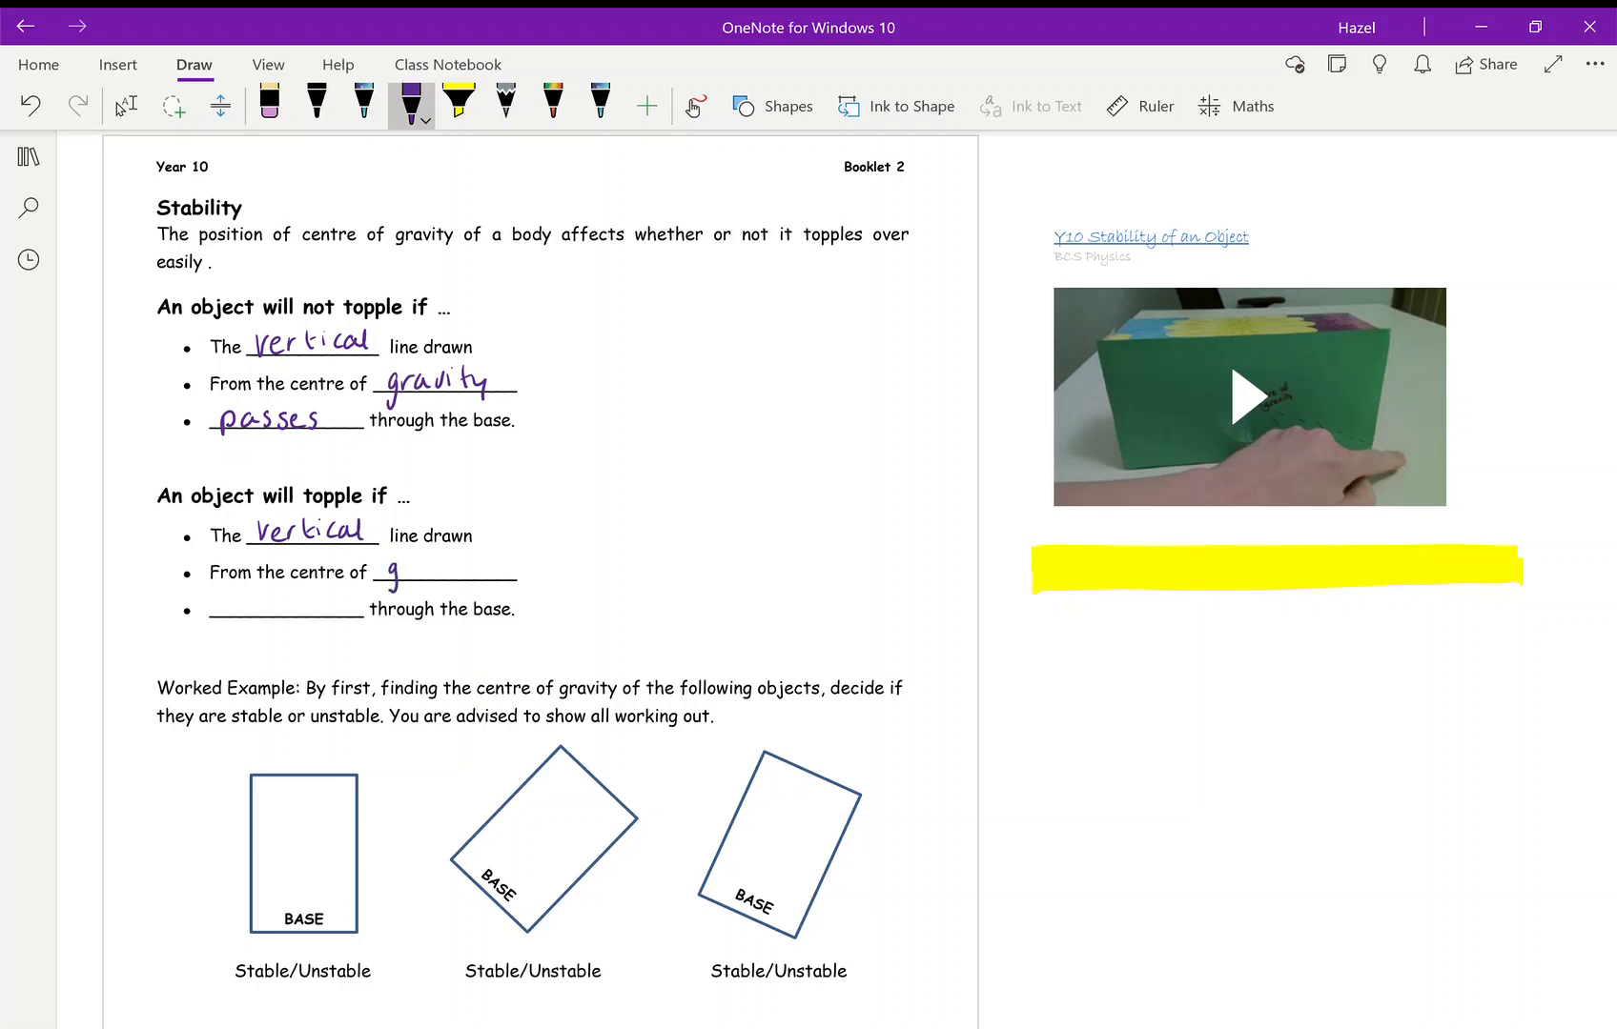
{"action": "left_click_drag", "start_coordinate": [387, 577], "coordinate": [469, 568]}
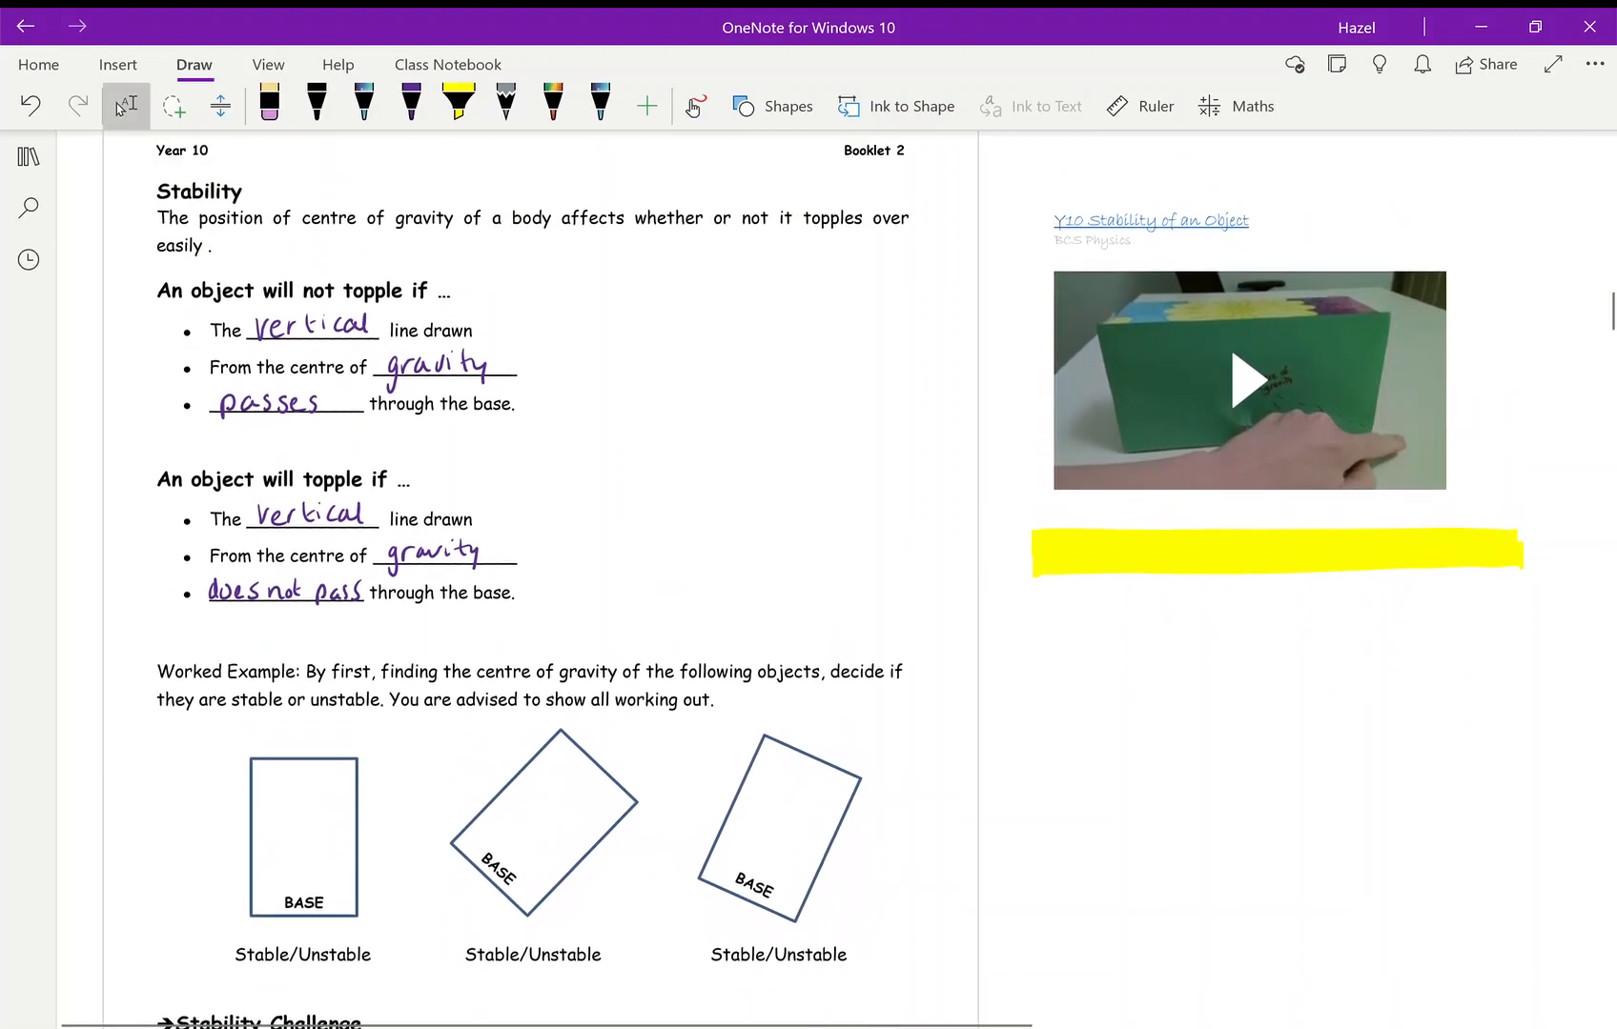
Scroll down to the worked examples, Stability Challenge and stability factors lines
{"action": "scroll", "scroll_direction": "down", "scroll_amount": 3}
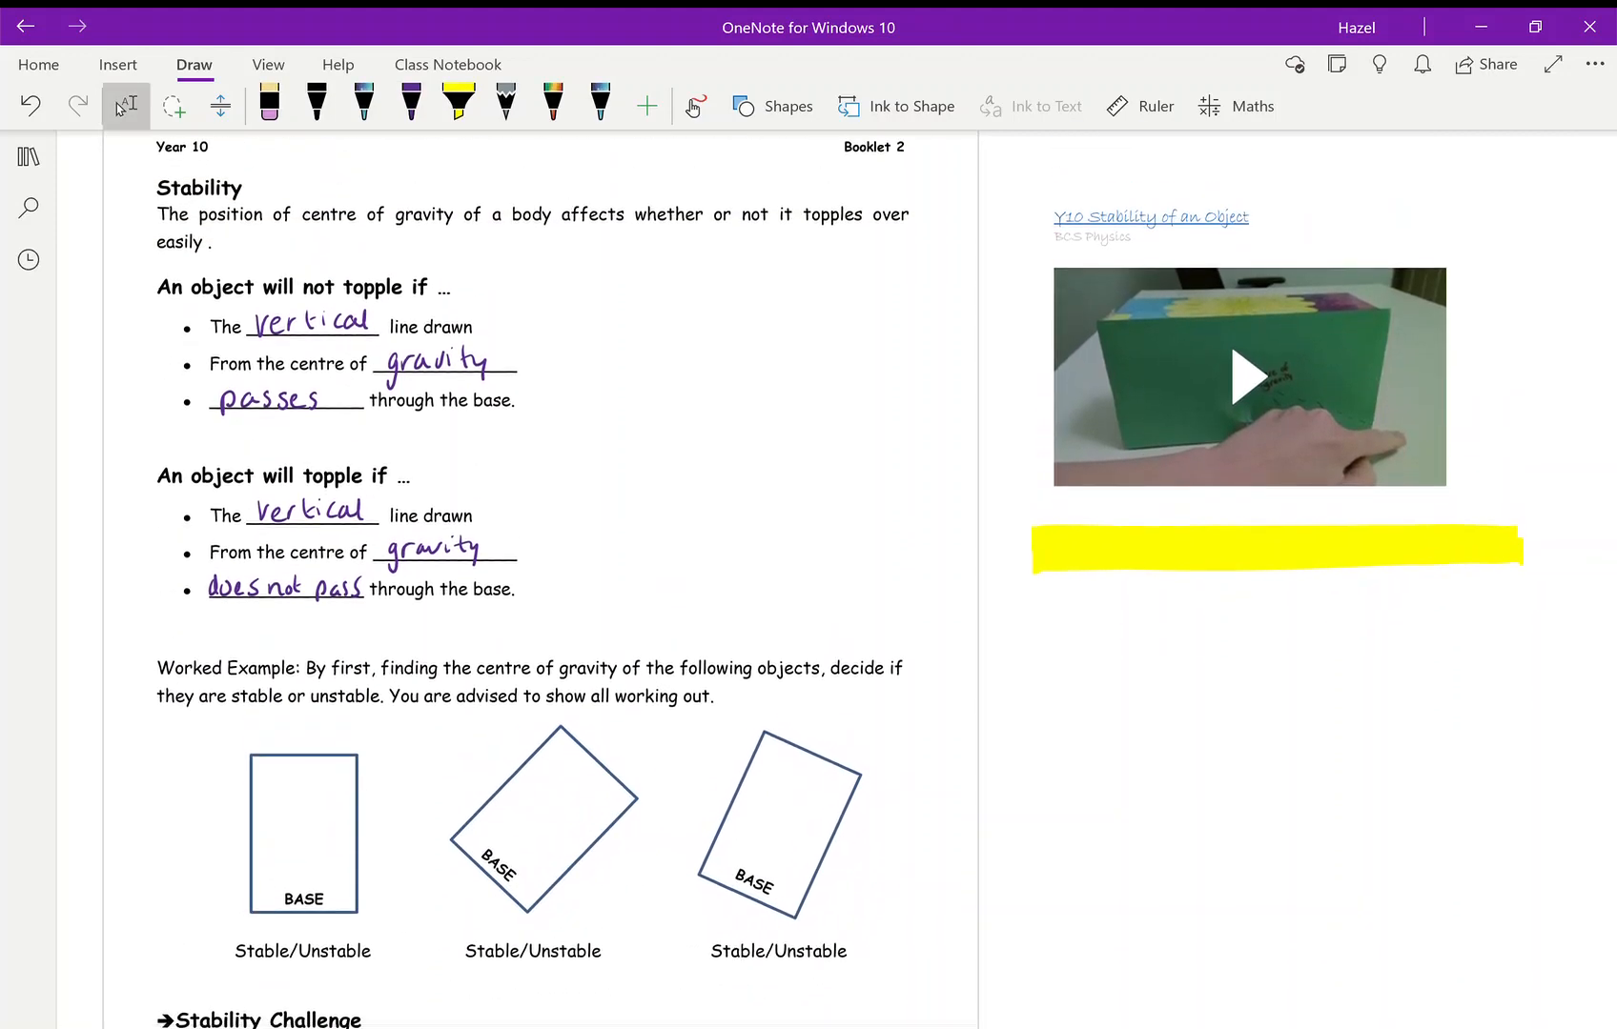
{"action": "scroll", "scroll_direction": "down", "scroll_amount": 3}
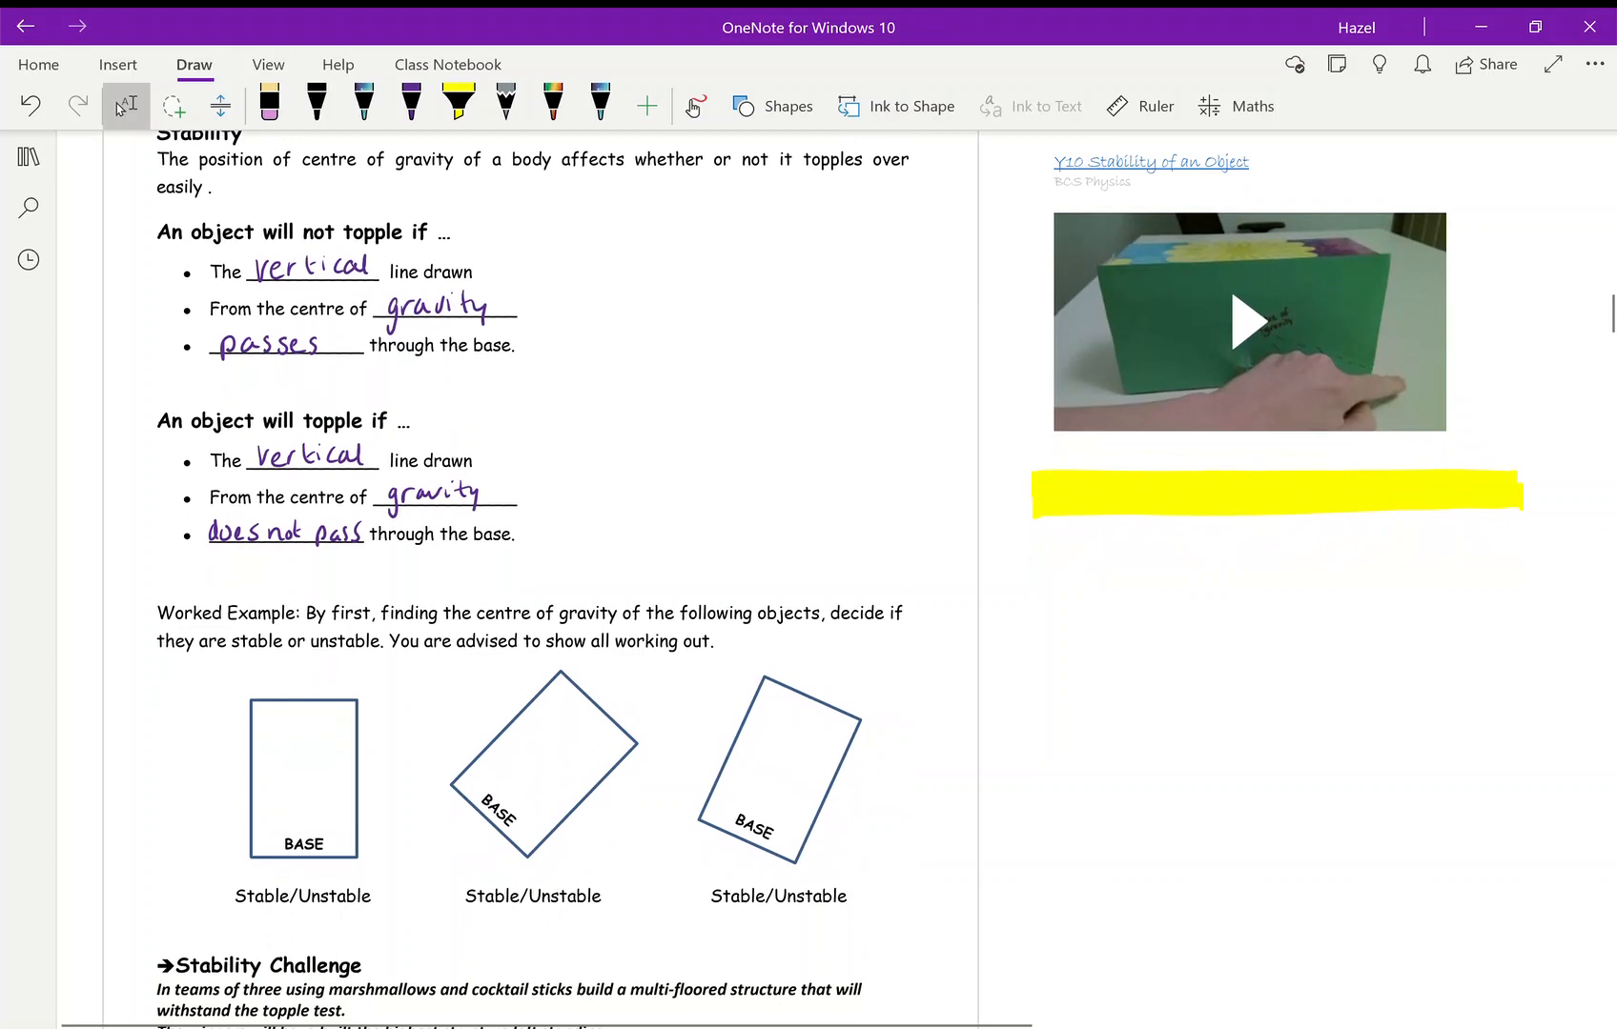
{"action": "scroll", "scroll_direction": "down", "scroll_amount": 3}
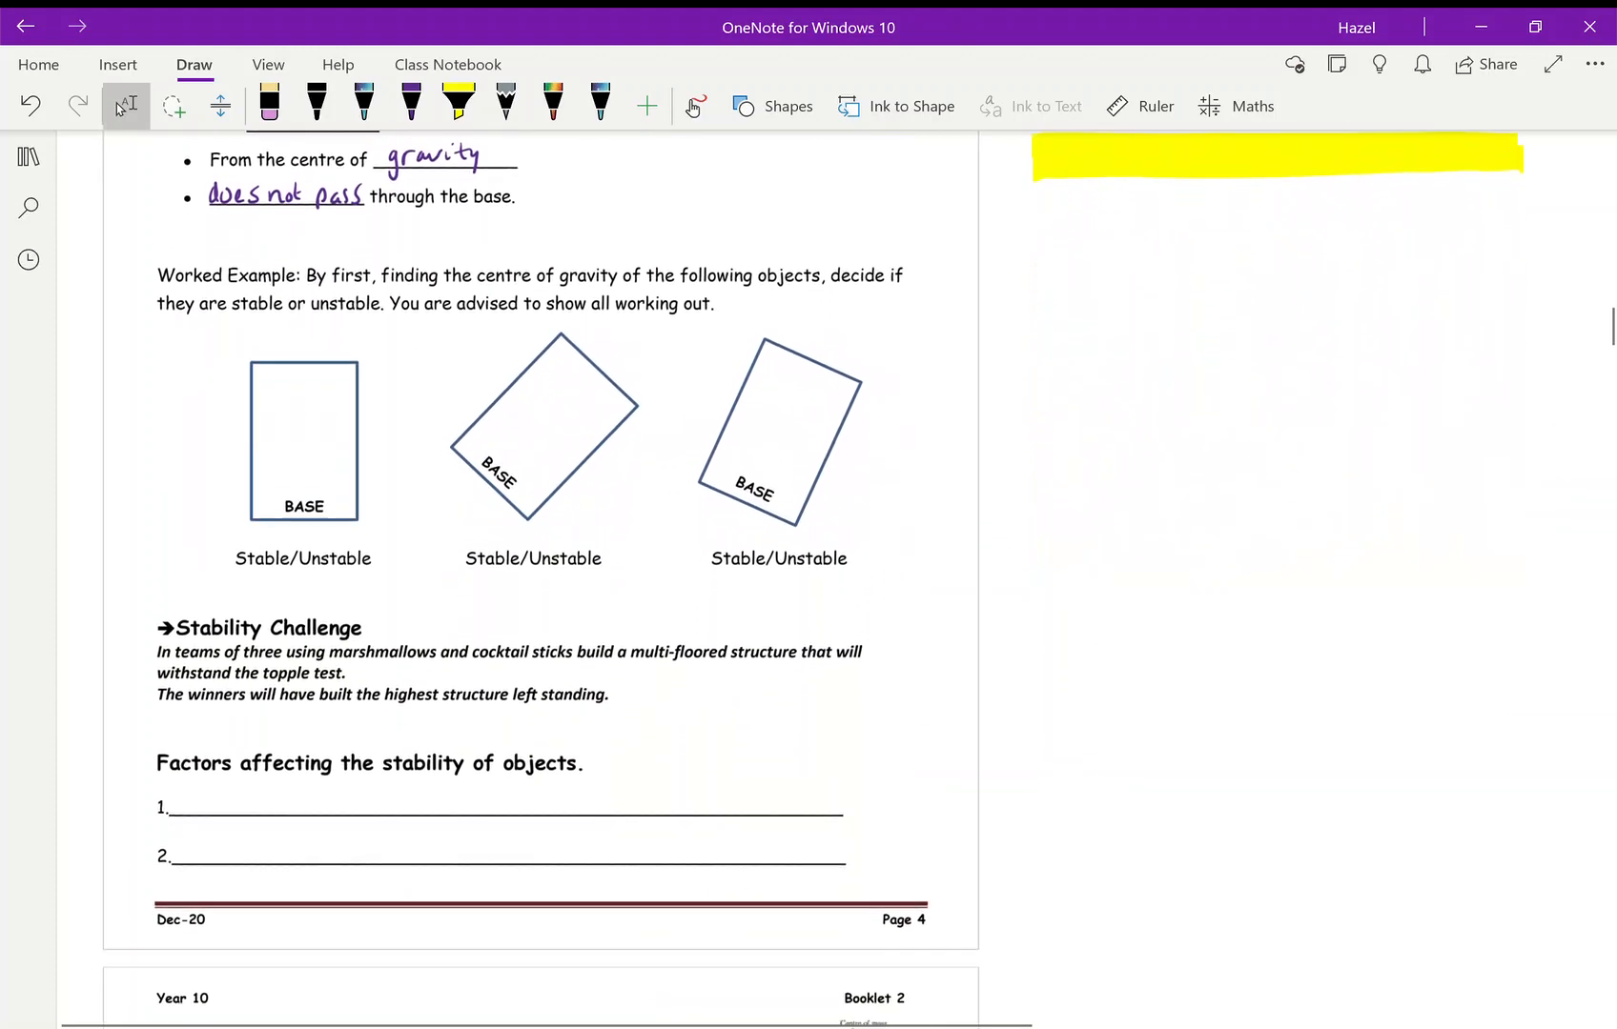
{"action": "scroll", "scroll_direction": "down", "scroll_amount": 3}
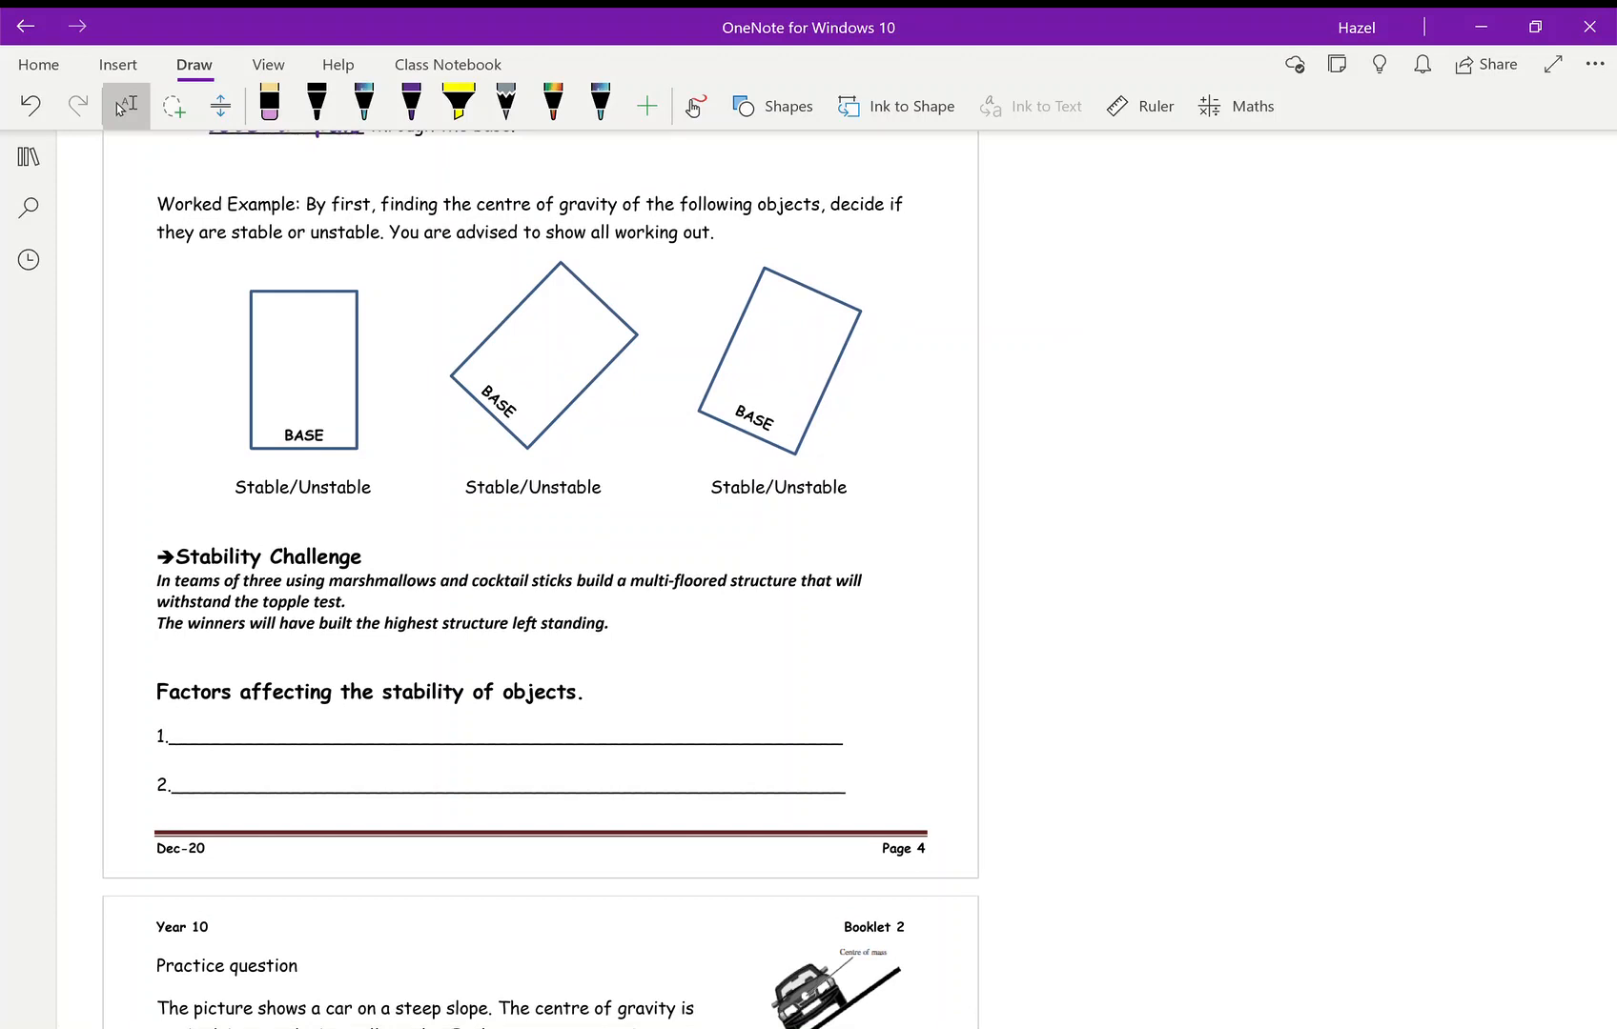
Draw purple diagonals on the first two blocks, dotting and labelling the middle one COG
{"action": "left_click", "coordinate": [410, 103]}
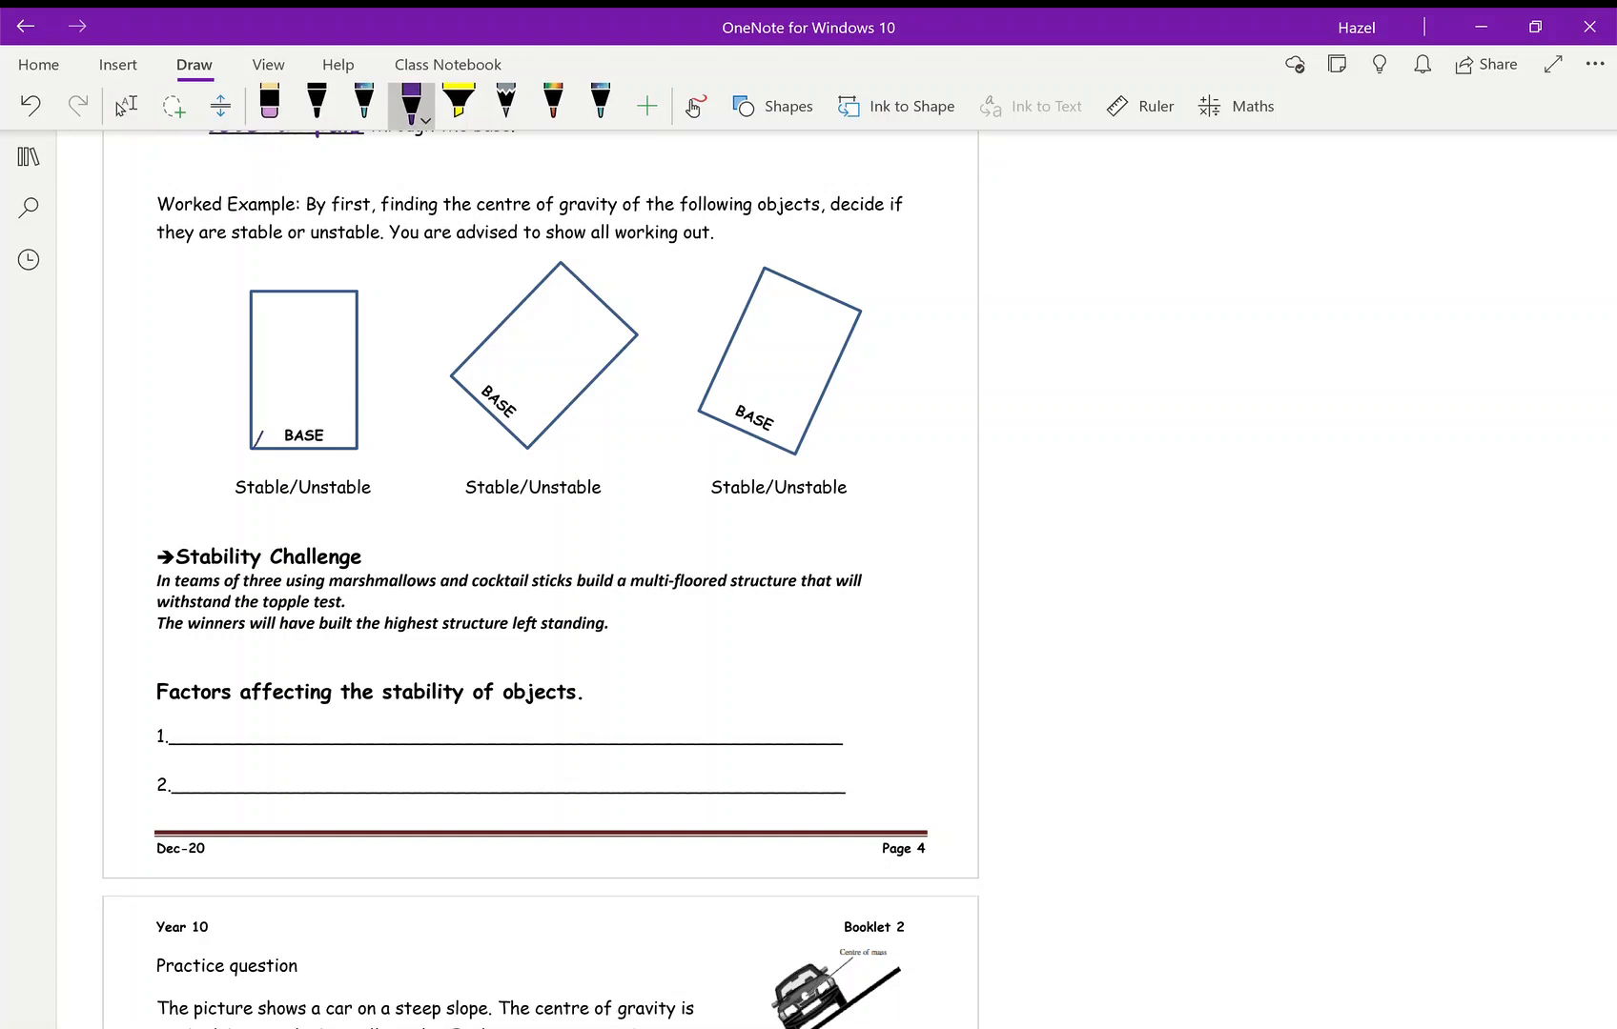
{"action": "left_click_drag", "start_coordinate": [257, 438], "coordinate": [354, 297]}
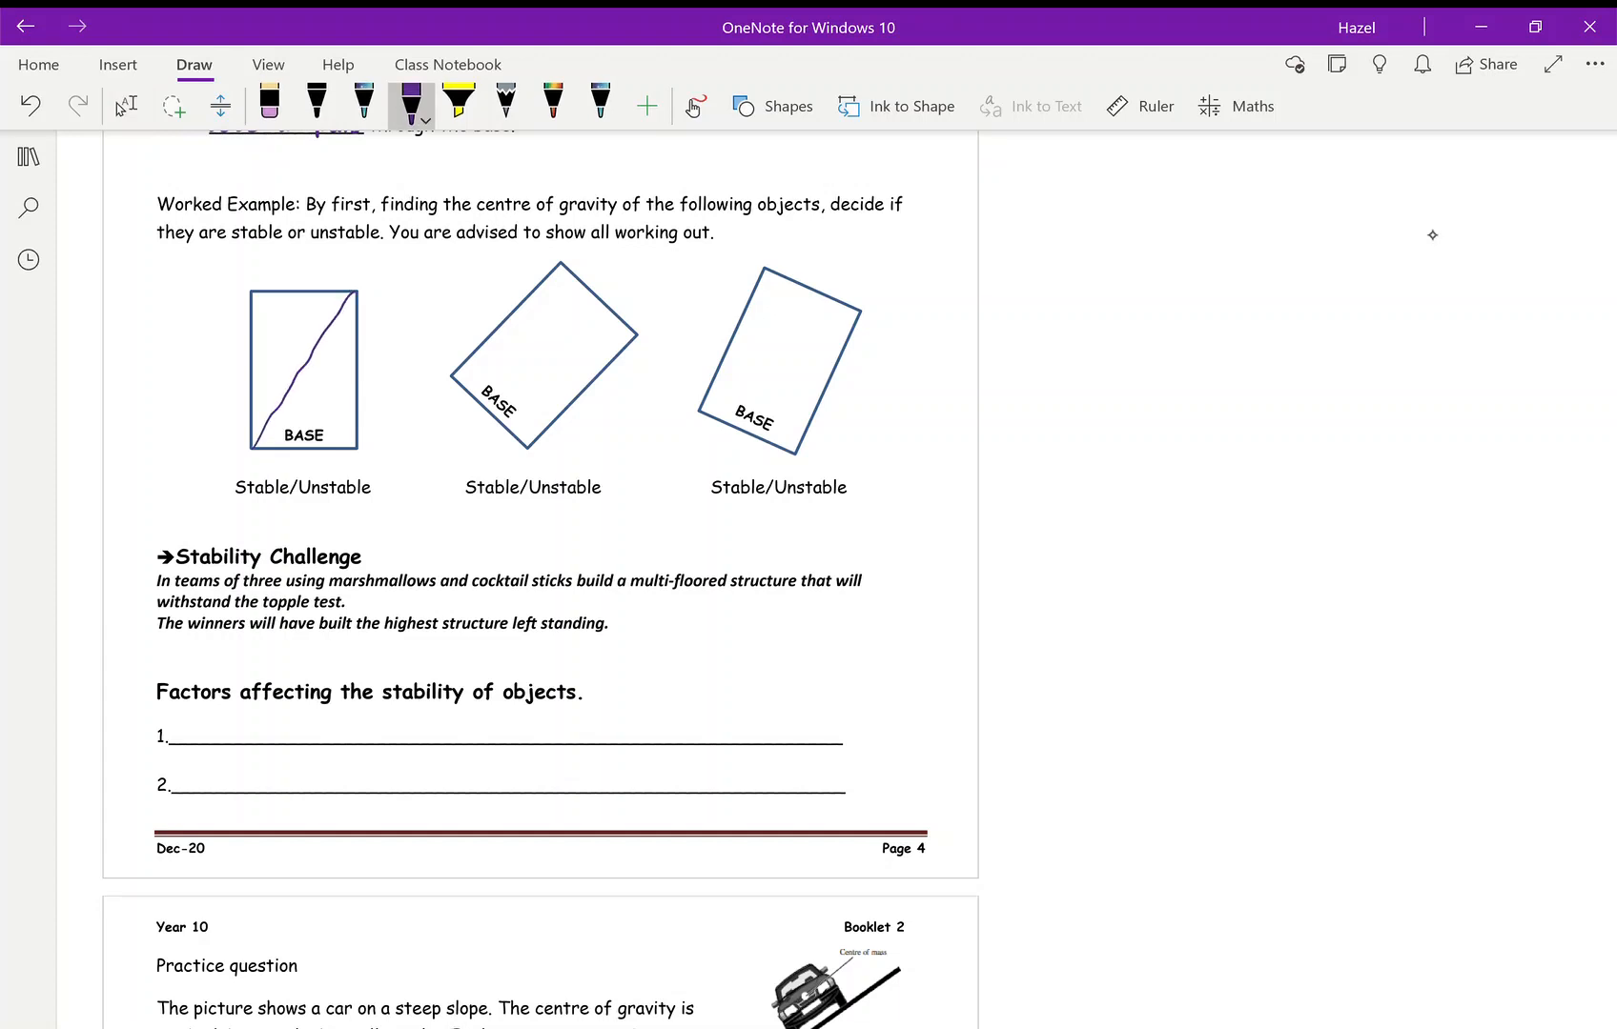
{"action": "left_click_drag", "start_coordinate": [347, 291], "coordinate": [259, 431]}
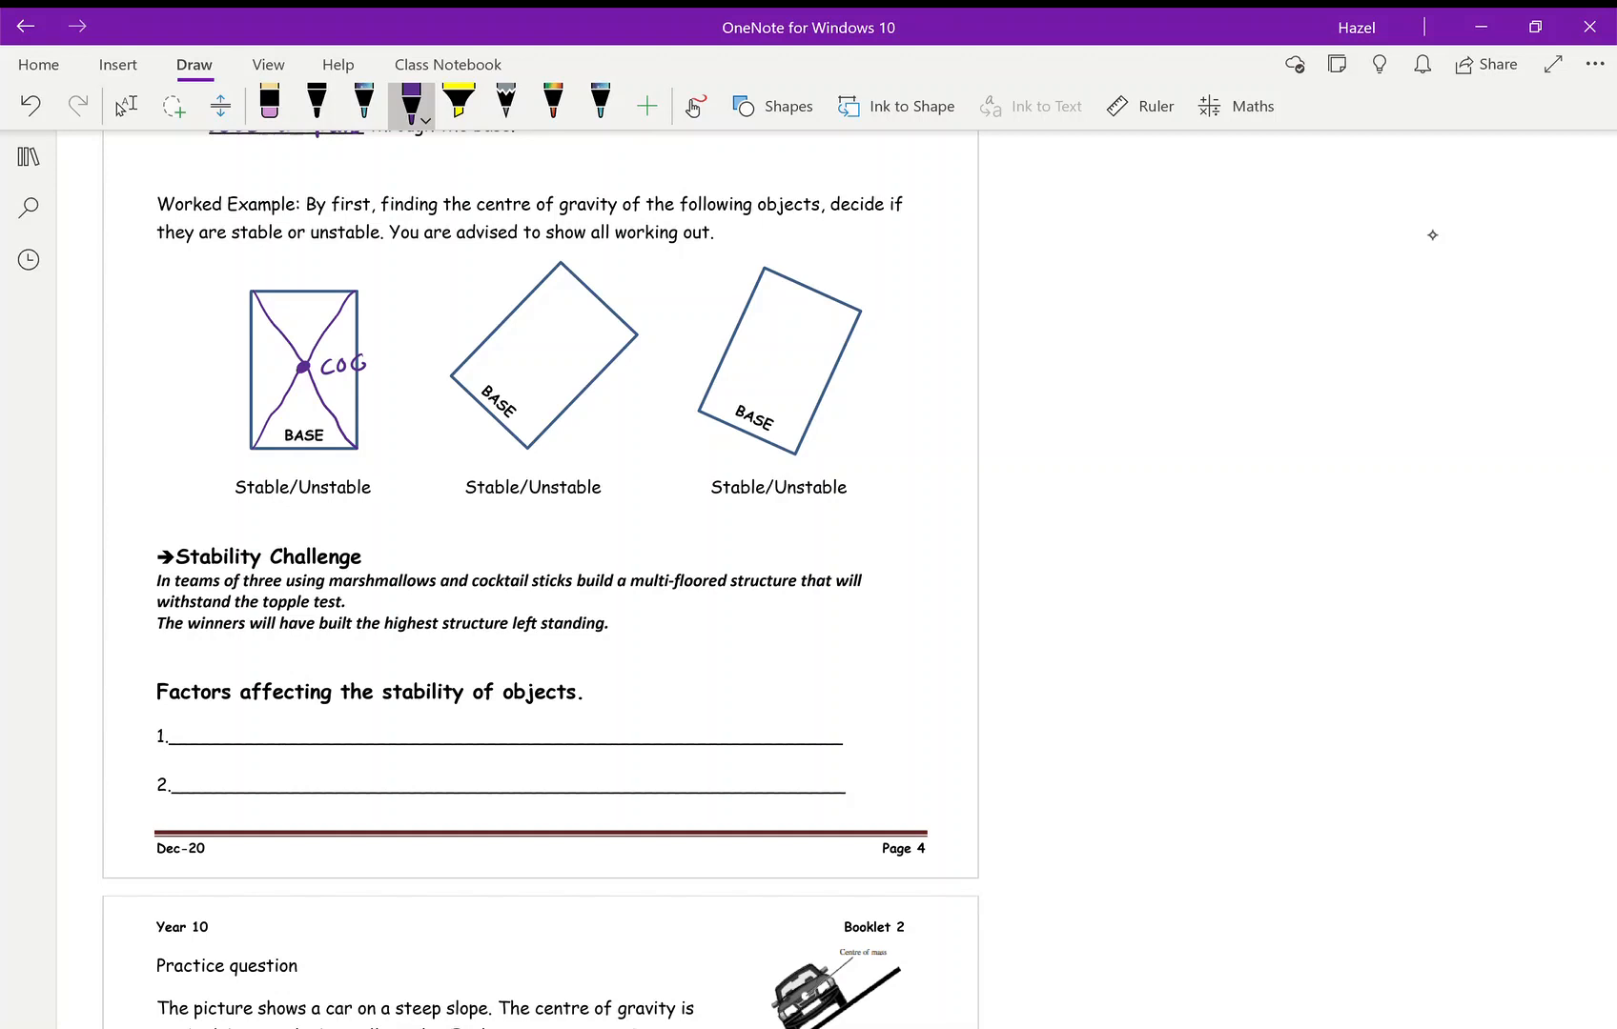
{"action": "left_click_drag", "start_coordinate": [563, 266], "coordinate": [524, 444]}
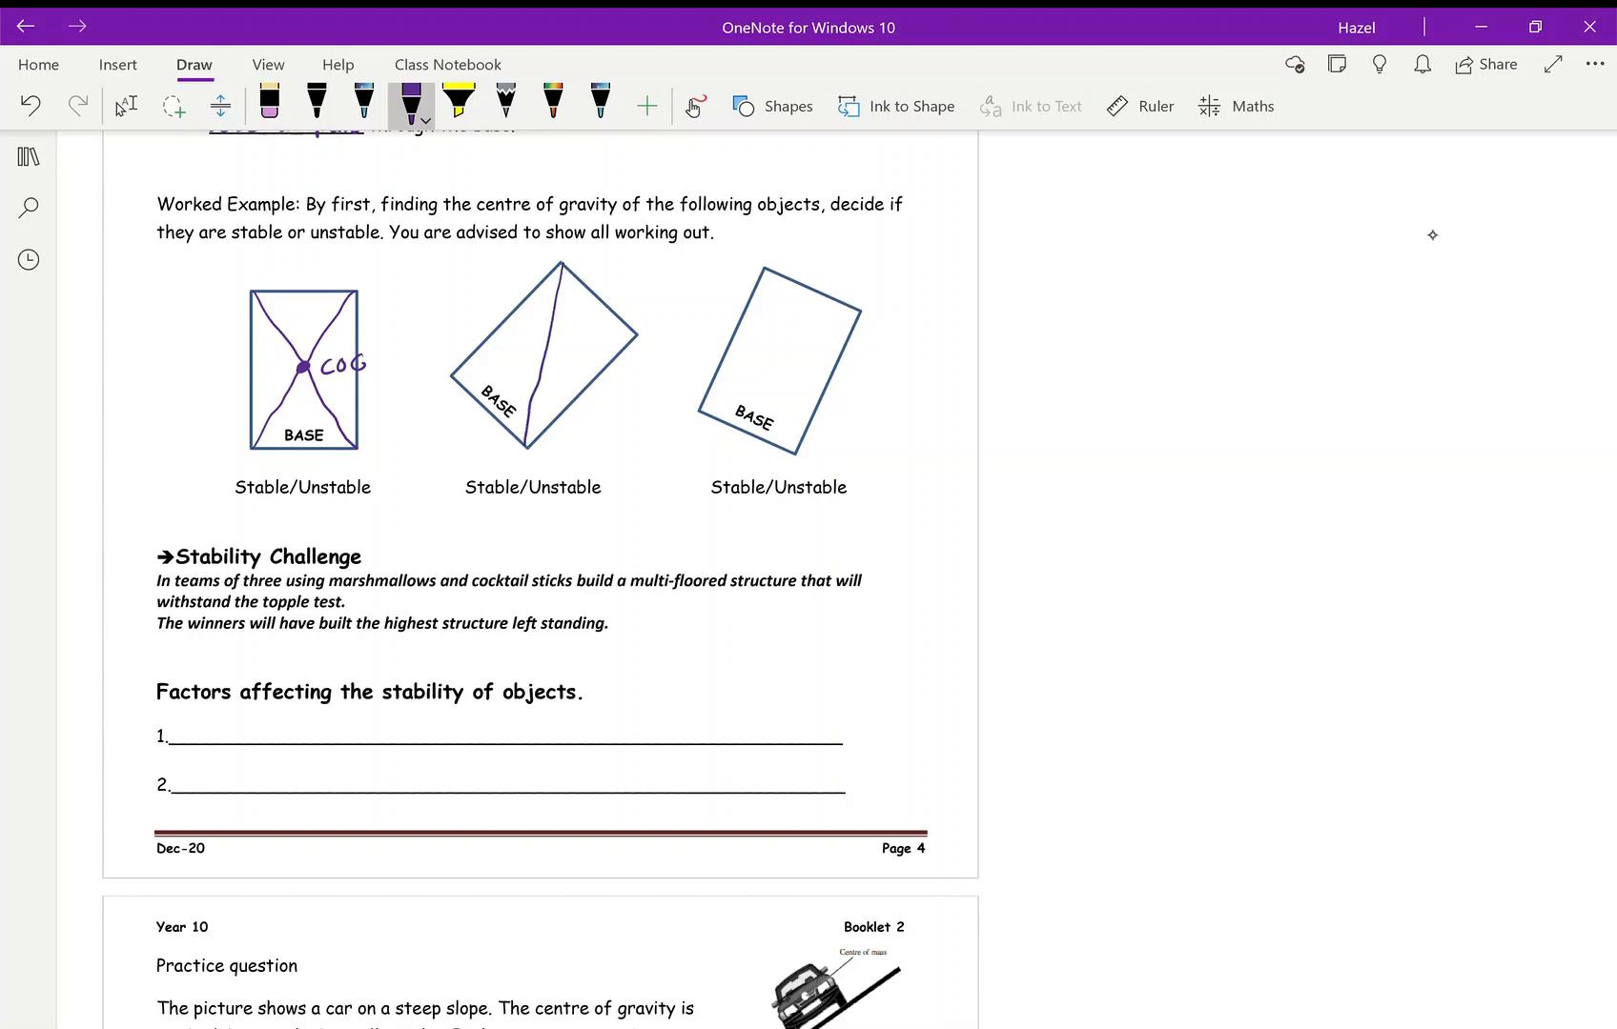
{"action": "left_click_drag", "start_coordinate": [448, 372], "coordinate": [633, 335]}
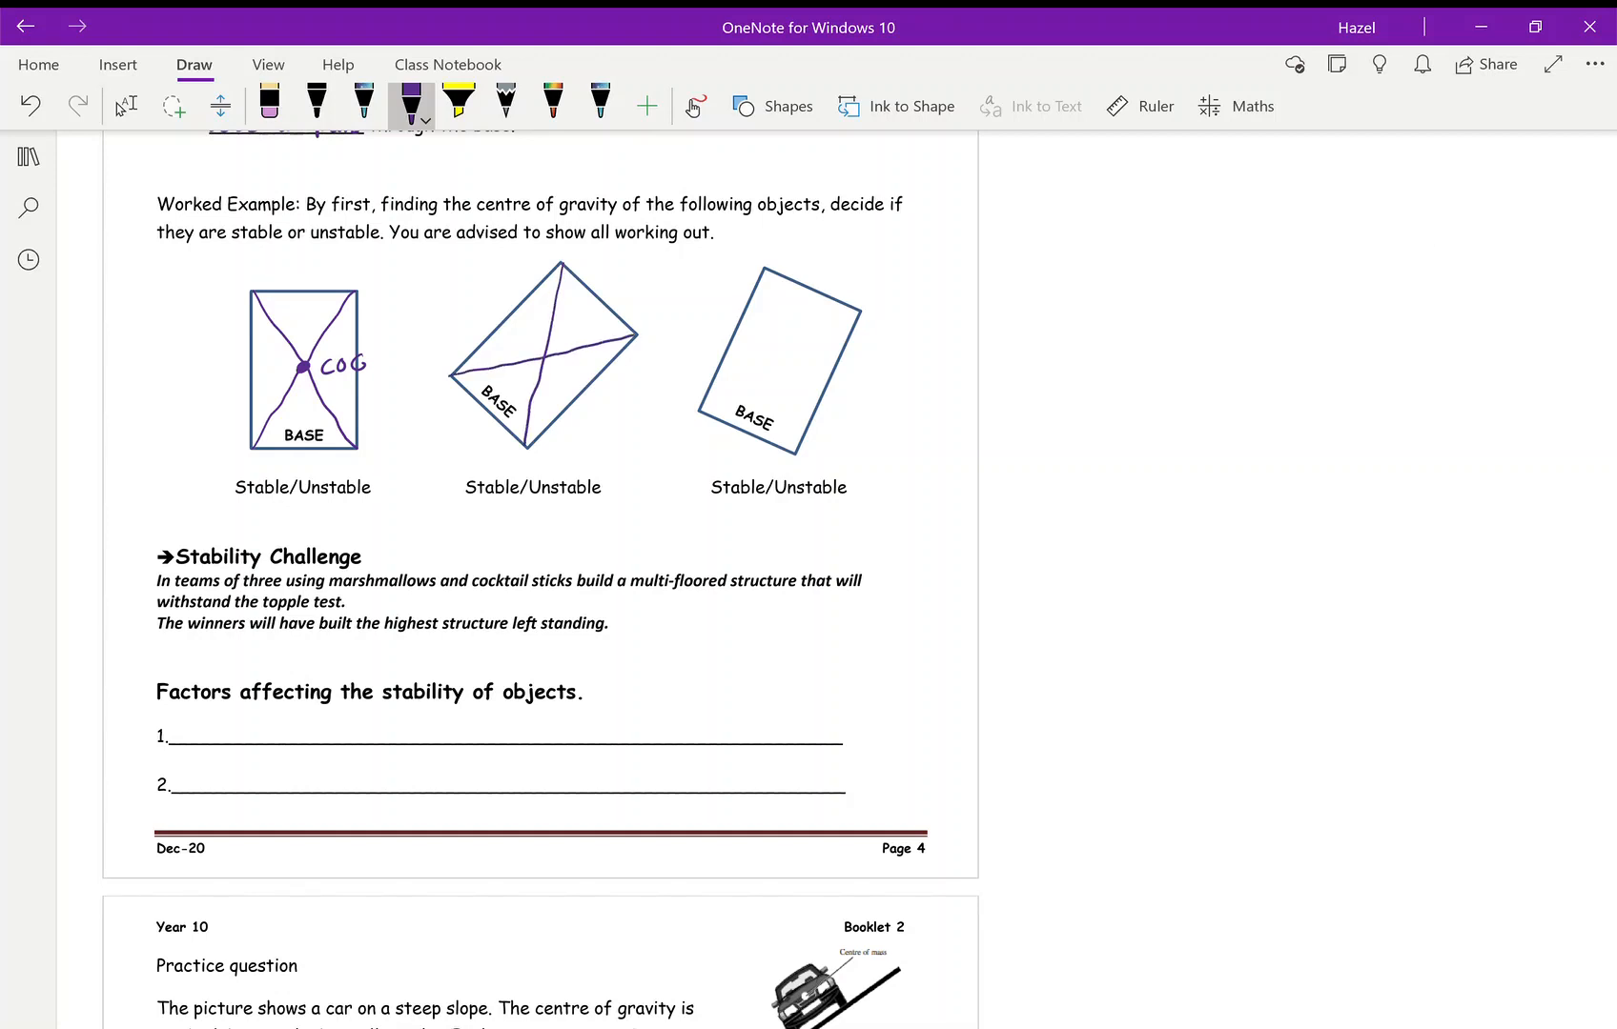
{"action": "left_click", "coordinate": [544, 362]}
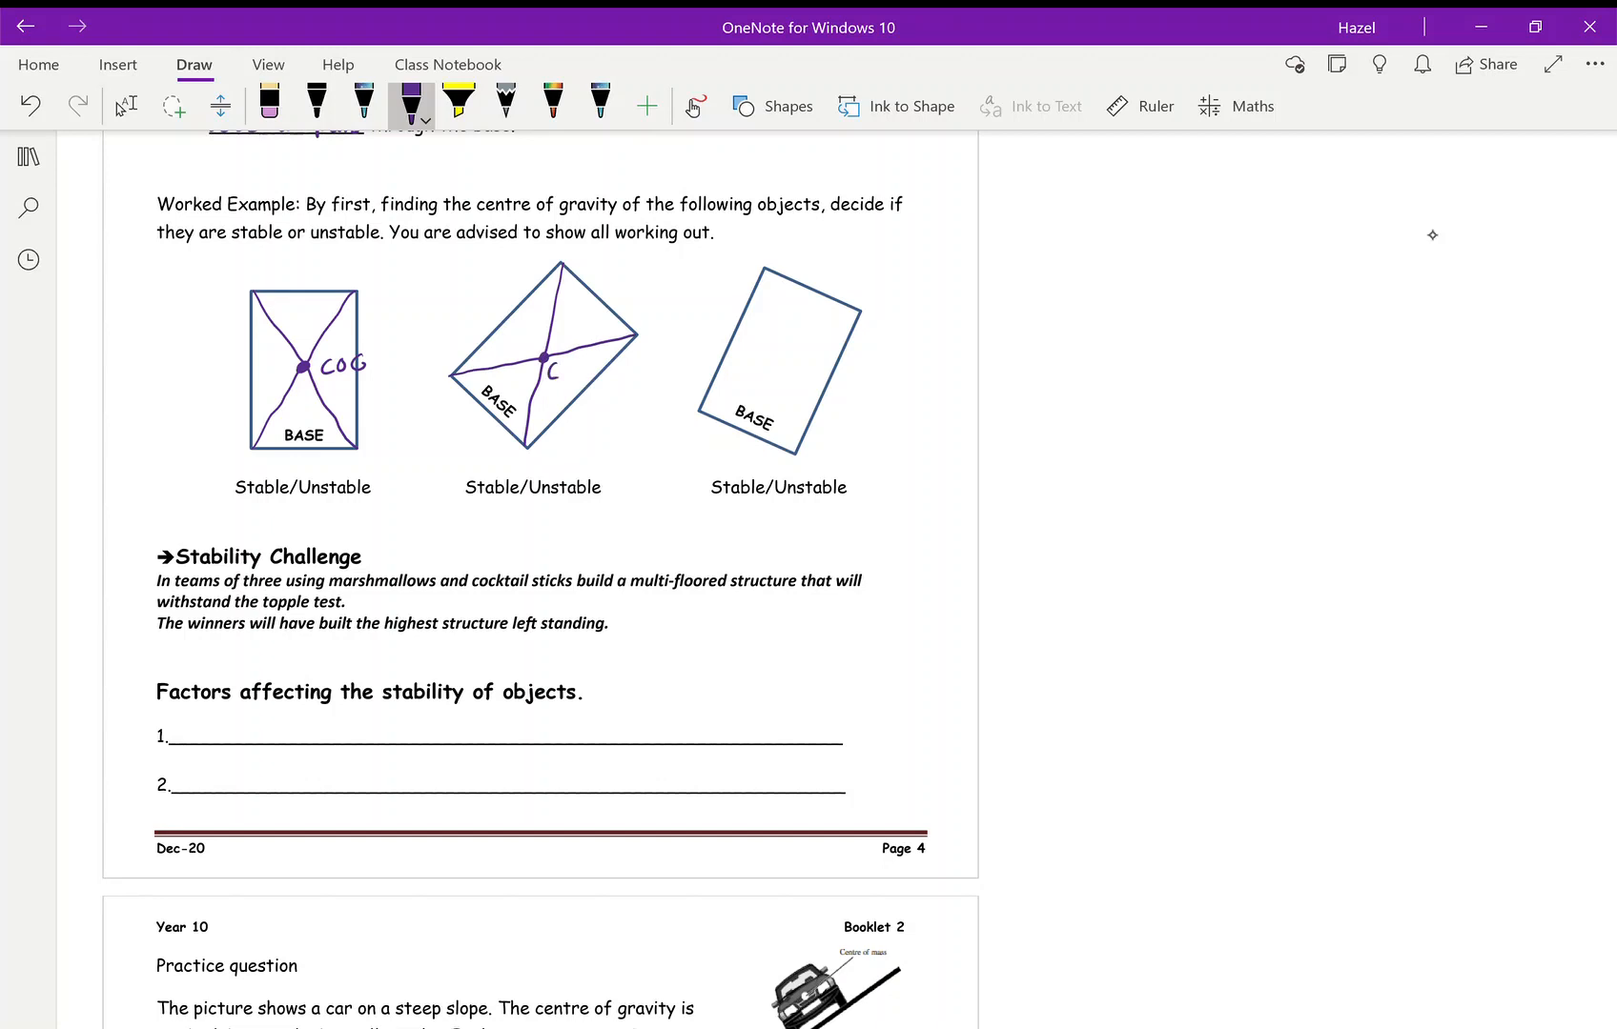
{"action": "left_click_drag", "start_coordinate": [551, 360], "coordinate": [587, 374]}
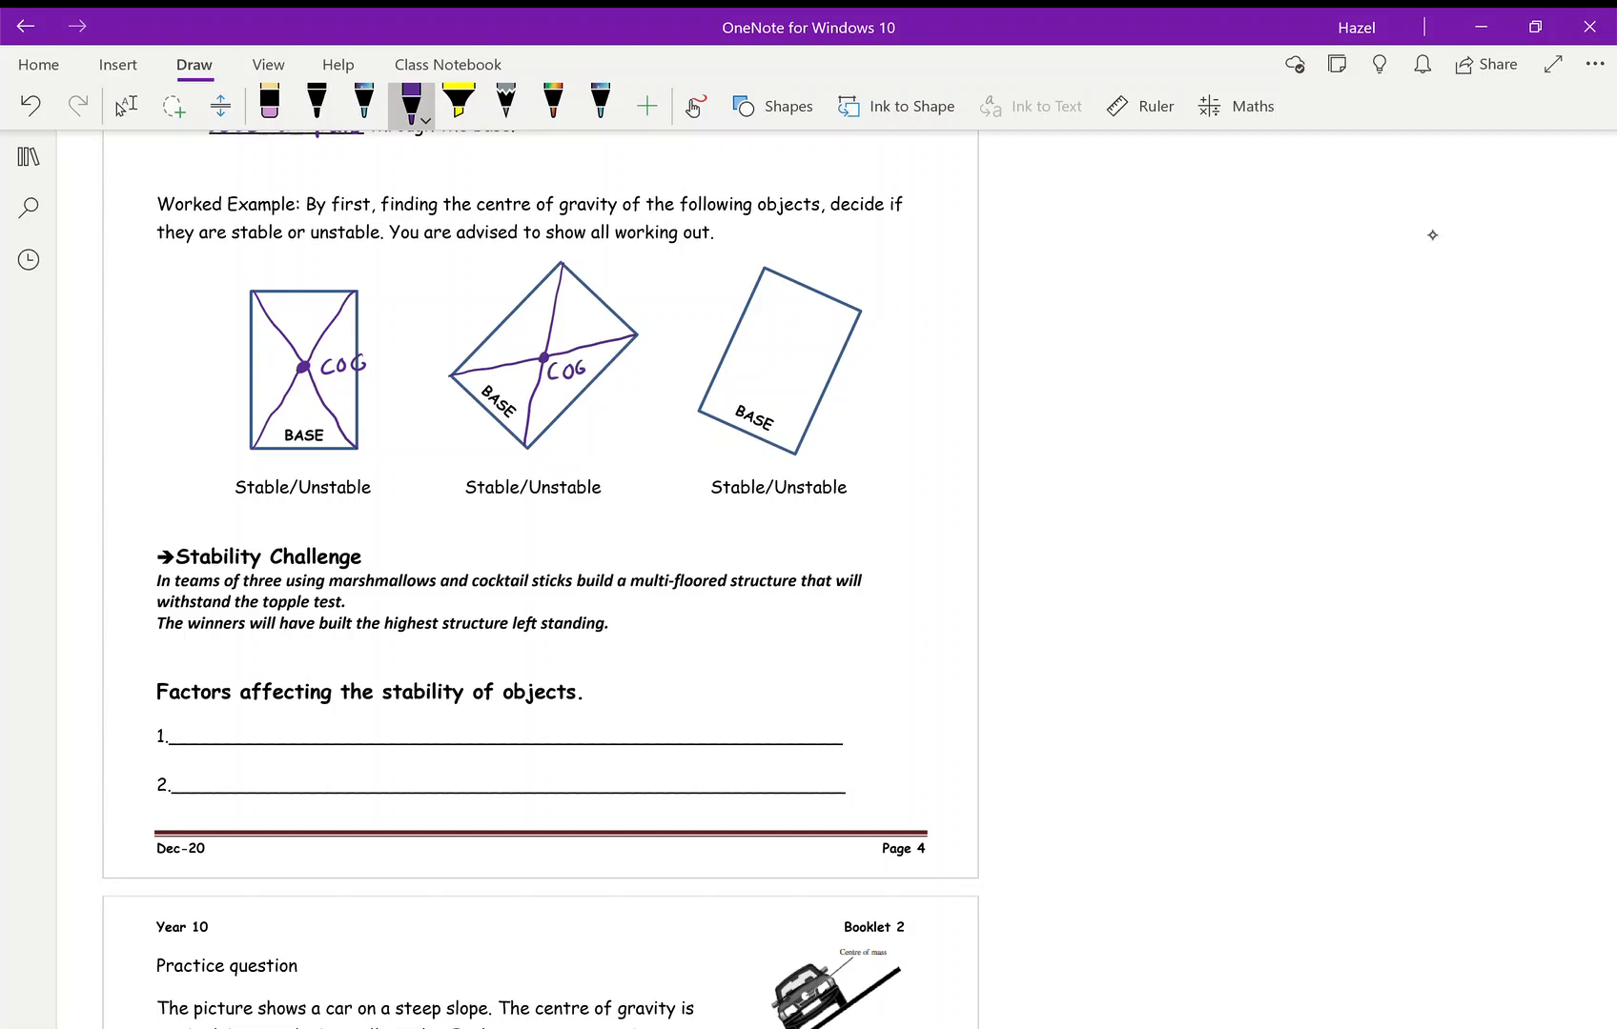
Draw both crossing diagonals on the third tilted block to locate its COG
{"action": "left_click_drag", "start_coordinate": [772, 265], "coordinate": [802, 453]}
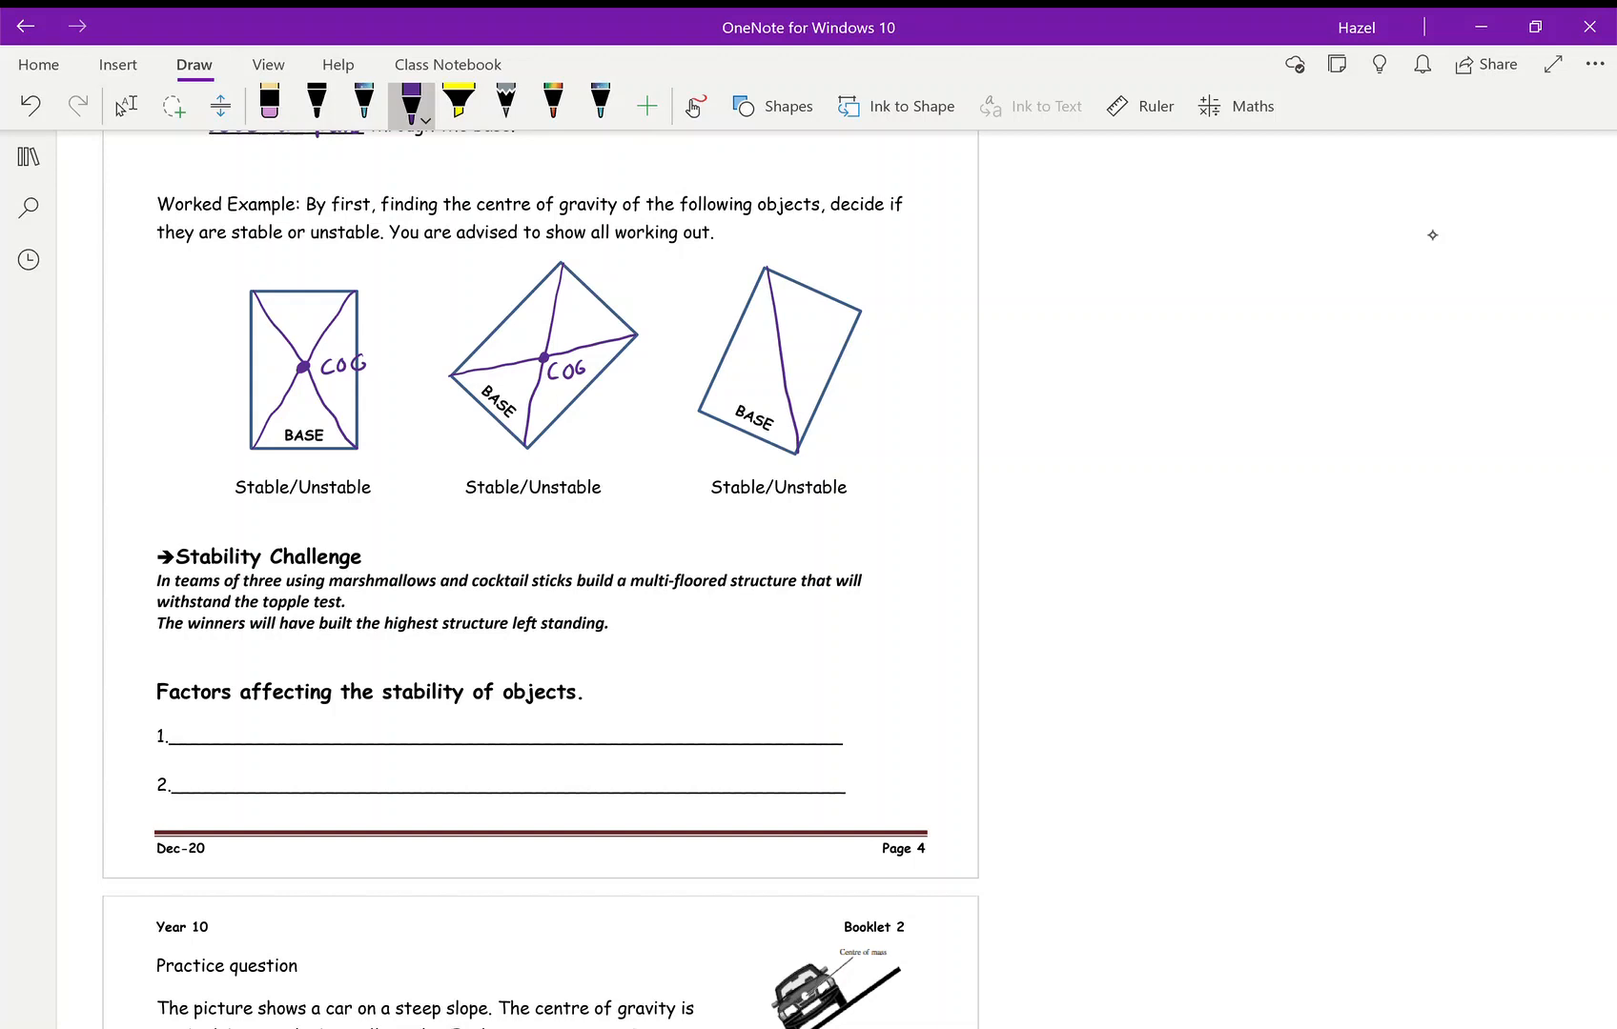
{"action": "left_click_drag", "start_coordinate": [703, 412], "coordinate": [858, 311]}
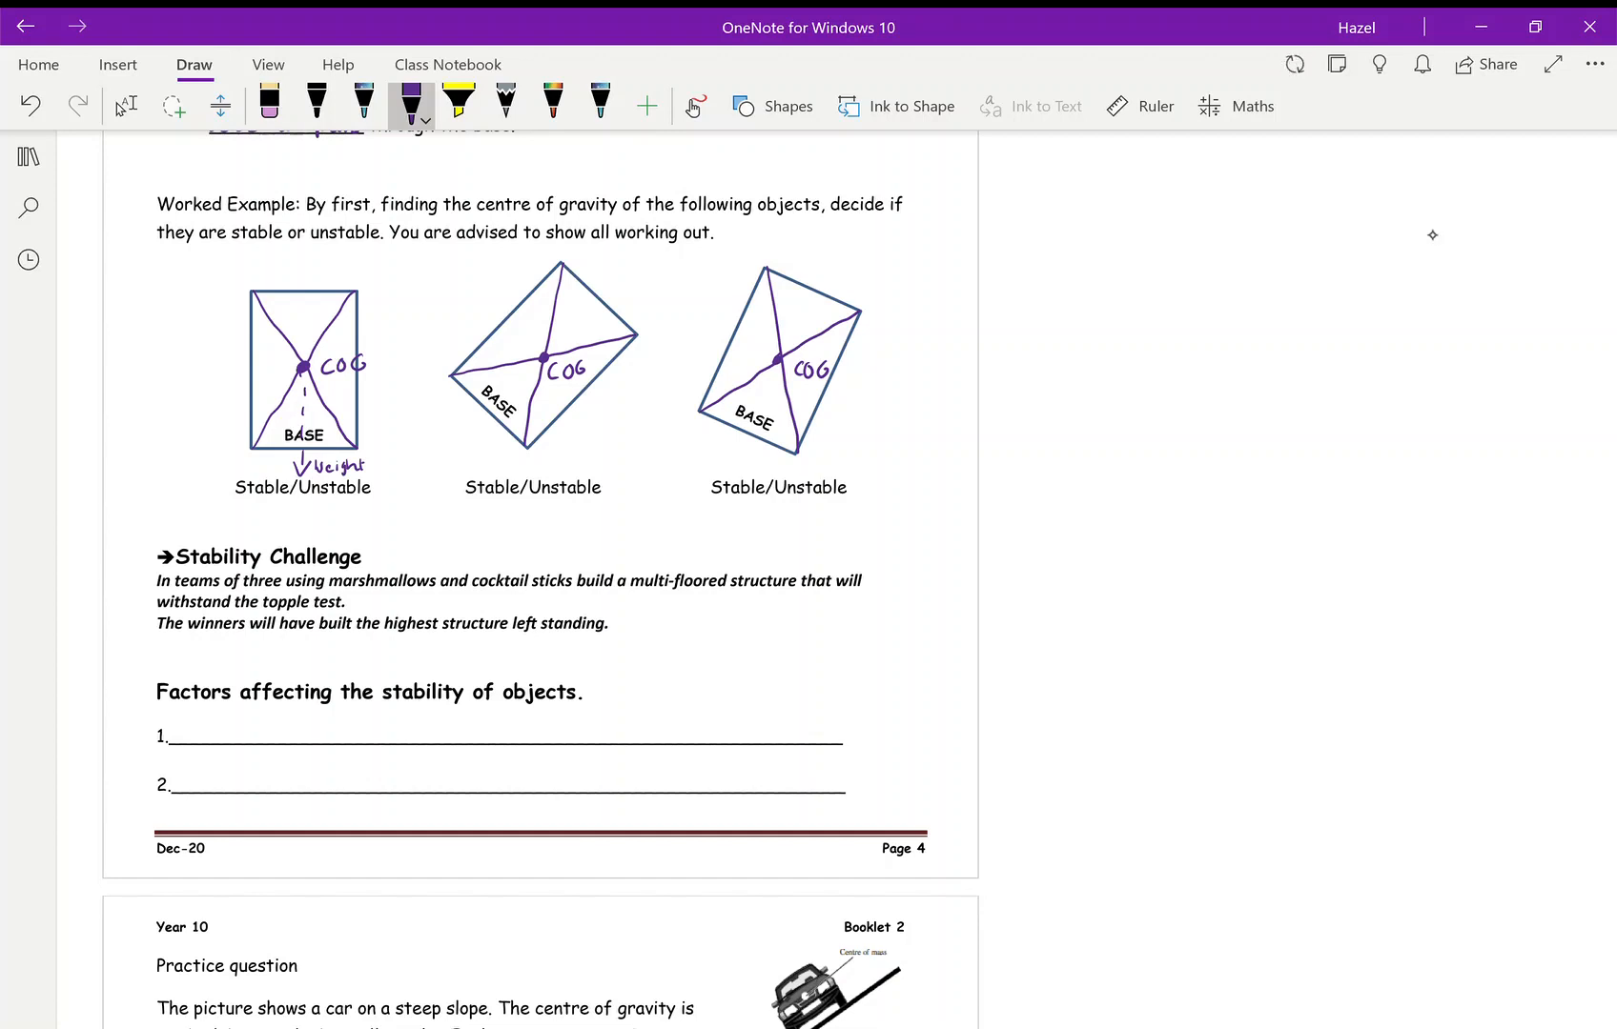
Highlight the first block's base in yellow, then start the second block's weight line in purple
{"action": "left_click", "coordinate": [457, 103]}
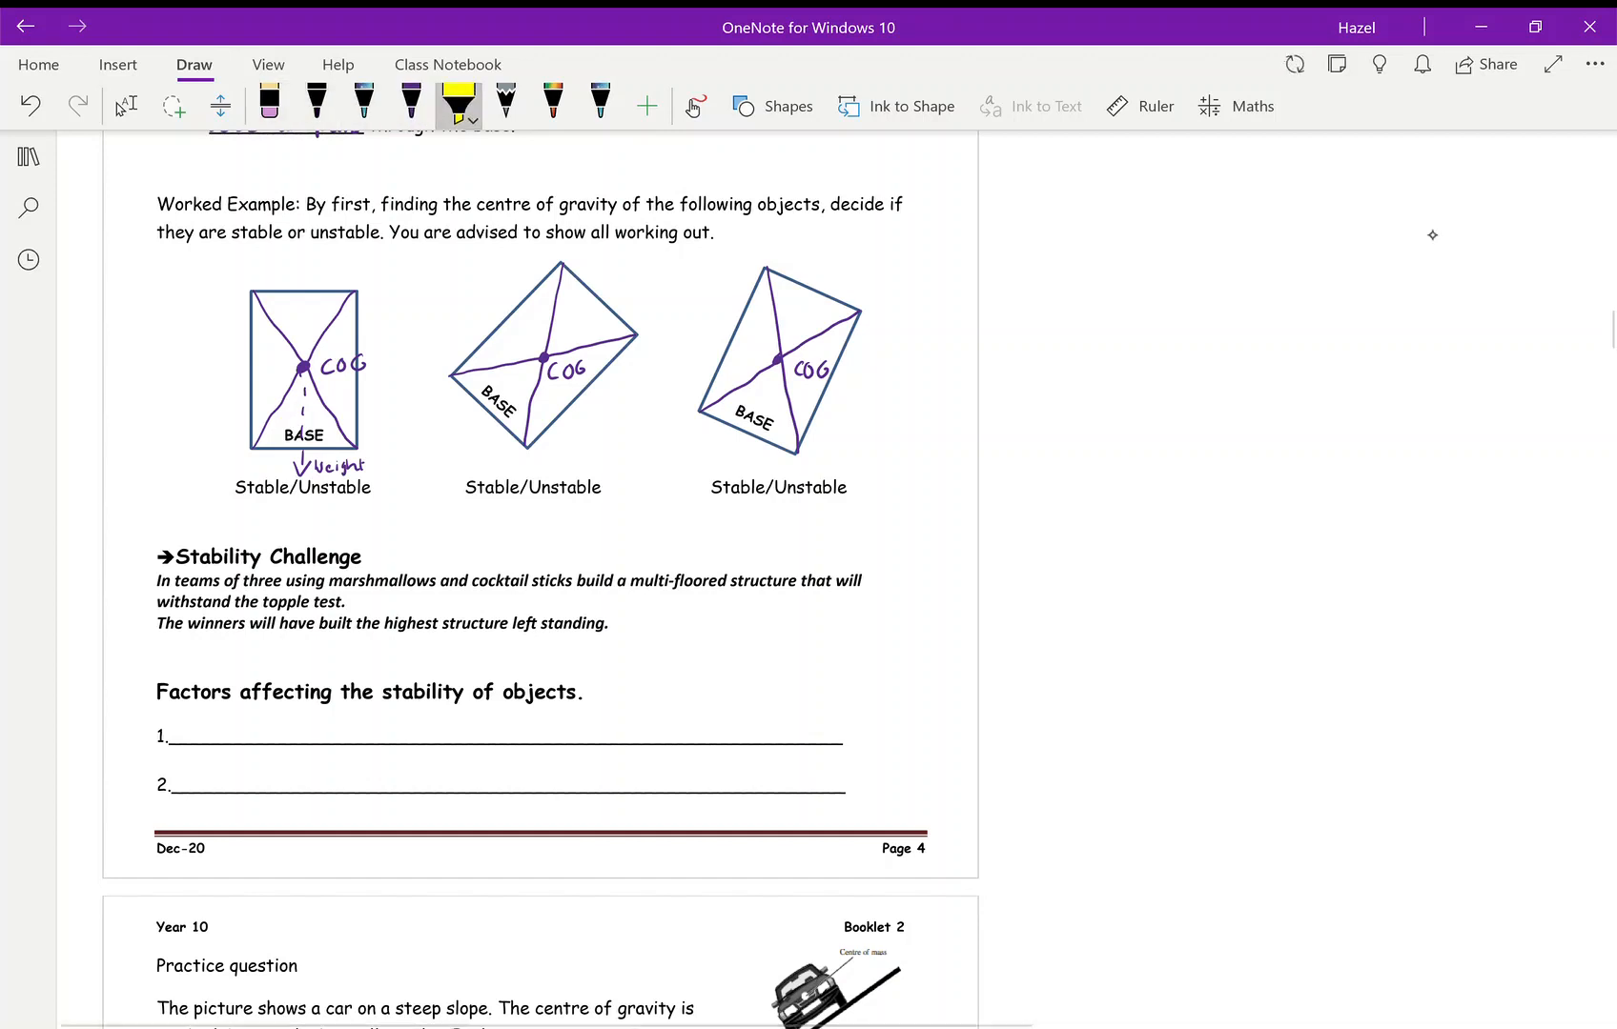
{"action": "left_click_drag", "start_coordinate": [258, 437], "coordinate": [351, 436]}
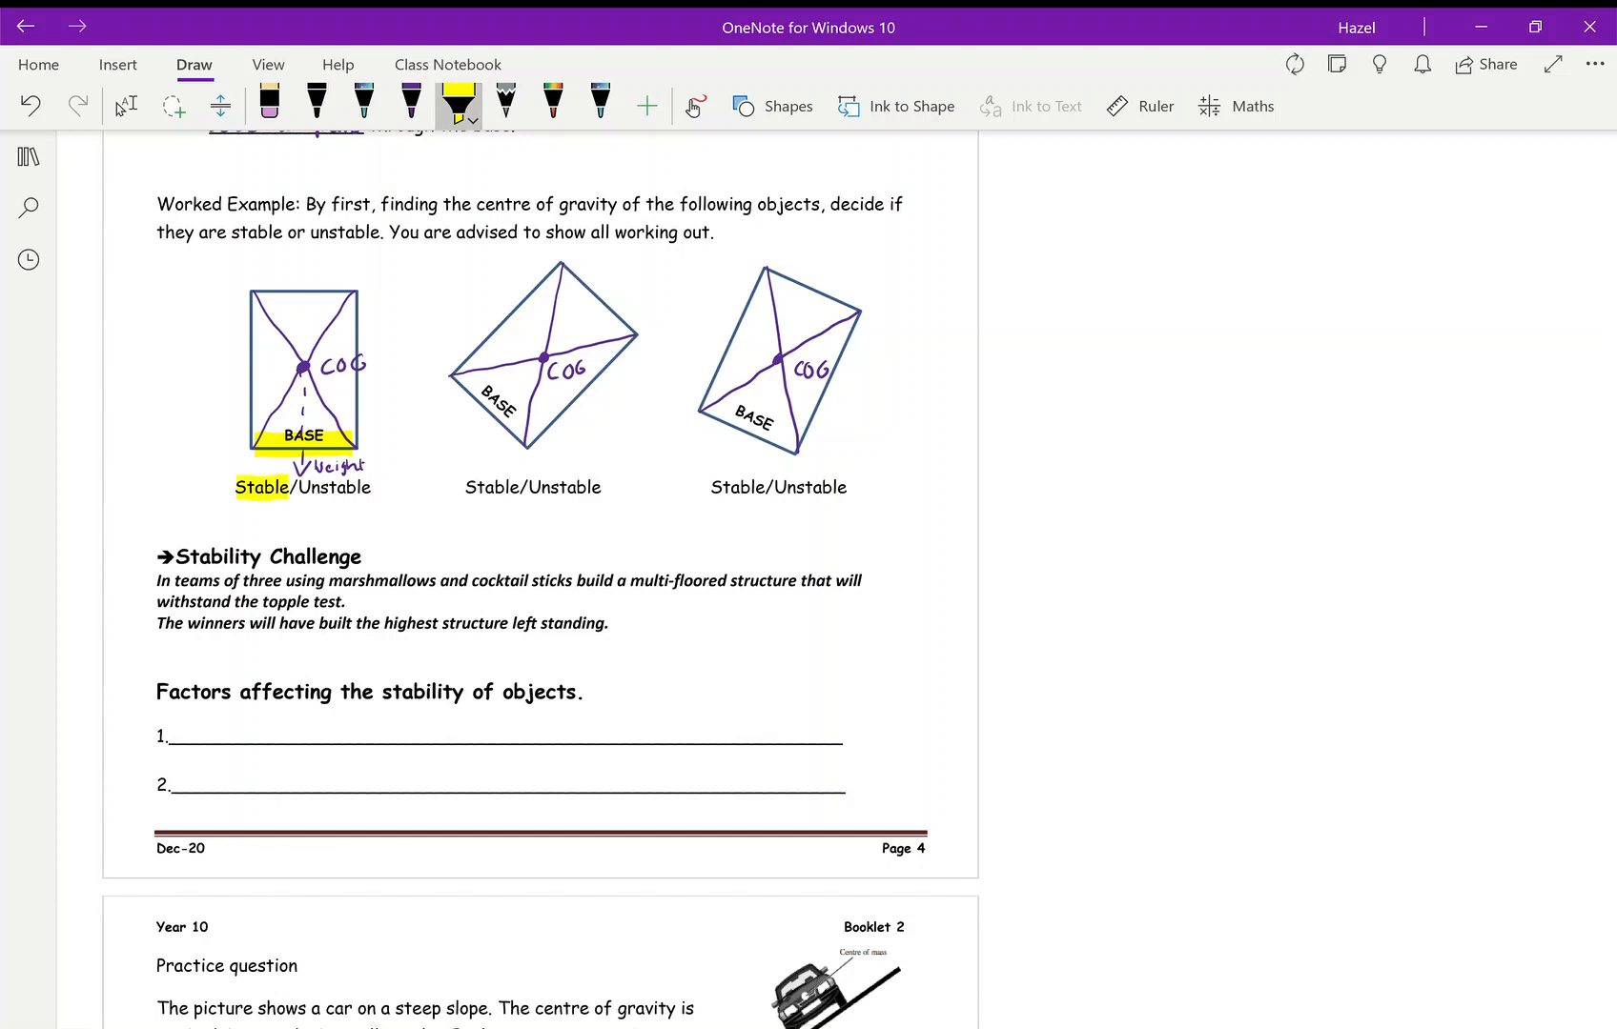
{"action": "left_click", "coordinate": [410, 103]}
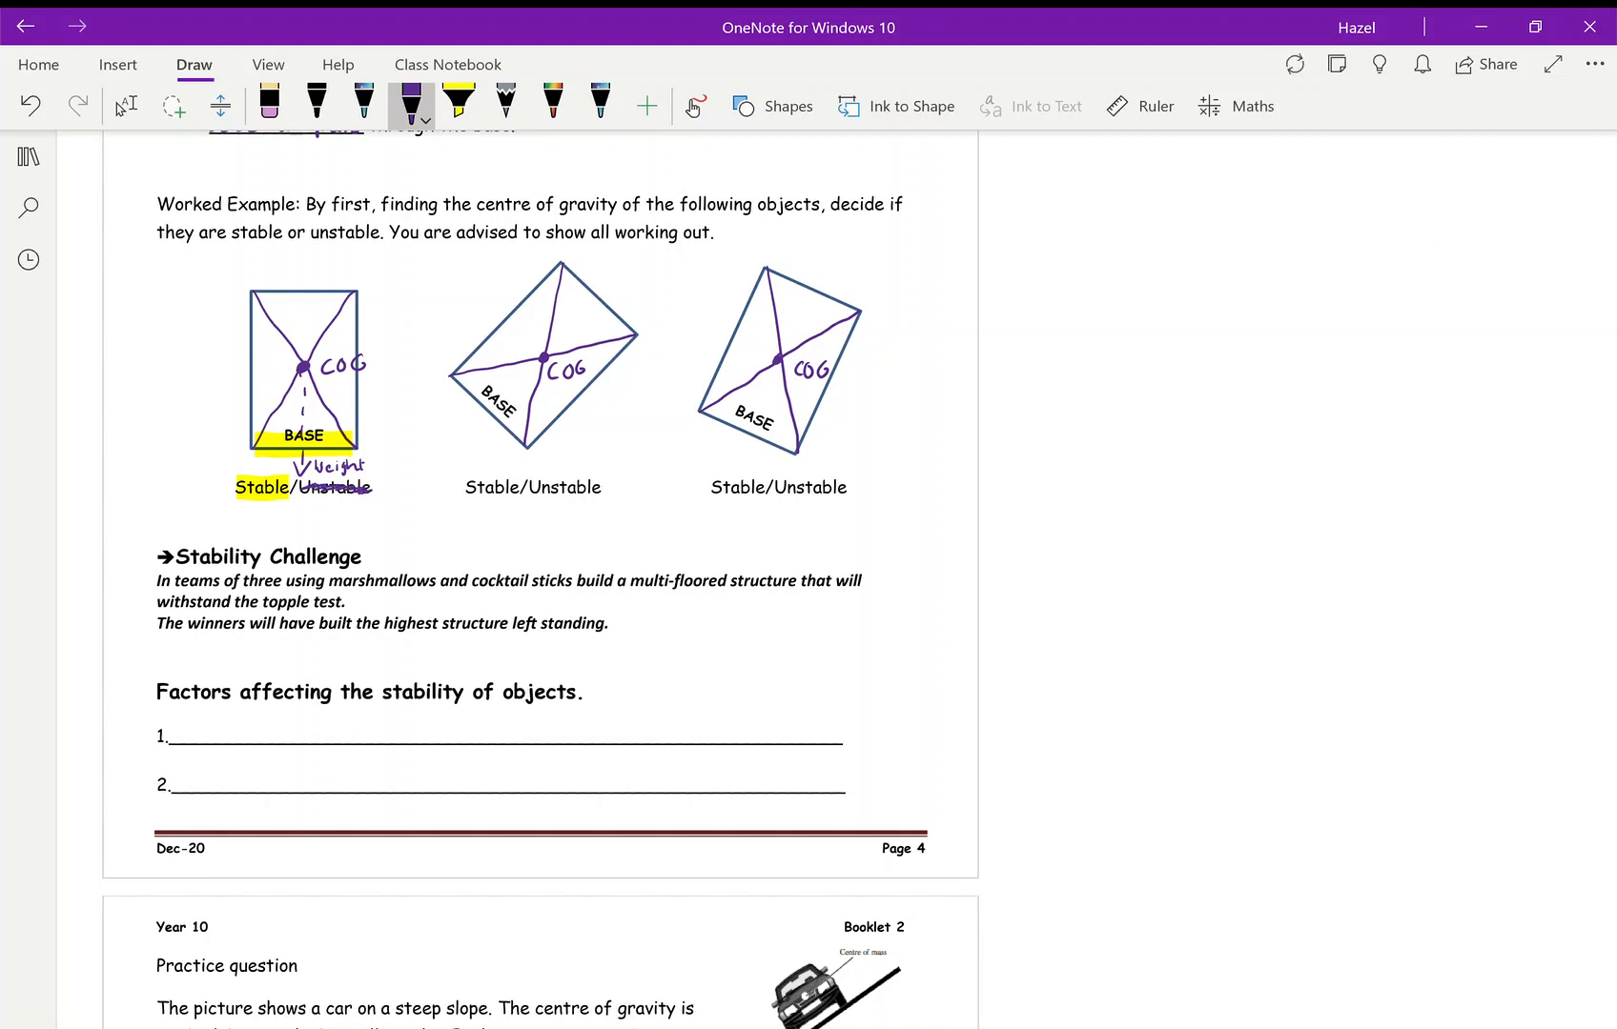
{"action": "left_click", "coordinate": [540, 356]}
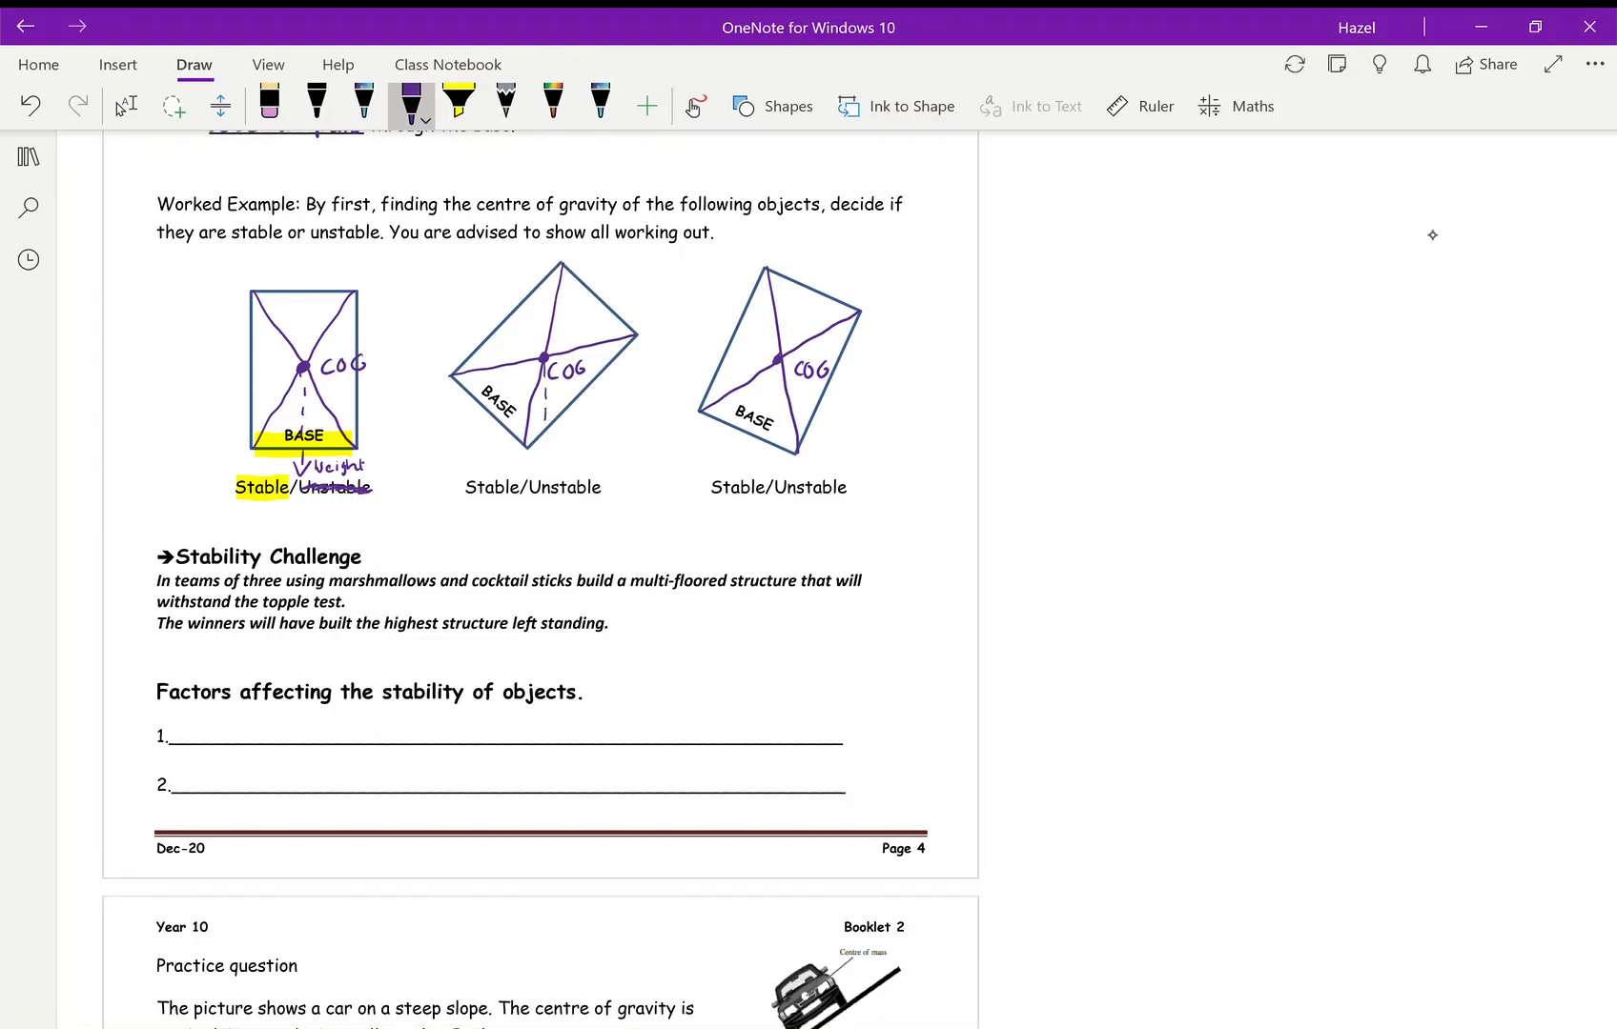
Add the second block's weight arrow, highlight its base and mark it Unstable
{"action": "left_click_drag", "start_coordinate": [539, 372], "coordinate": [539, 469]}
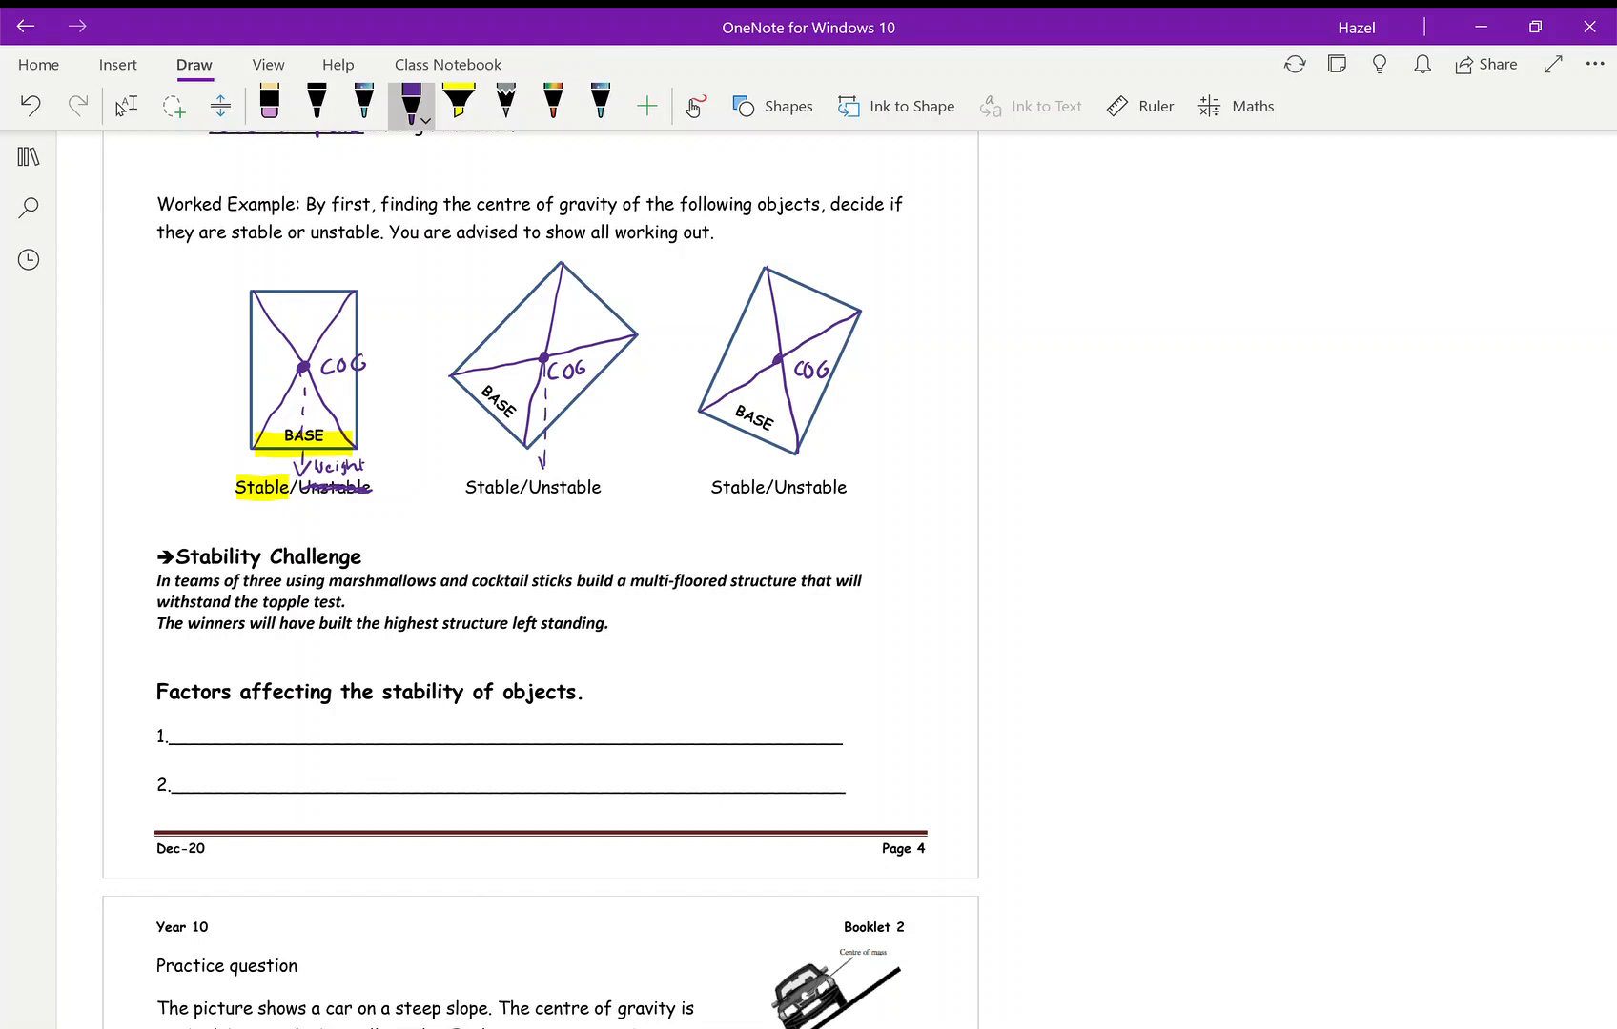
{"action": "left_click", "coordinate": [457, 103]}
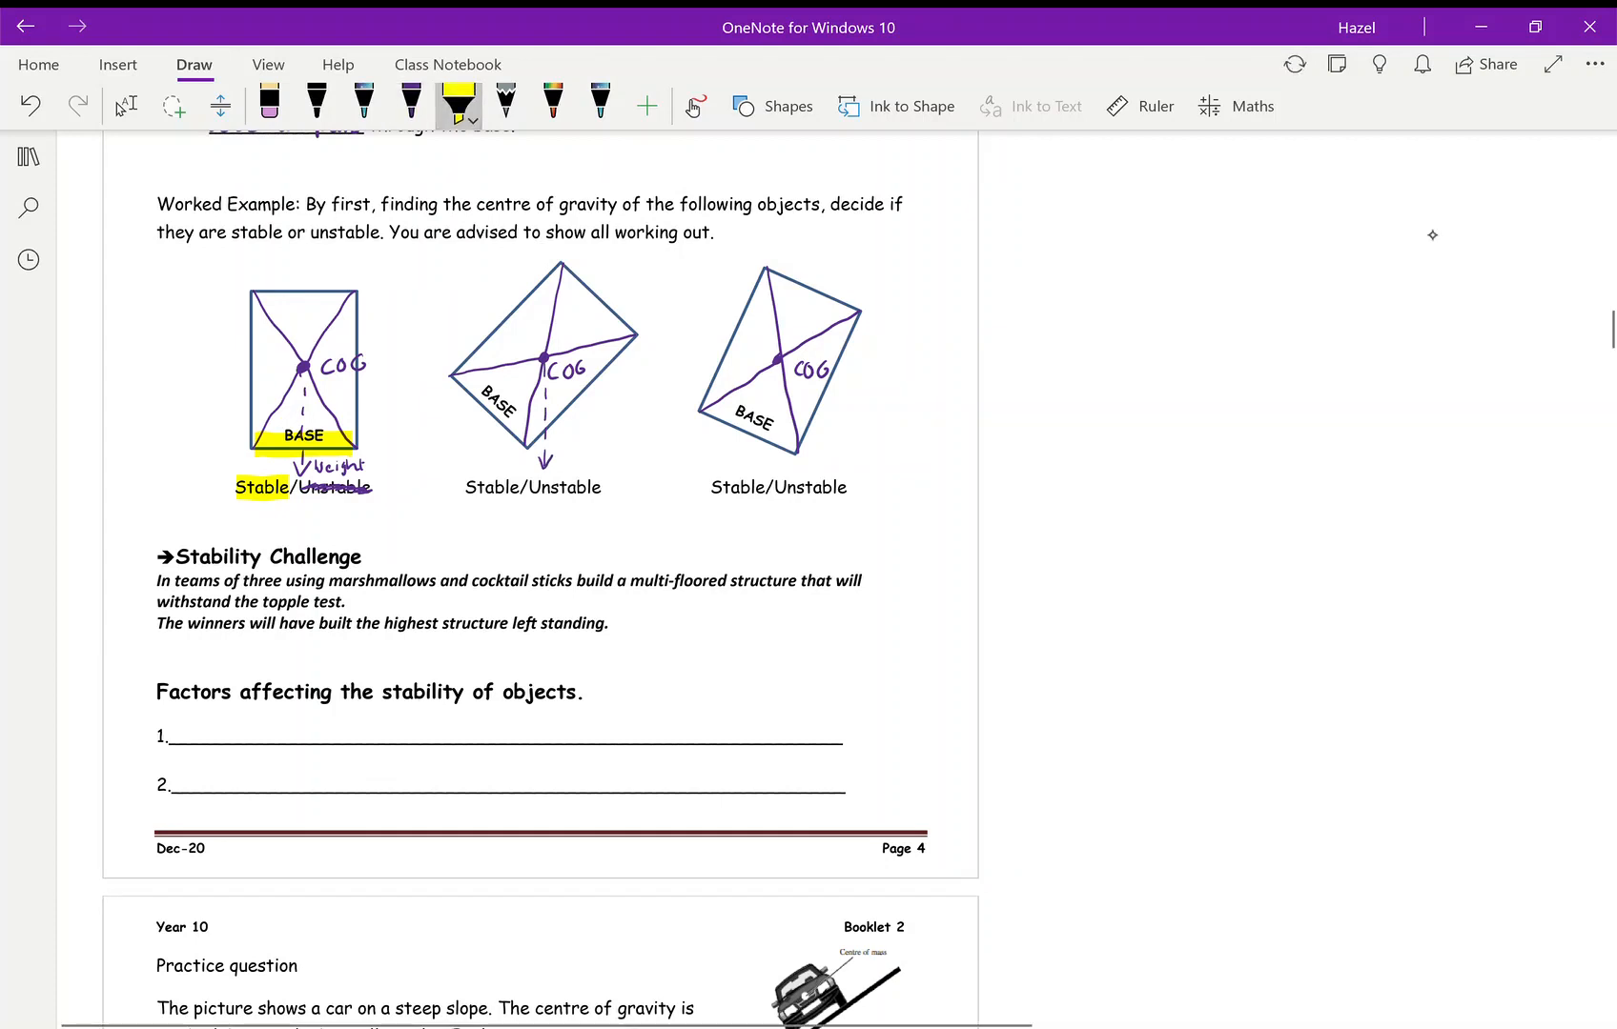
{"action": "left_click_drag", "start_coordinate": [475, 366], "coordinate": [526, 448]}
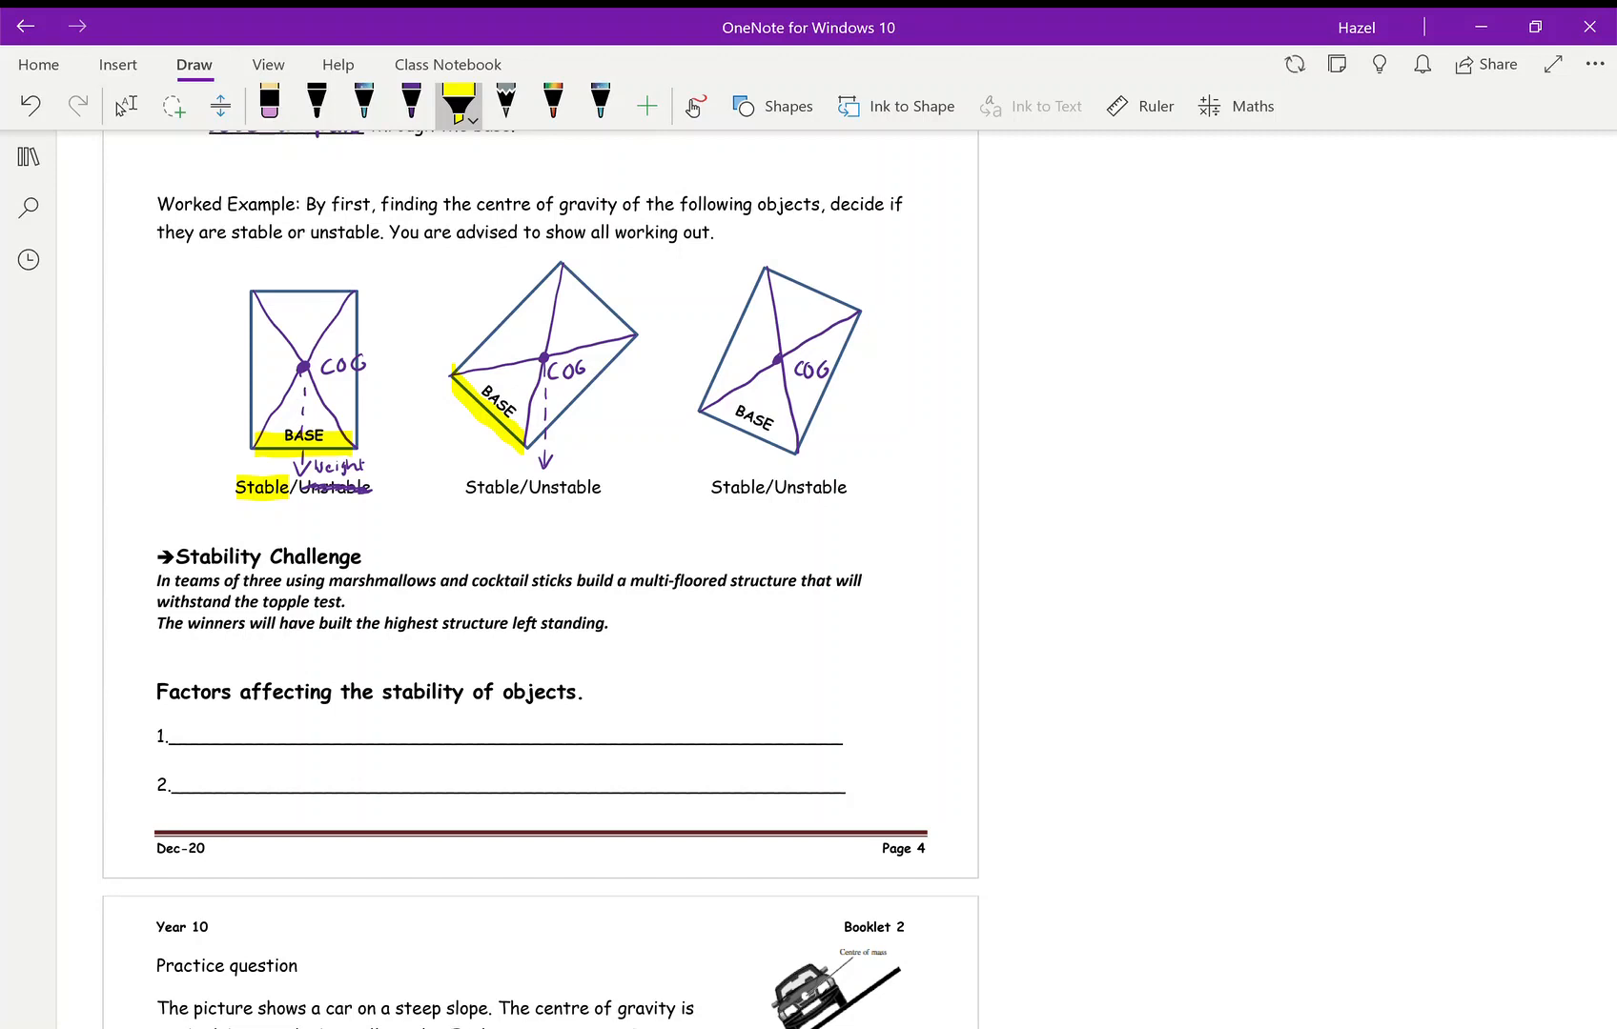
{"action": "left_click", "coordinate": [410, 103]}
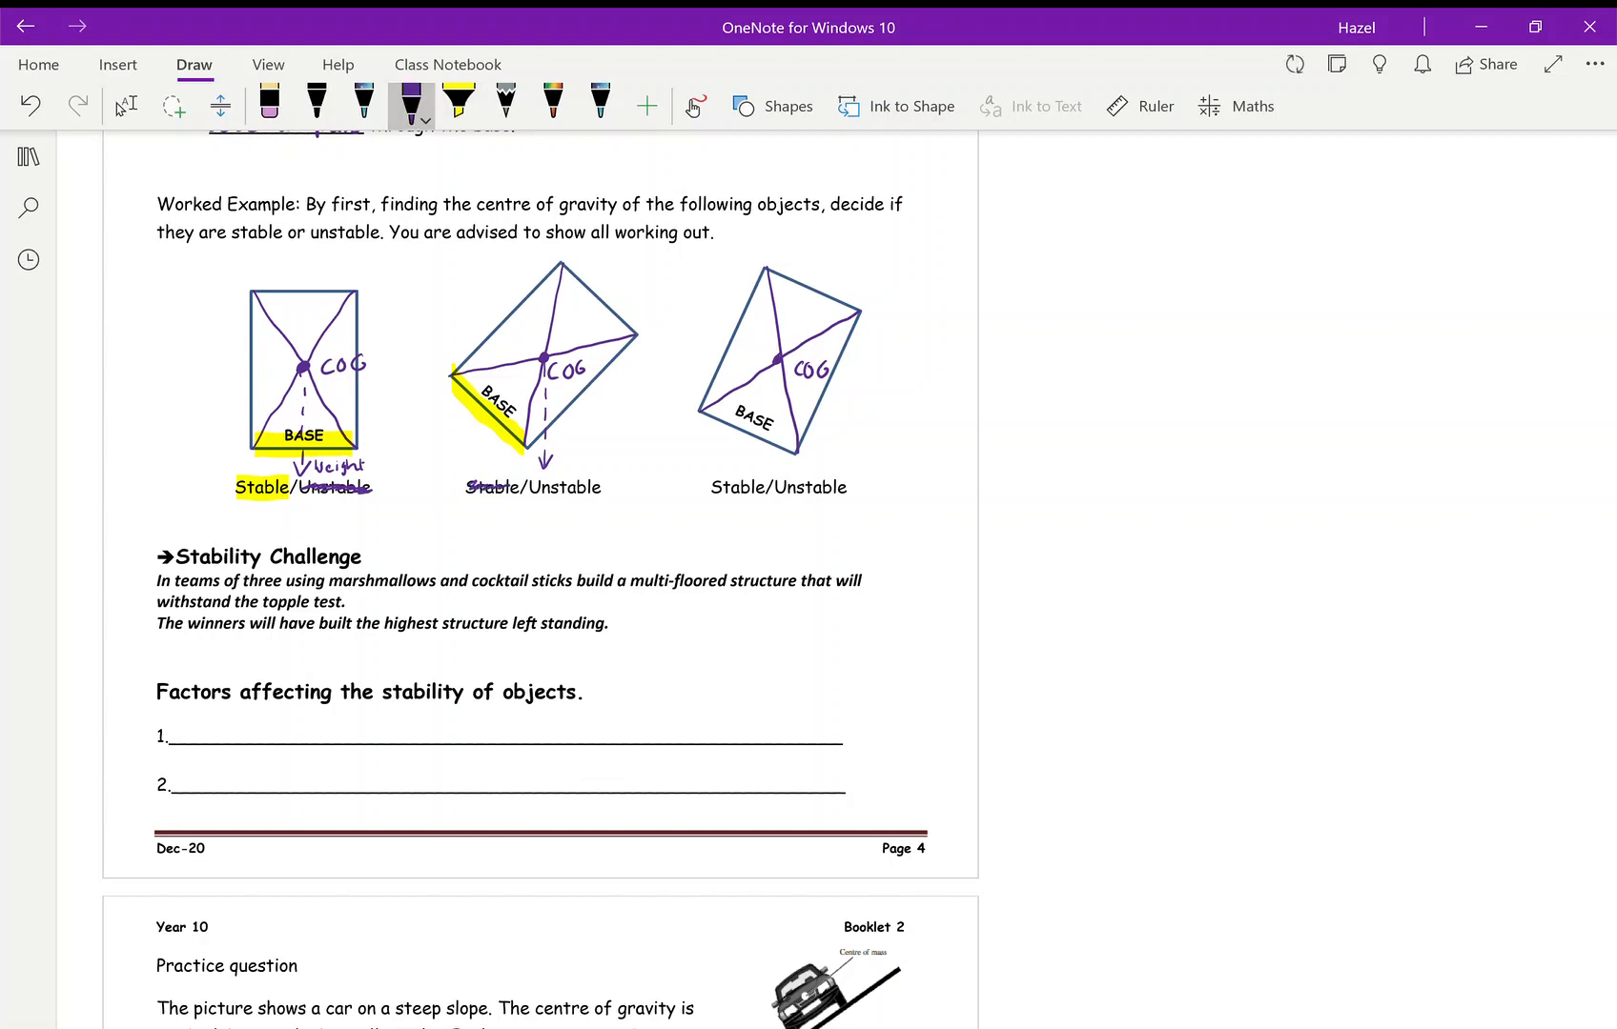
{"action": "left_click", "coordinate": [457, 103]}
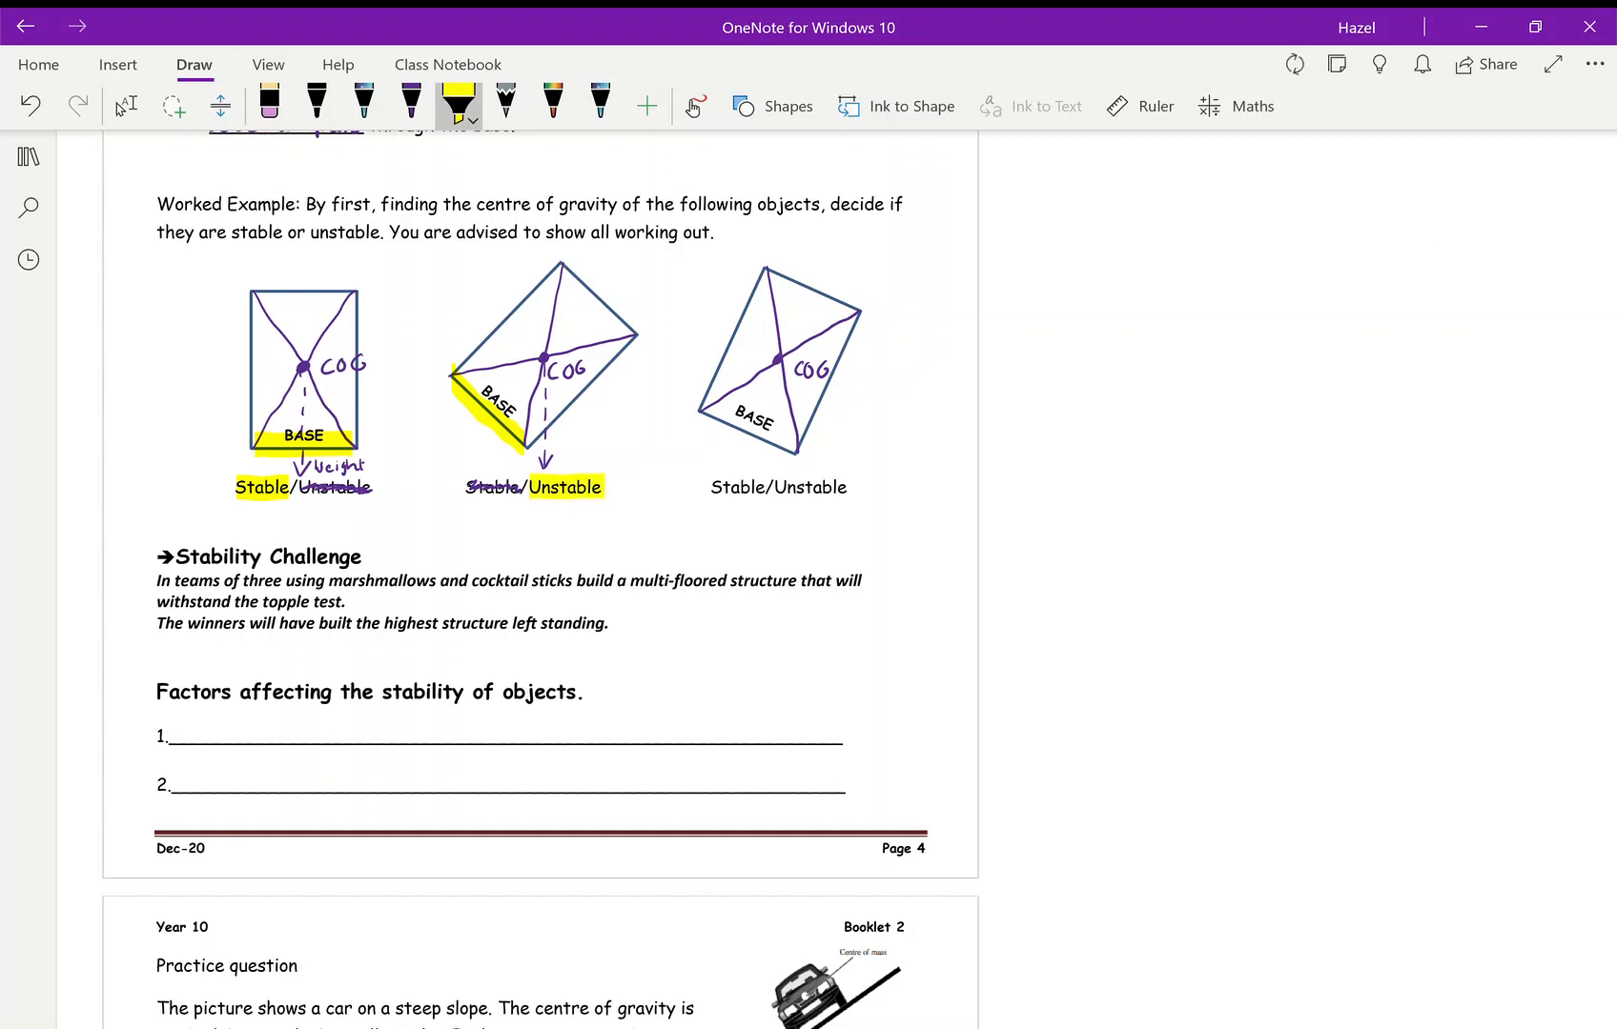
{"action": "left_click", "coordinate": [123, 105]}
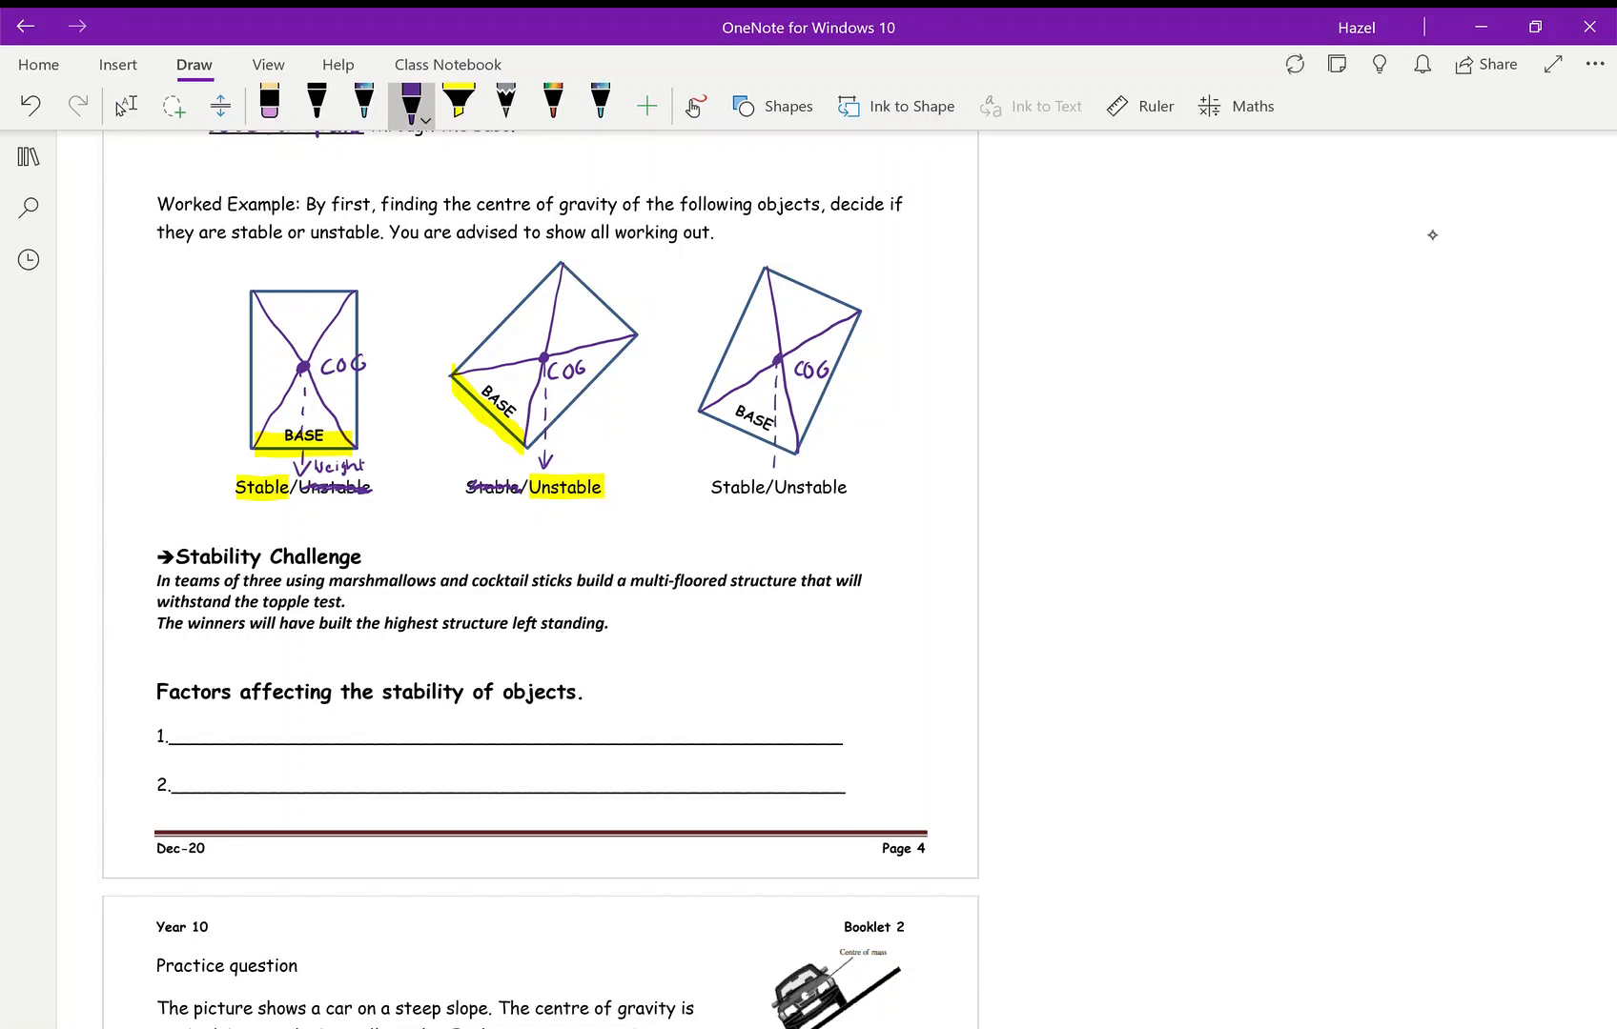
Highlight the third block's base and mark it Stable
{"action": "left_click", "coordinate": [457, 100]}
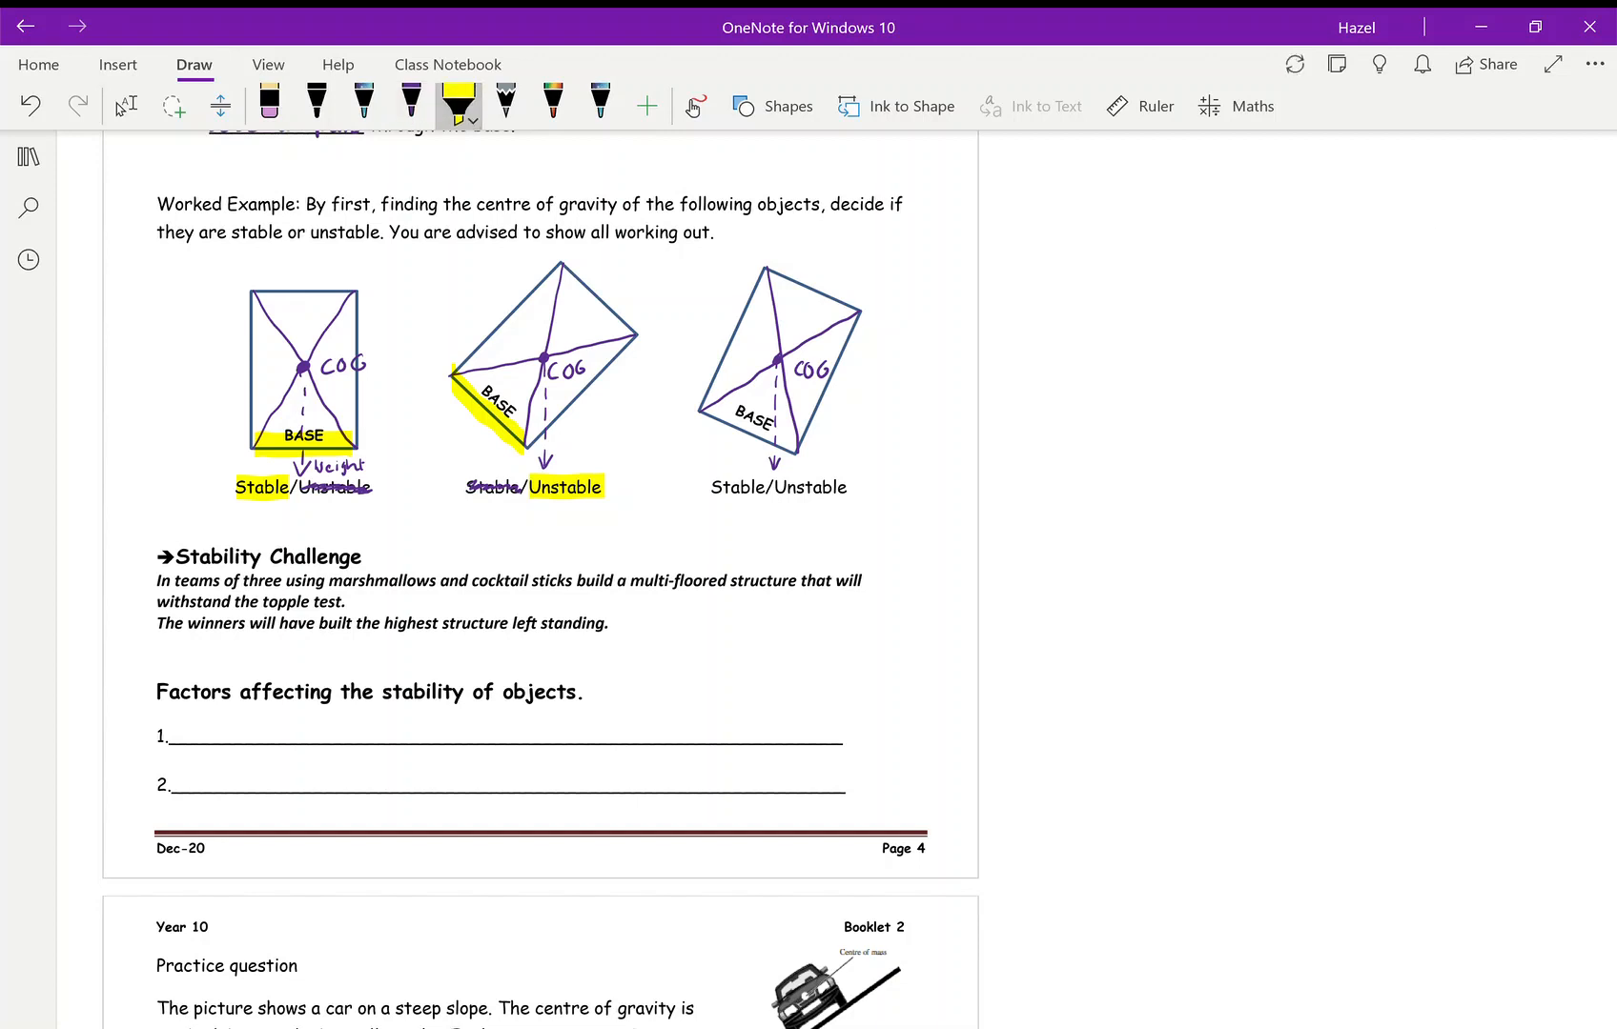
{"action": "left_click_drag", "start_coordinate": [702, 433], "coordinate": [758, 412]}
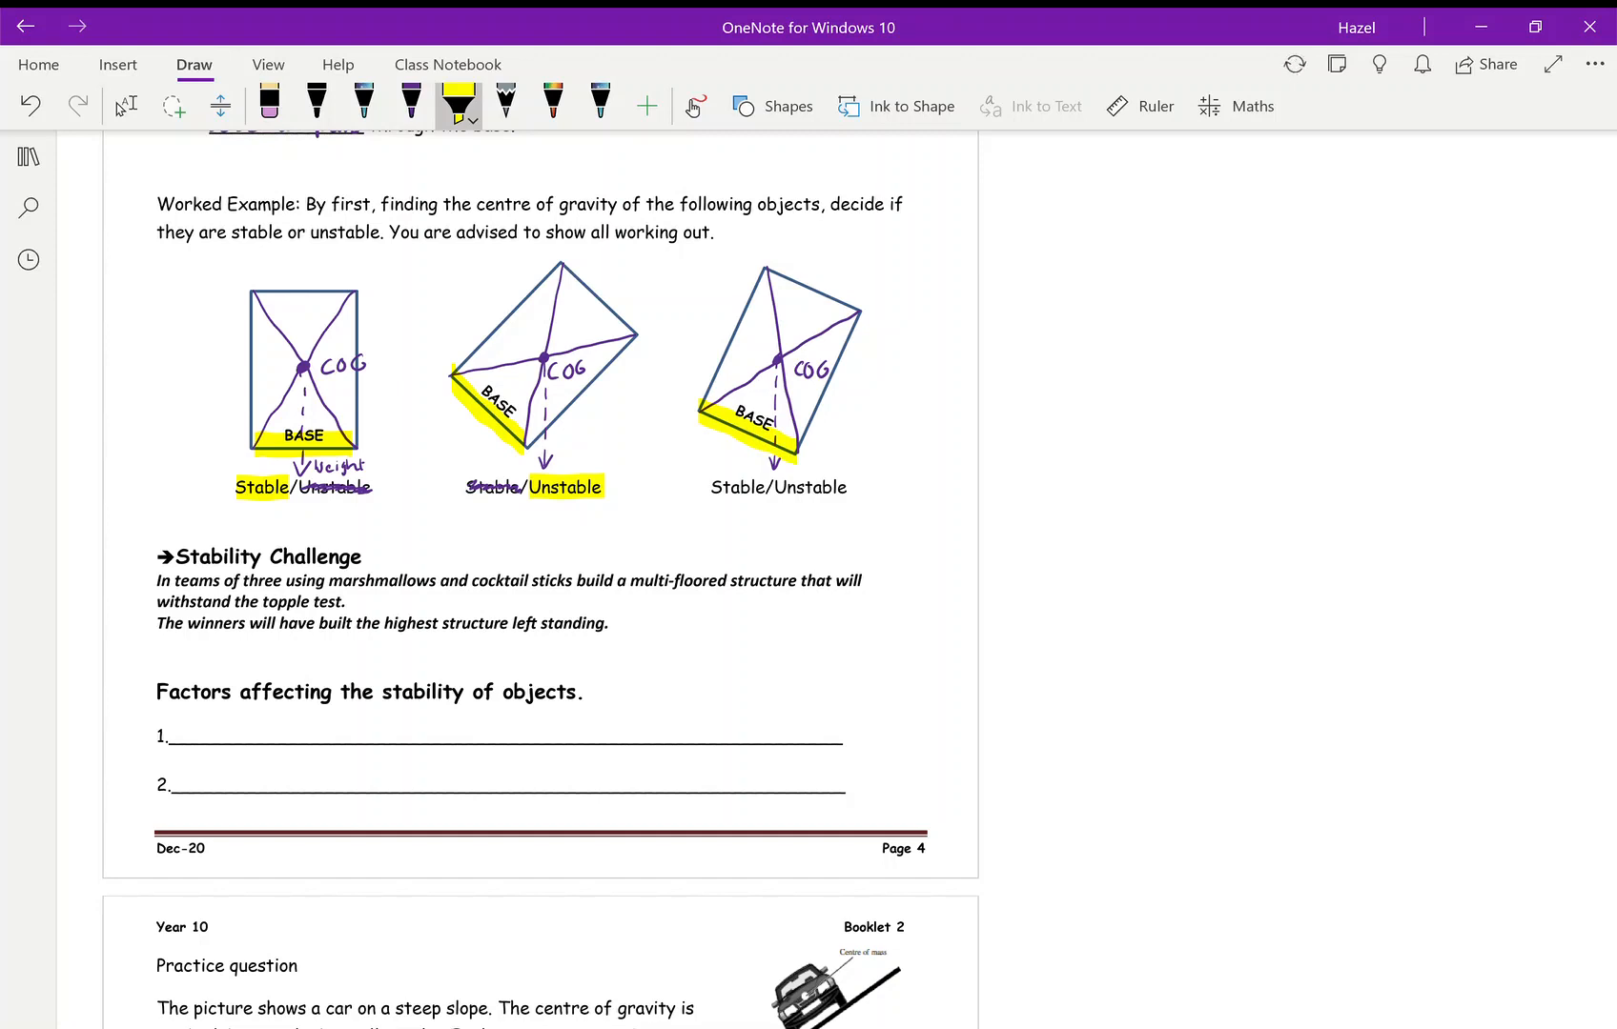
{"action": "left_click", "coordinate": [410, 103]}
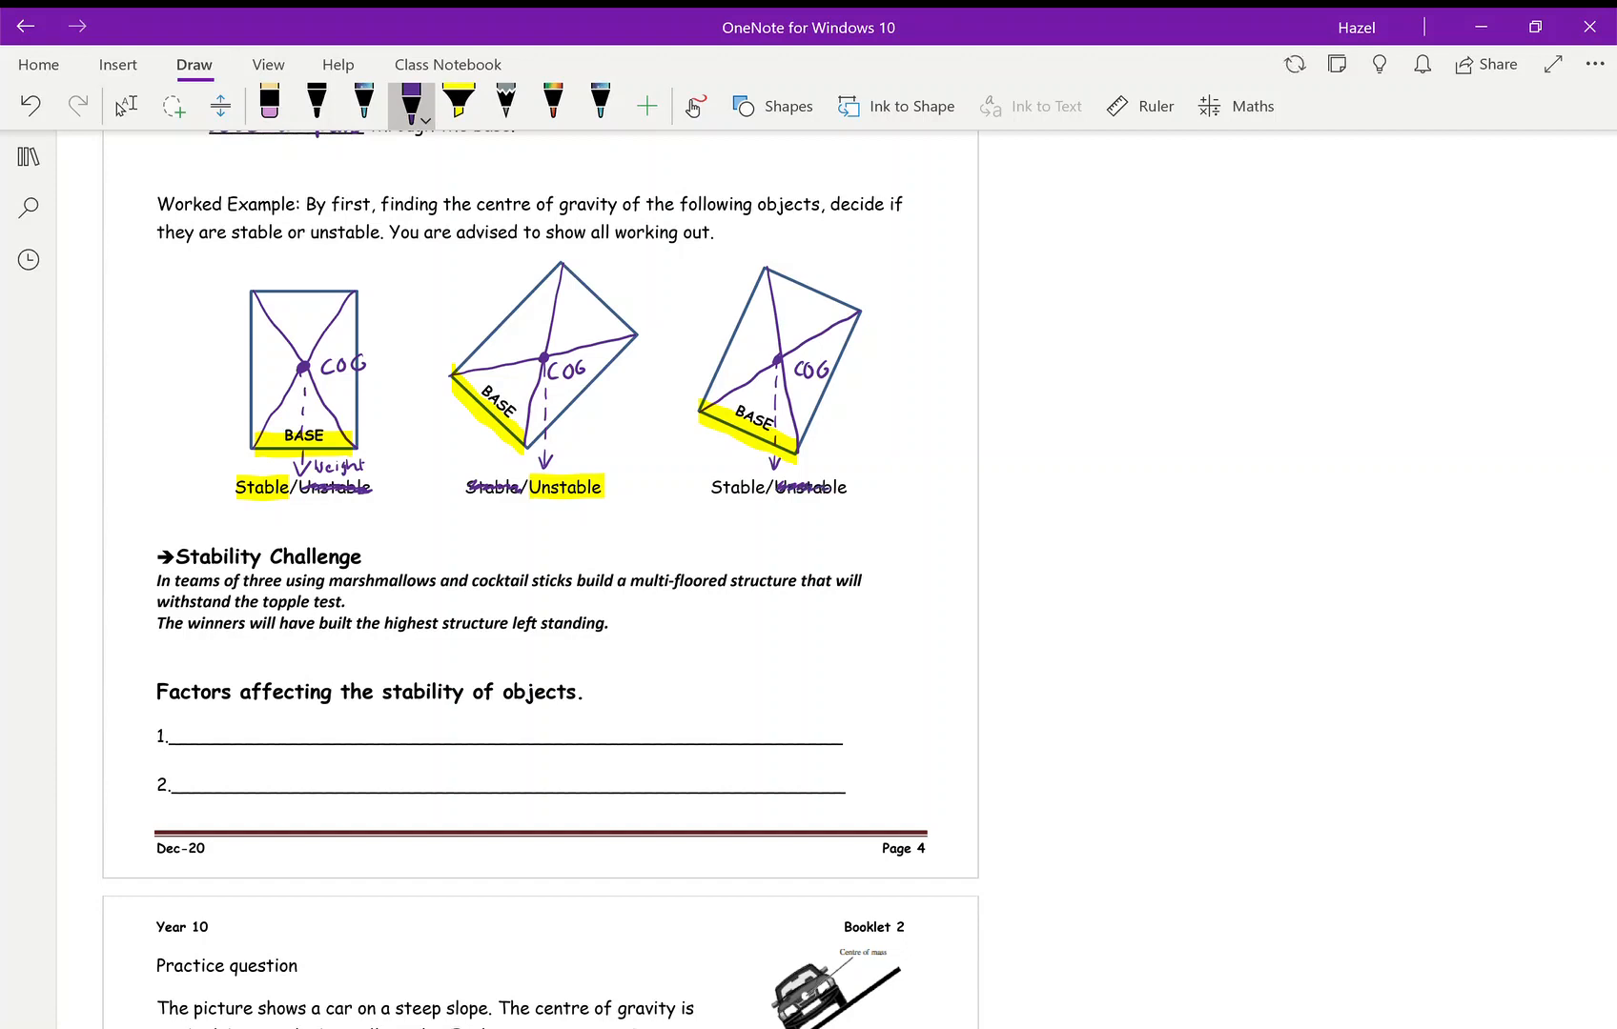
{"action": "left_click", "coordinate": [458, 103]}
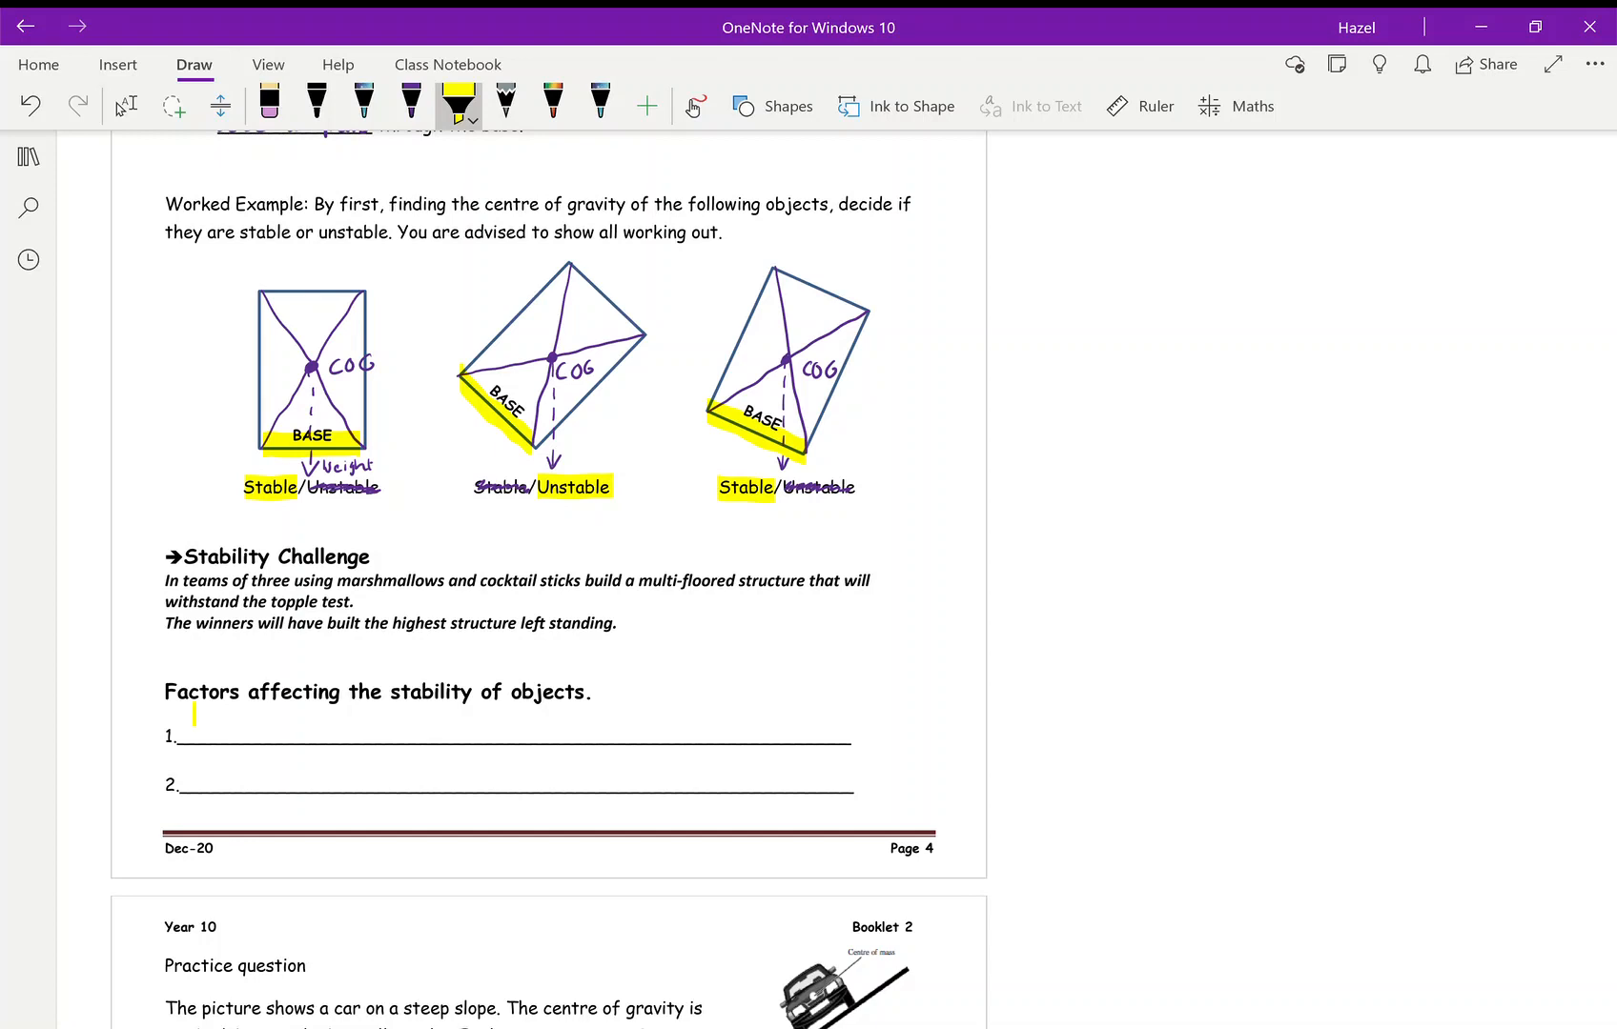
Handwrite 'low centre of gravity' on factor line 1 and 'wide base' on line 2
{"action": "left_click", "coordinate": [410, 105]}
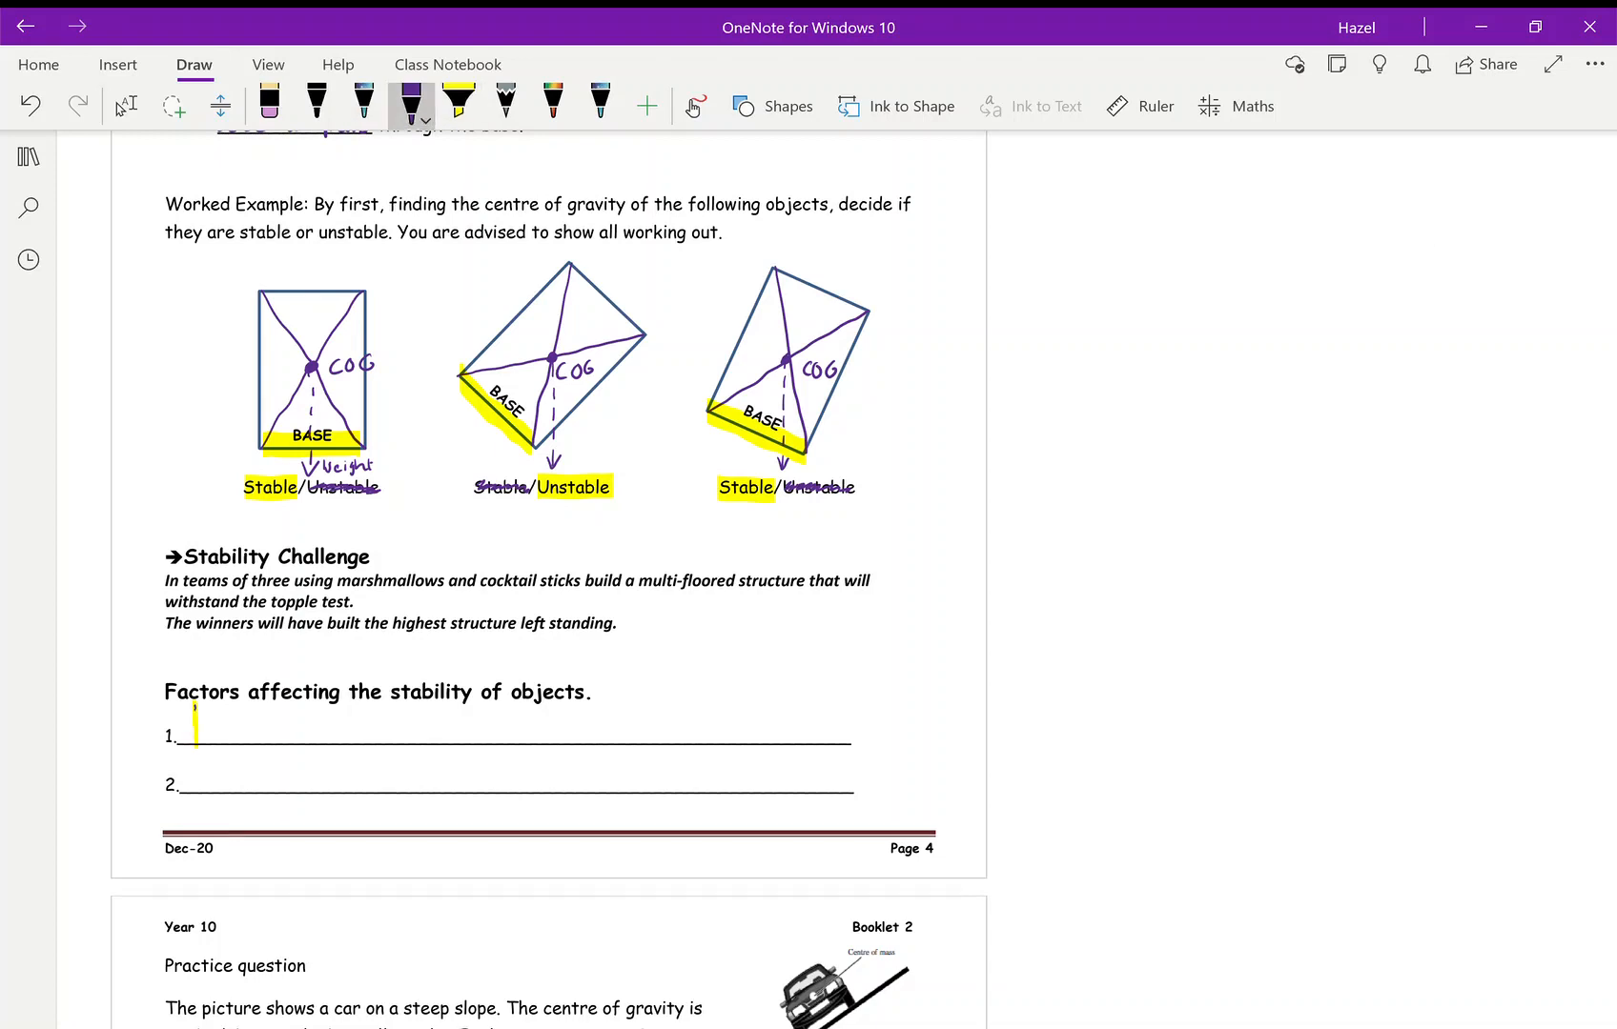
{"action": "left_click_drag", "start_coordinate": [196, 732], "coordinate": [278, 732]}
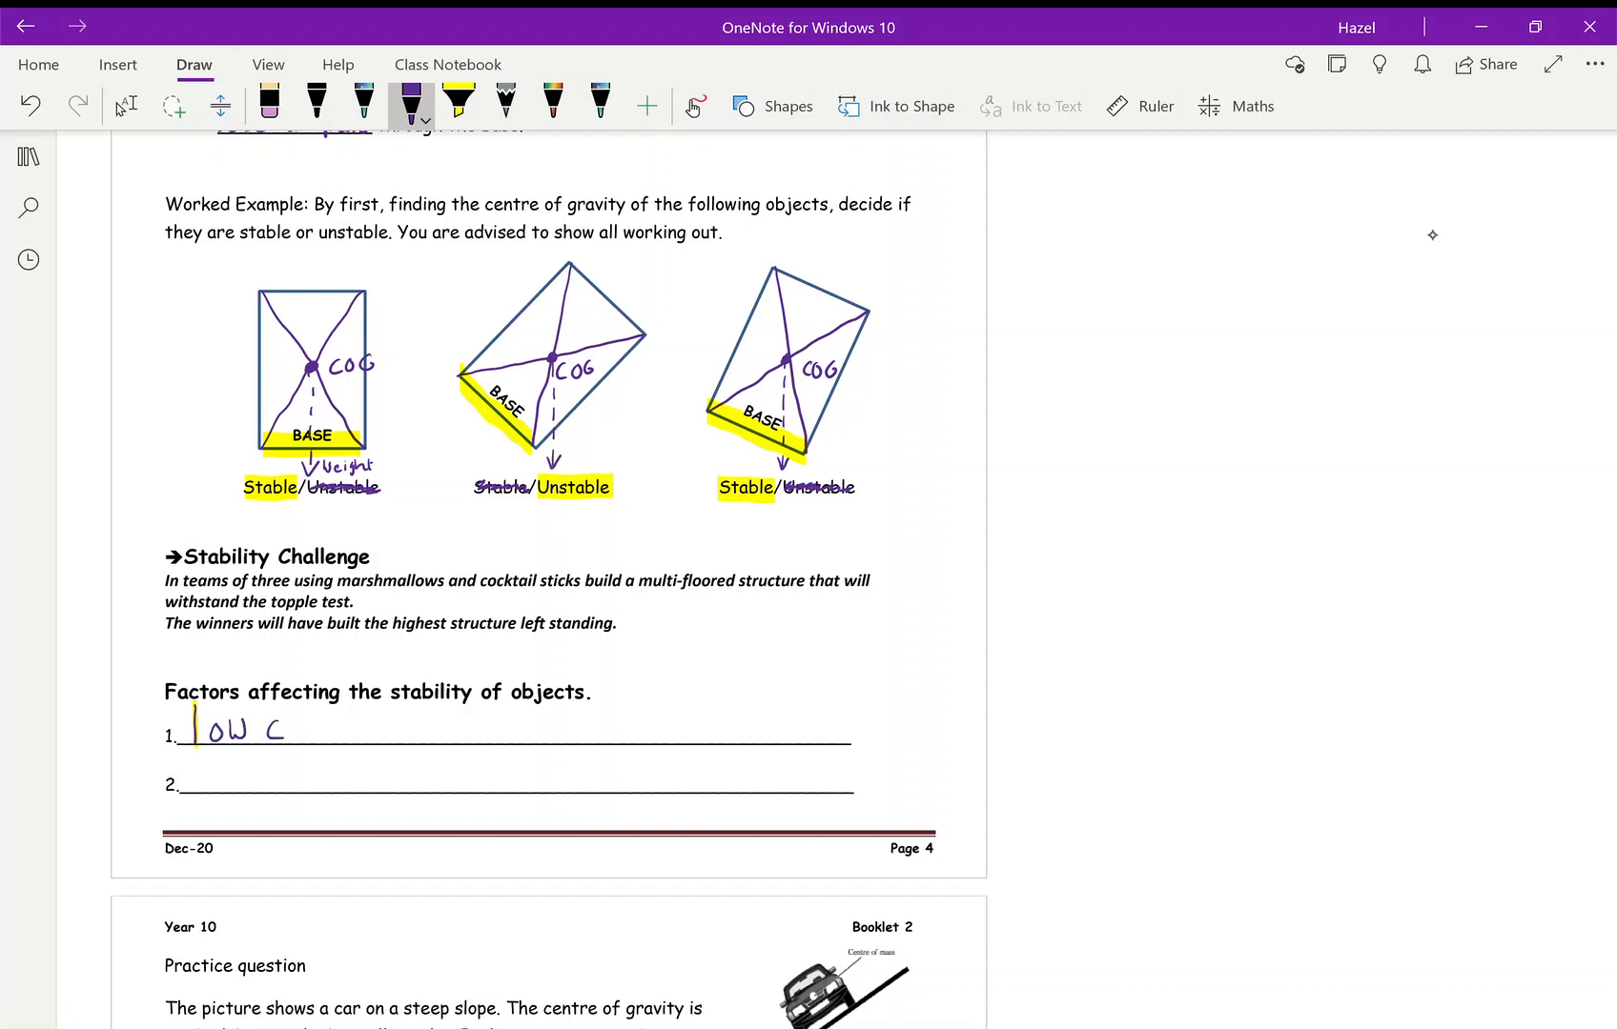
{"action": "type", "text": "Centre"}
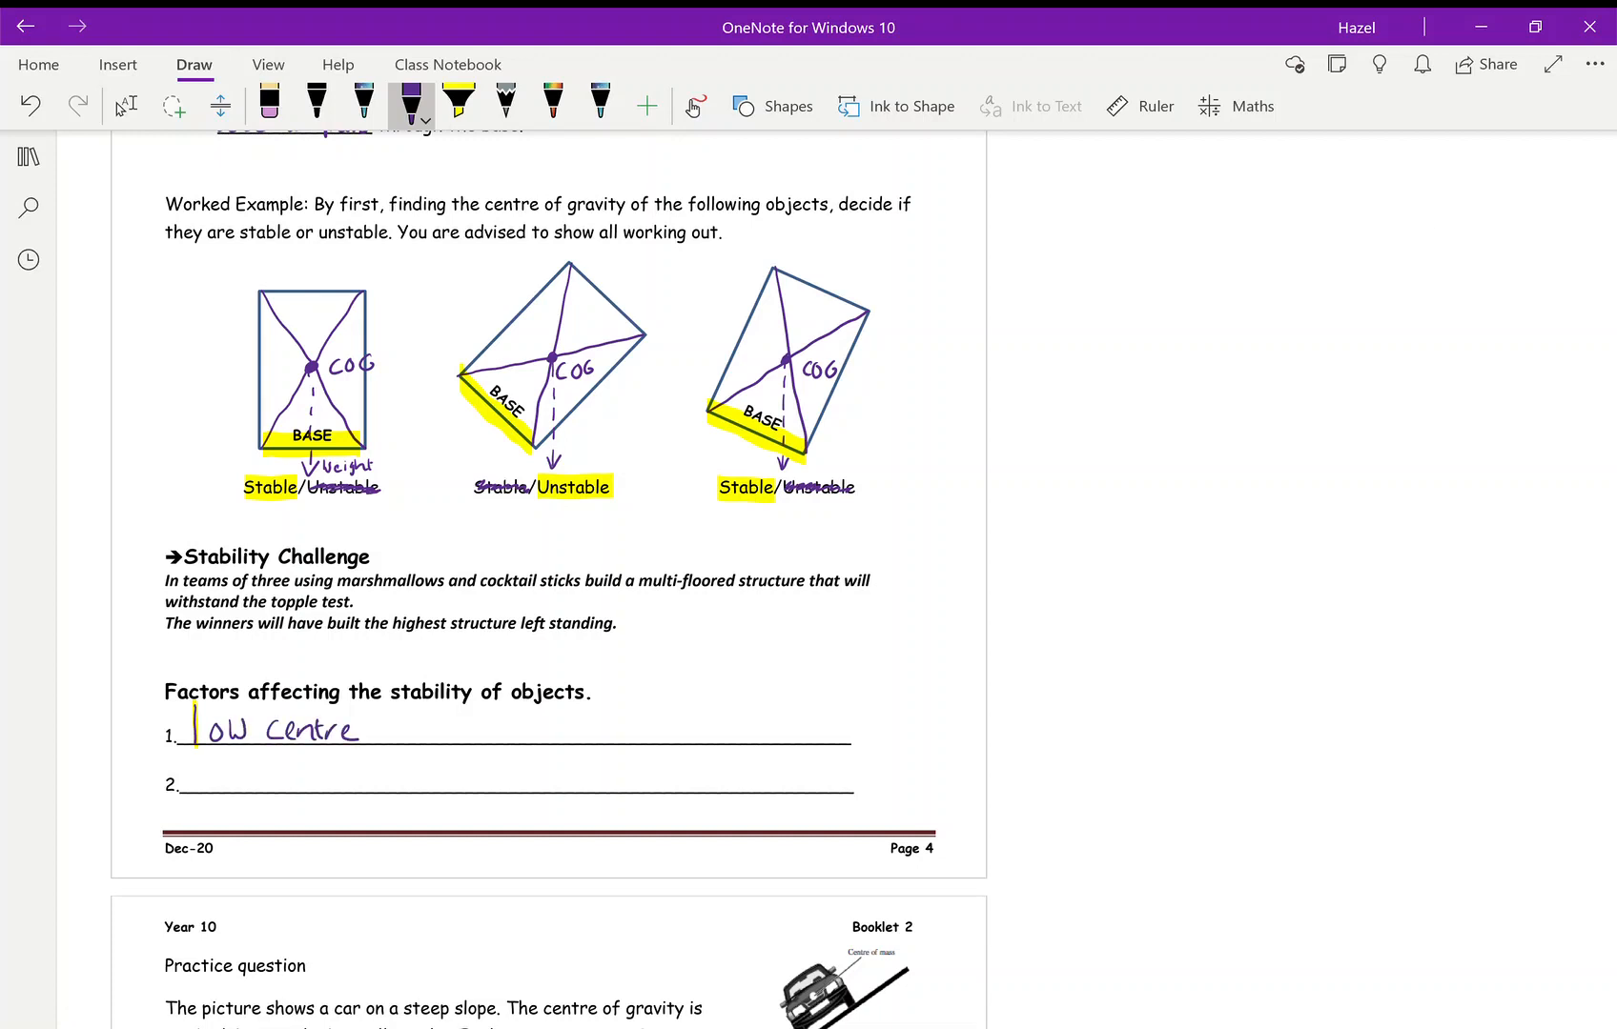
{"action": "type", "text": "of gro"}
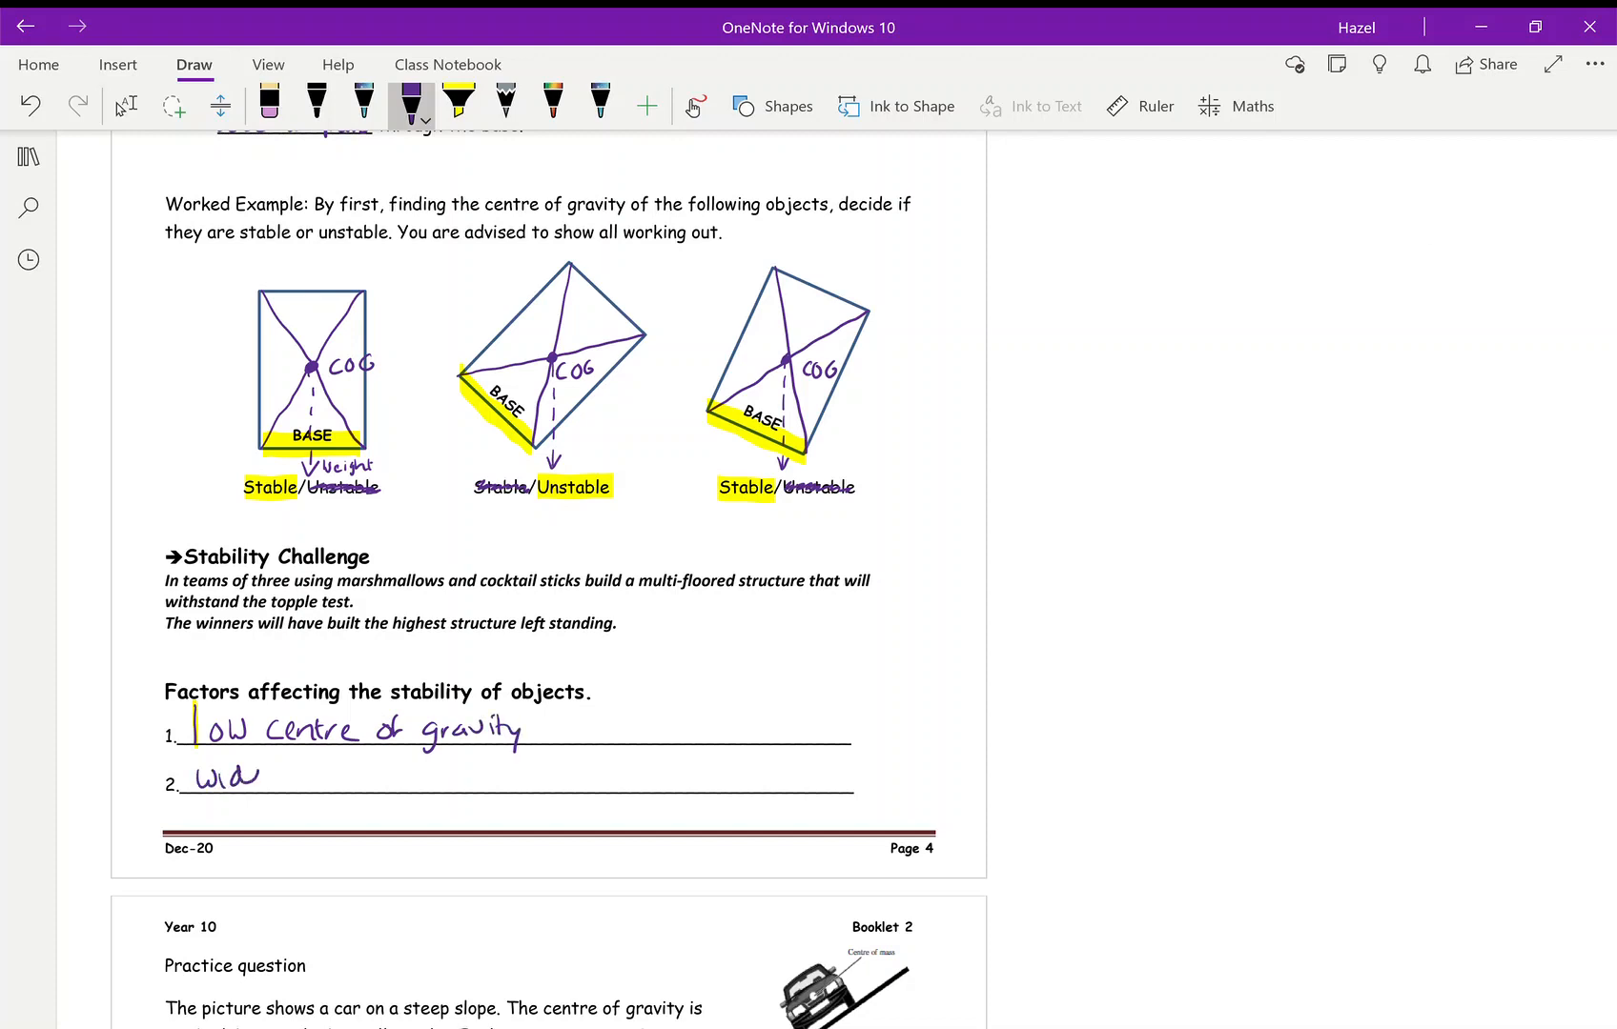
{"action": "type", "text": "base"}
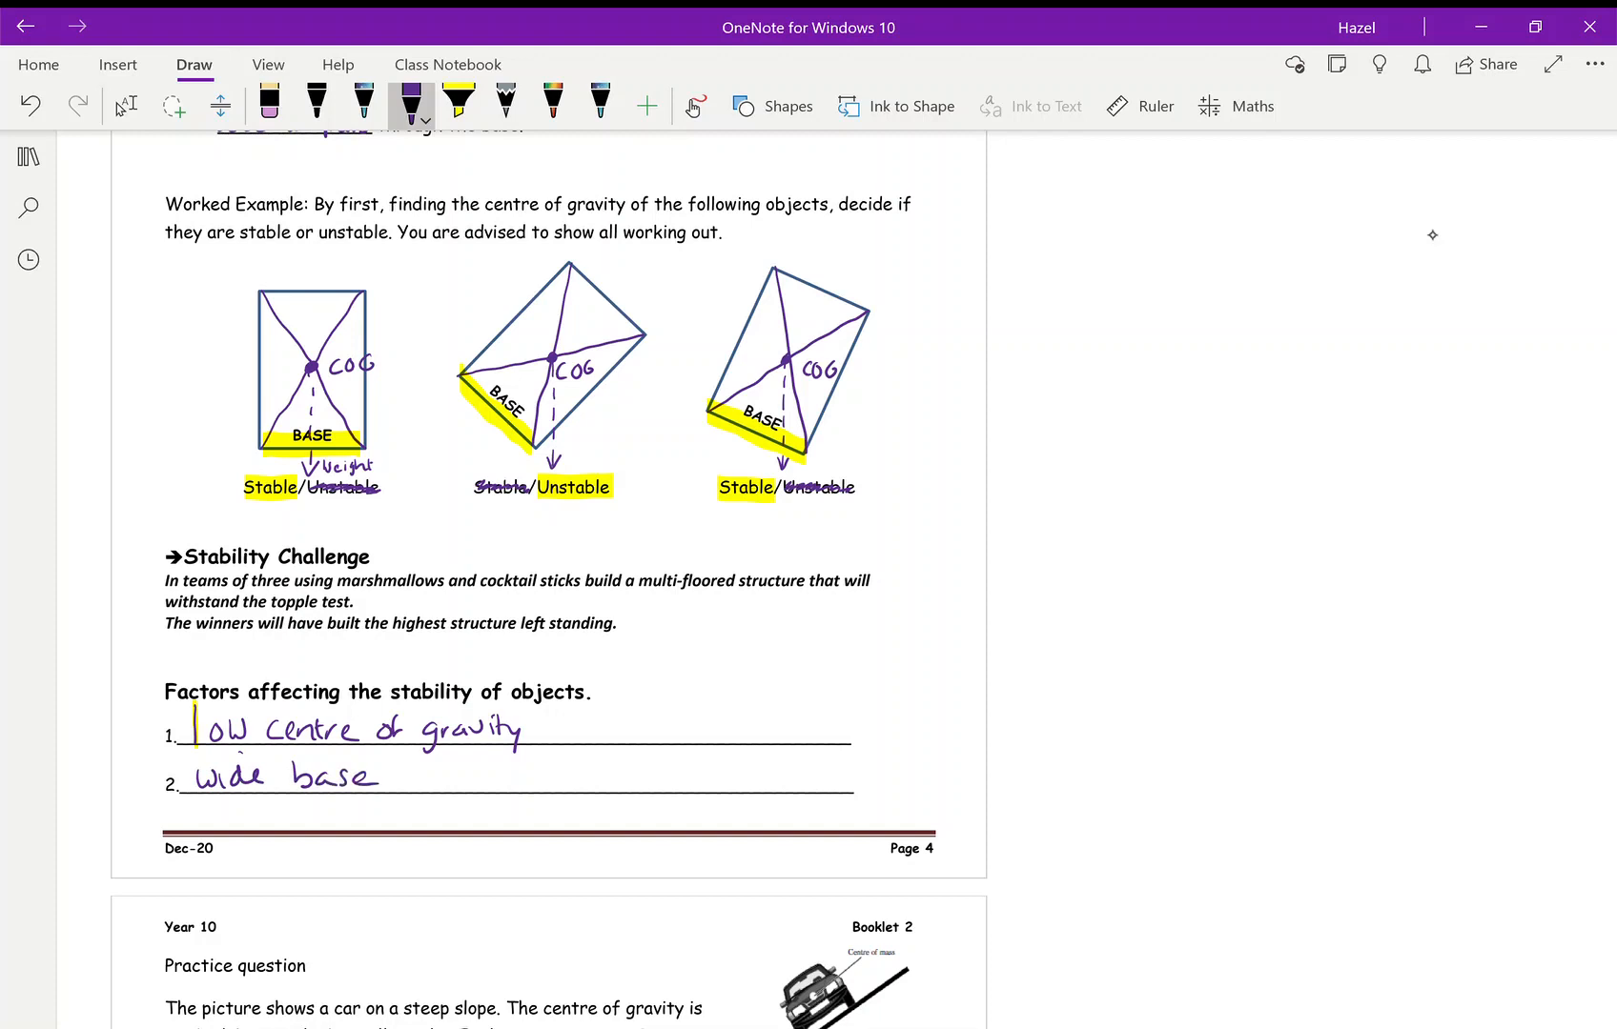
Sketch two stick figures beside the factors list with a double-headed line above them
{"action": "left_click_drag", "start_coordinate": [1070, 686], "coordinate": [1067, 744]}
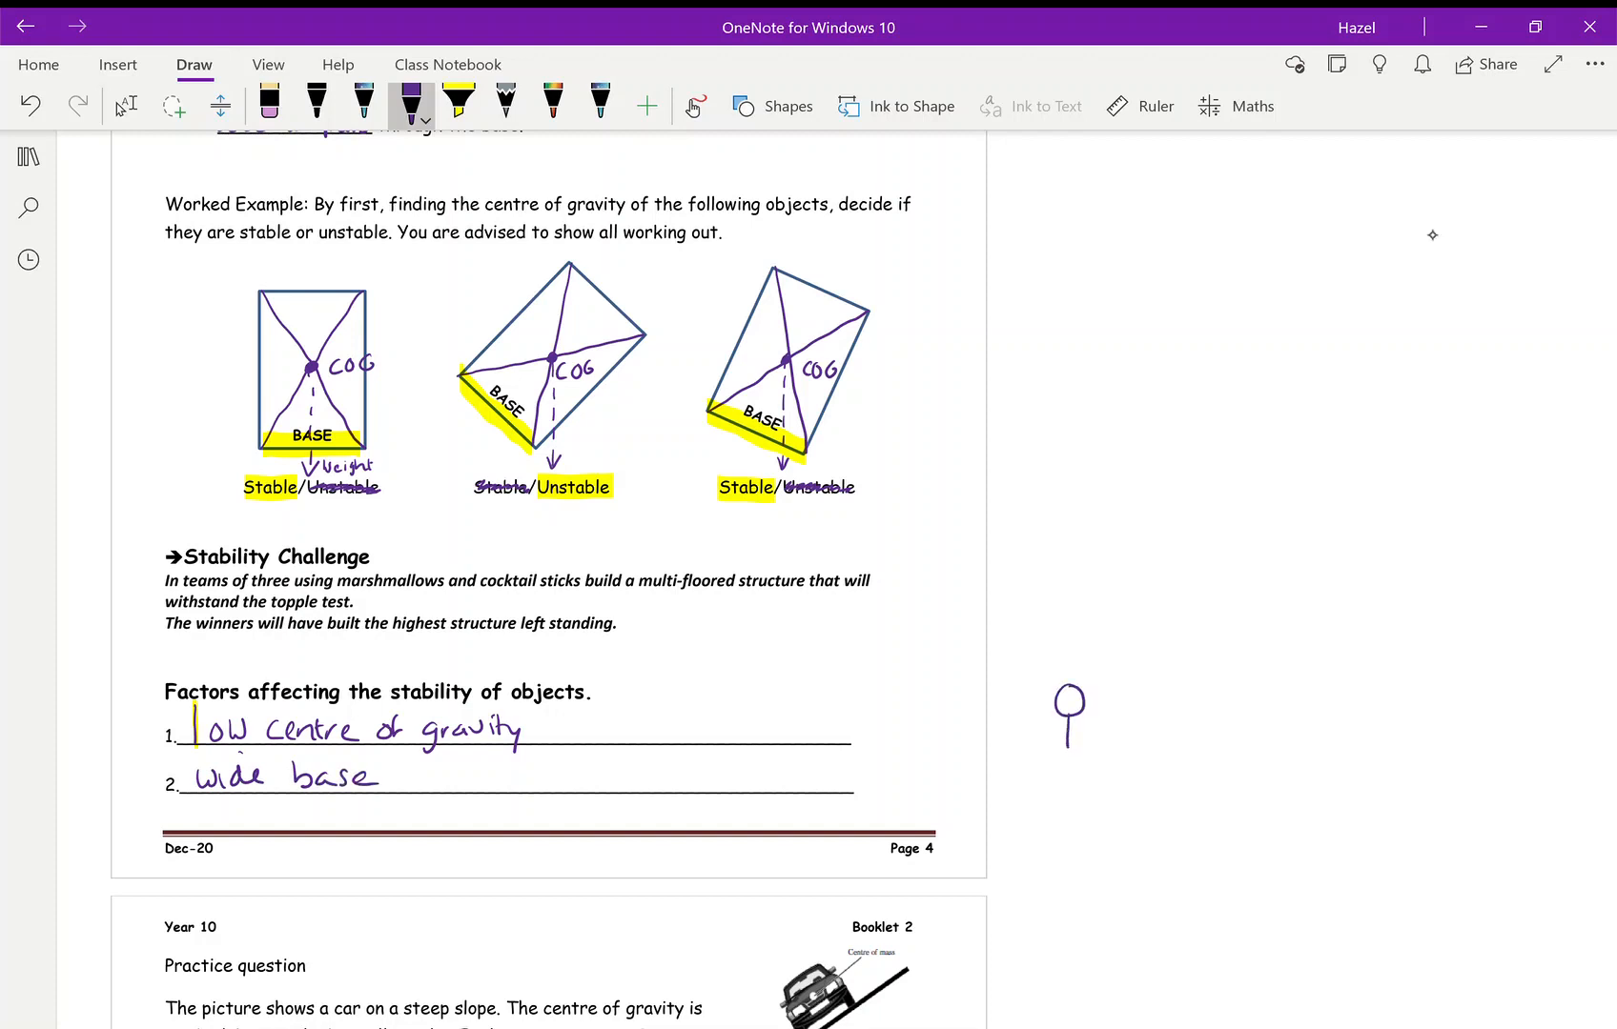
{"action": "left_click_drag", "start_coordinate": [1067, 732], "coordinate": [1077, 768]}
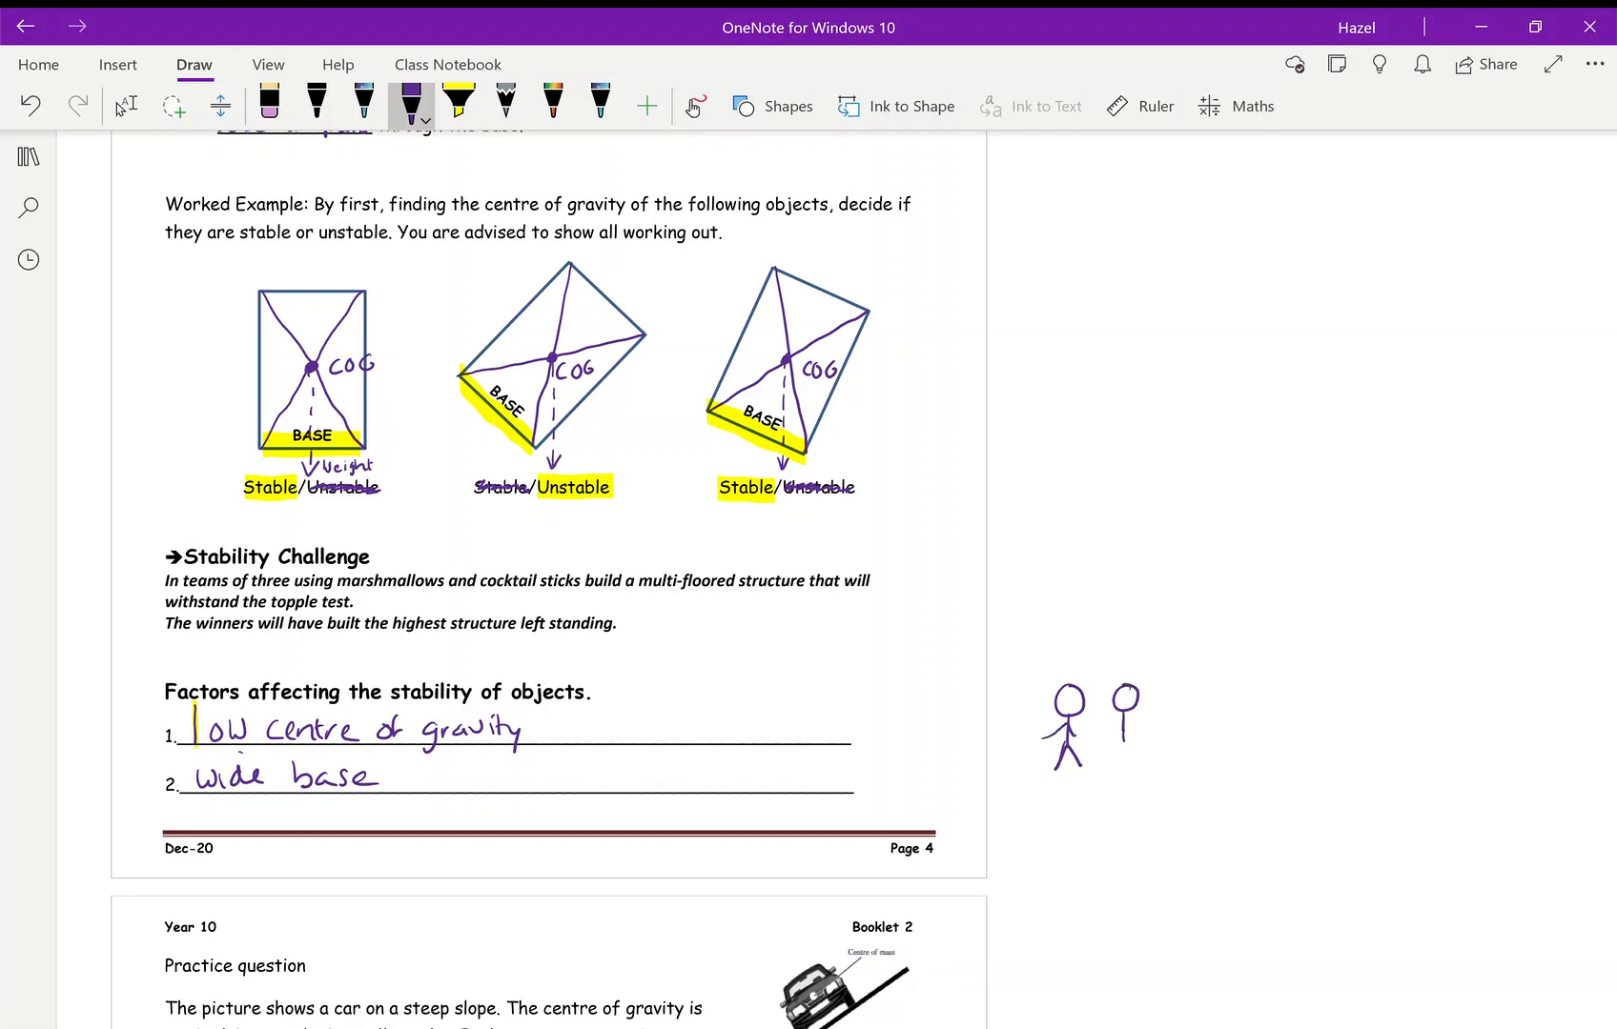
{"action": "left_click_drag", "start_coordinate": [1131, 711], "coordinate": [1130, 763]}
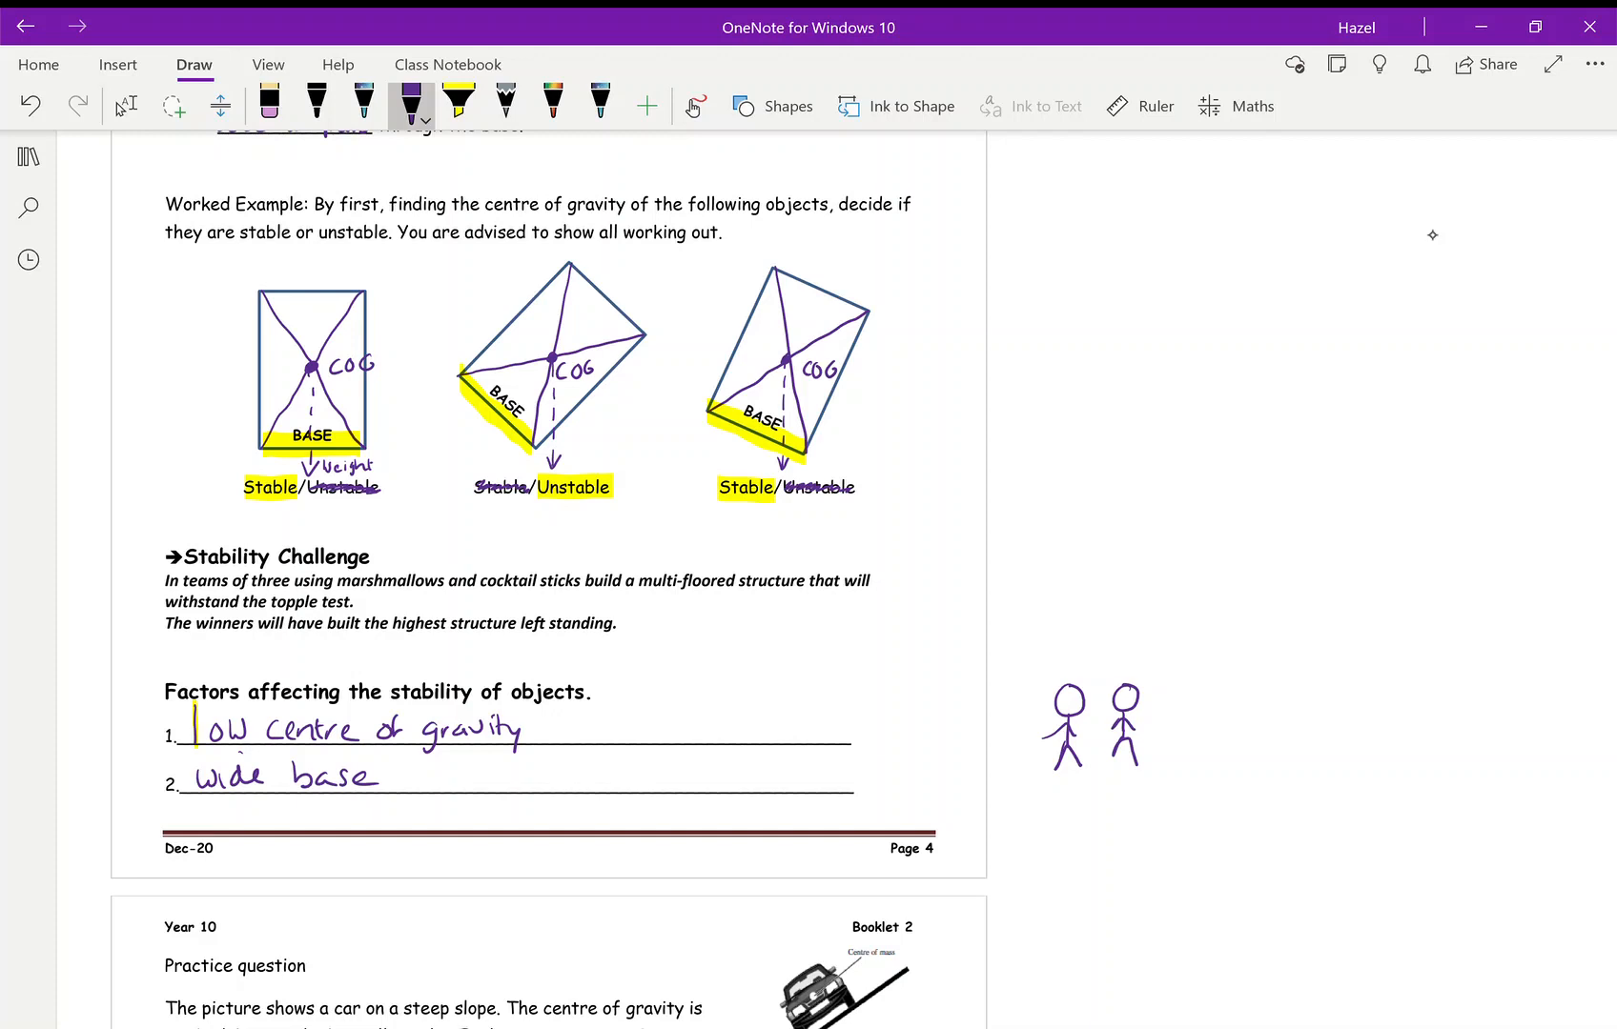
{"action": "left_click_drag", "start_coordinate": [1067, 660], "coordinate": [1120, 658]}
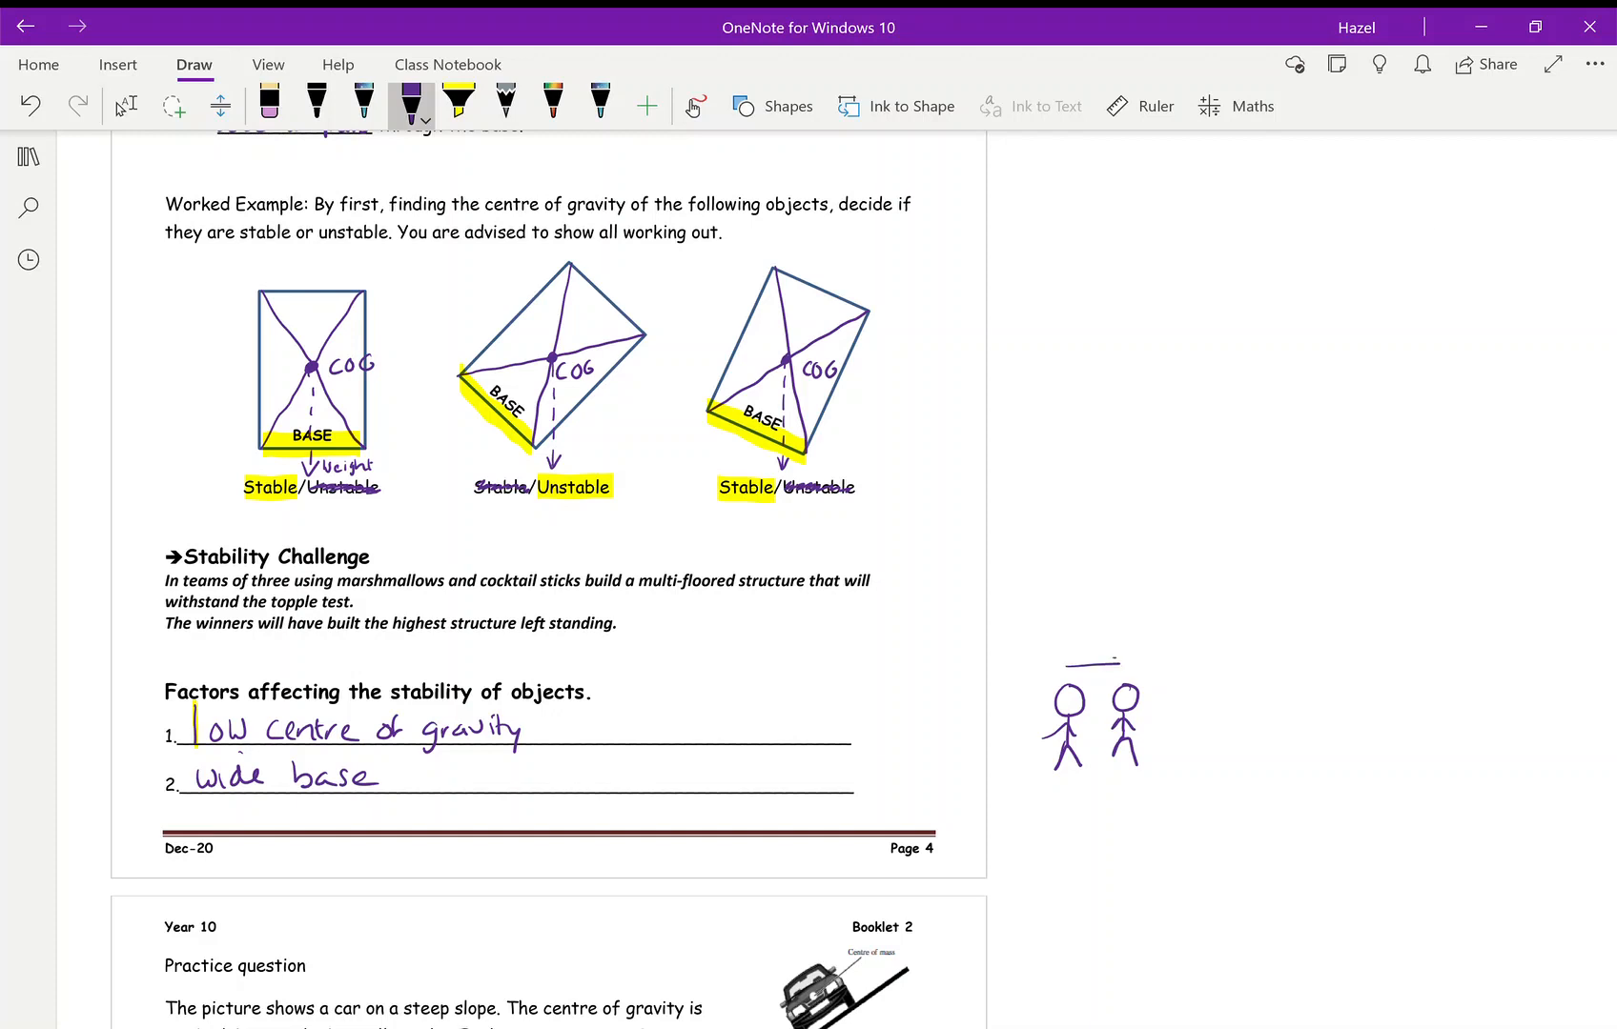
{"action": "left_click_drag", "start_coordinate": [1068, 661], "coordinate": [1123, 662]}
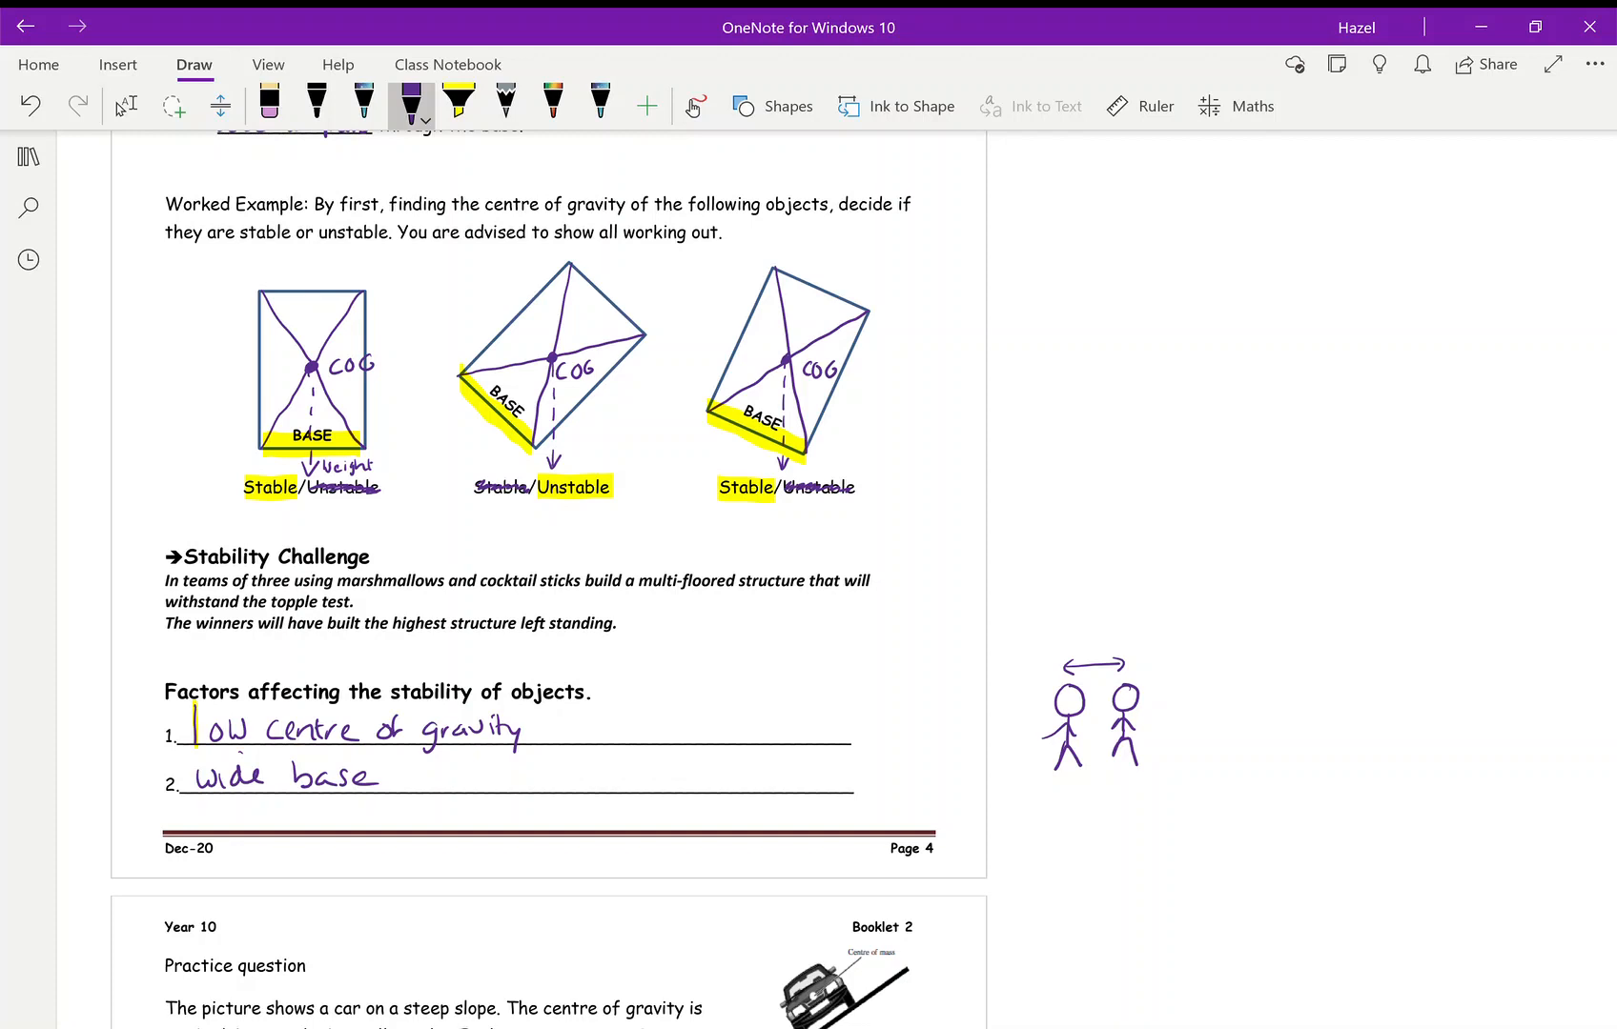
{"action": "mouse_move", "coordinate": [1432, 235]}
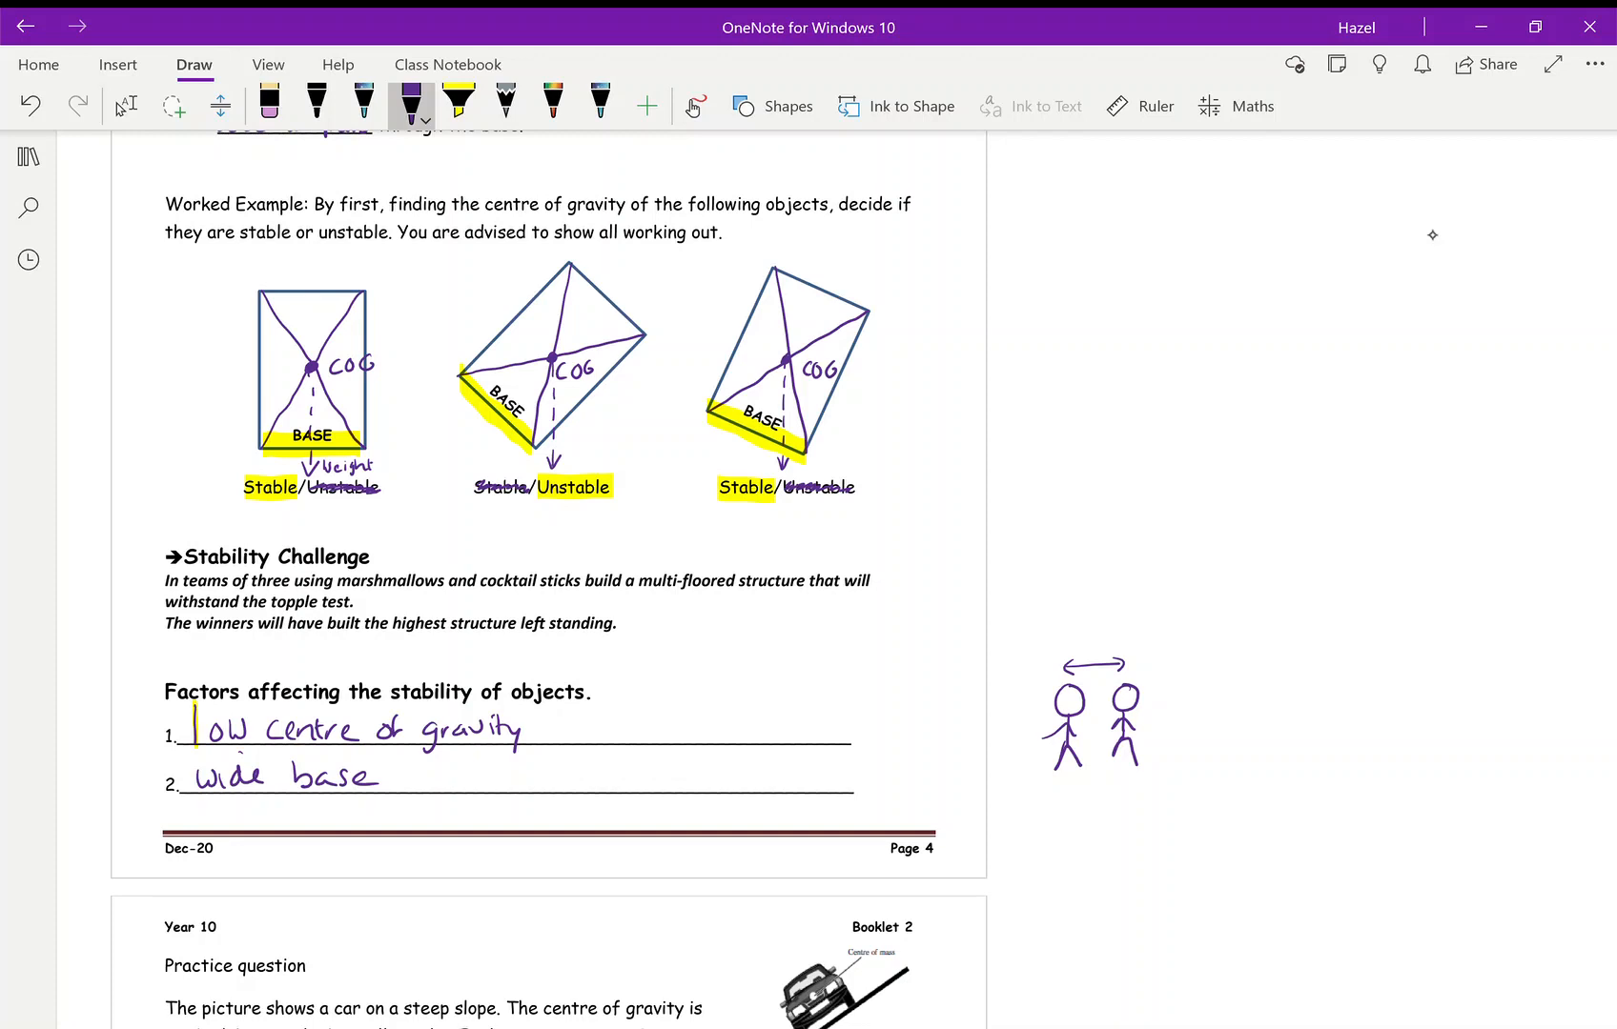
Draw a double arrow under the left figure's feet and a rightward arrow from the right figure
{"action": "left_click_drag", "start_coordinate": [1053, 781], "coordinate": [1096, 780]}
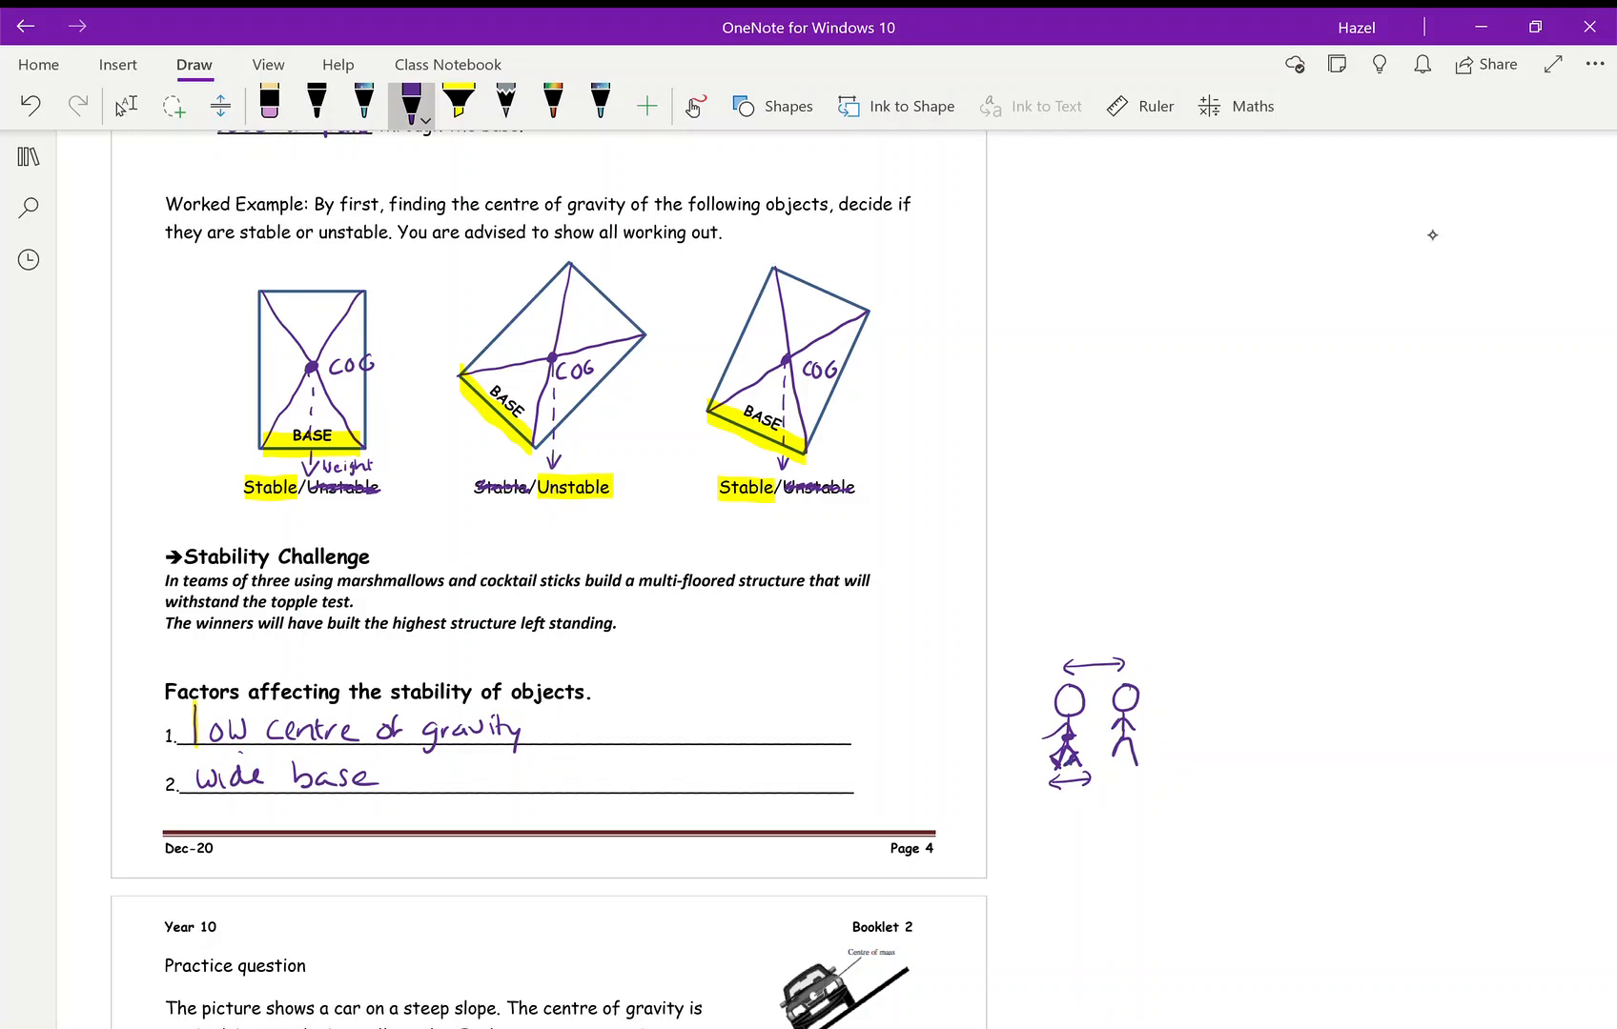
{"action": "left_click_drag", "start_coordinate": [1134, 711], "coordinate": [1195, 711]}
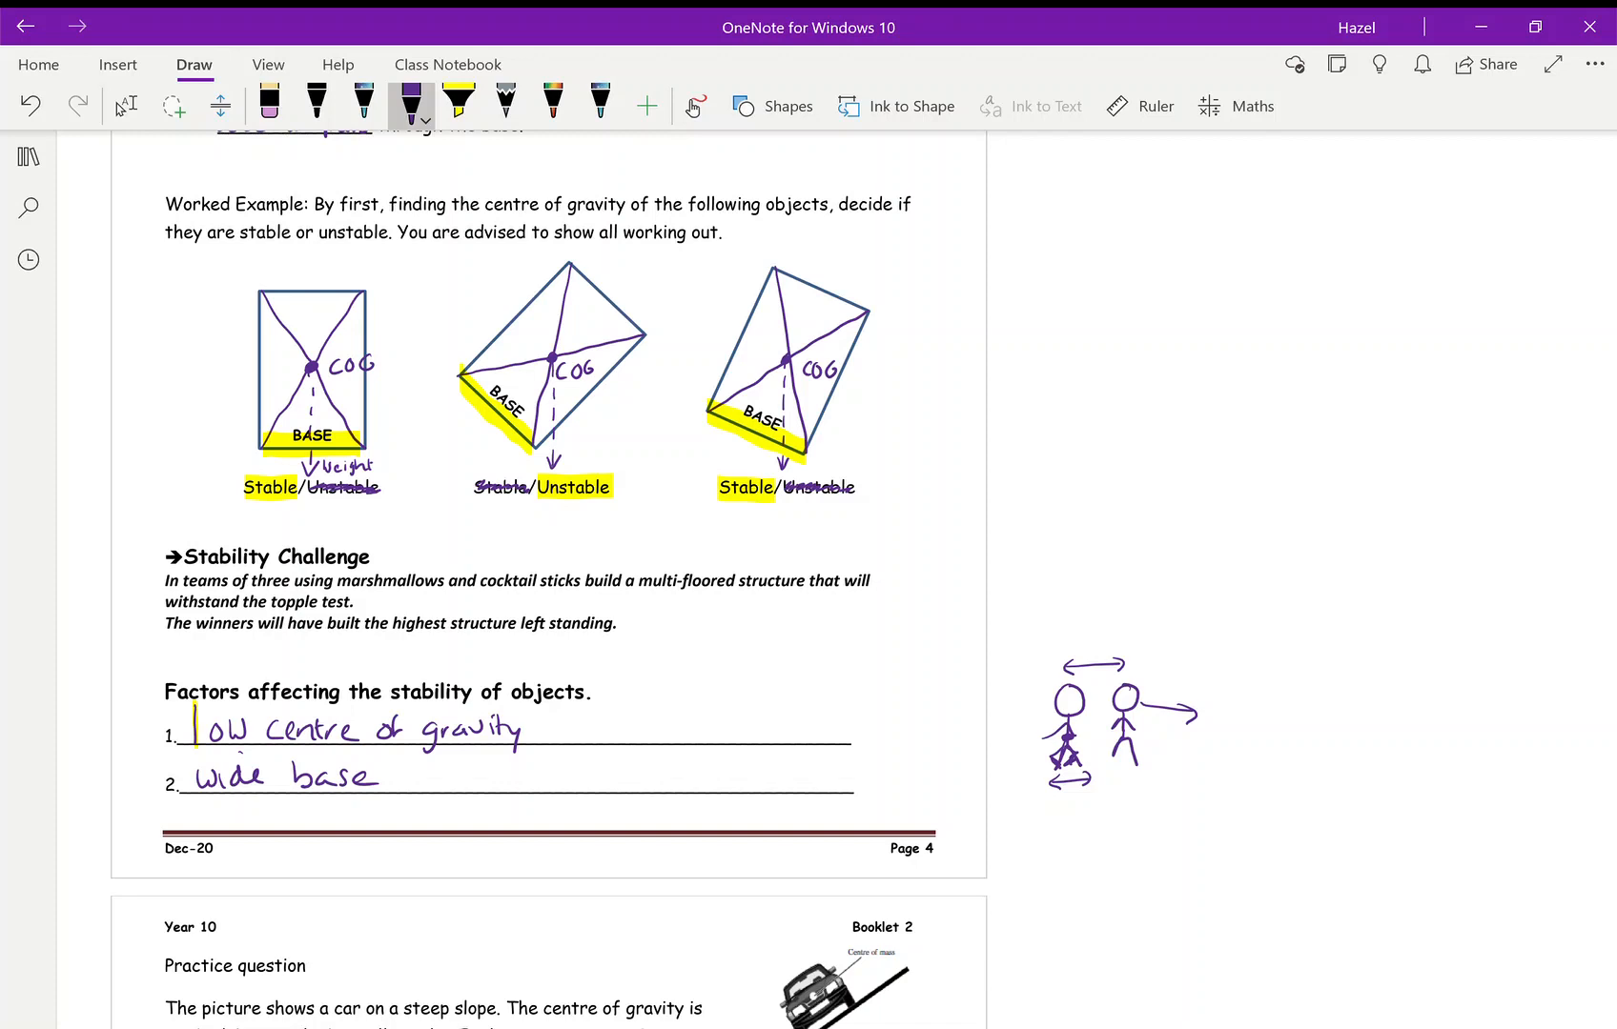
Scroll down to the car-on-a-slope question and Would you rather task, purple pen ready
{"action": "scroll", "scroll_direction": "down", "scroll_amount": 3}
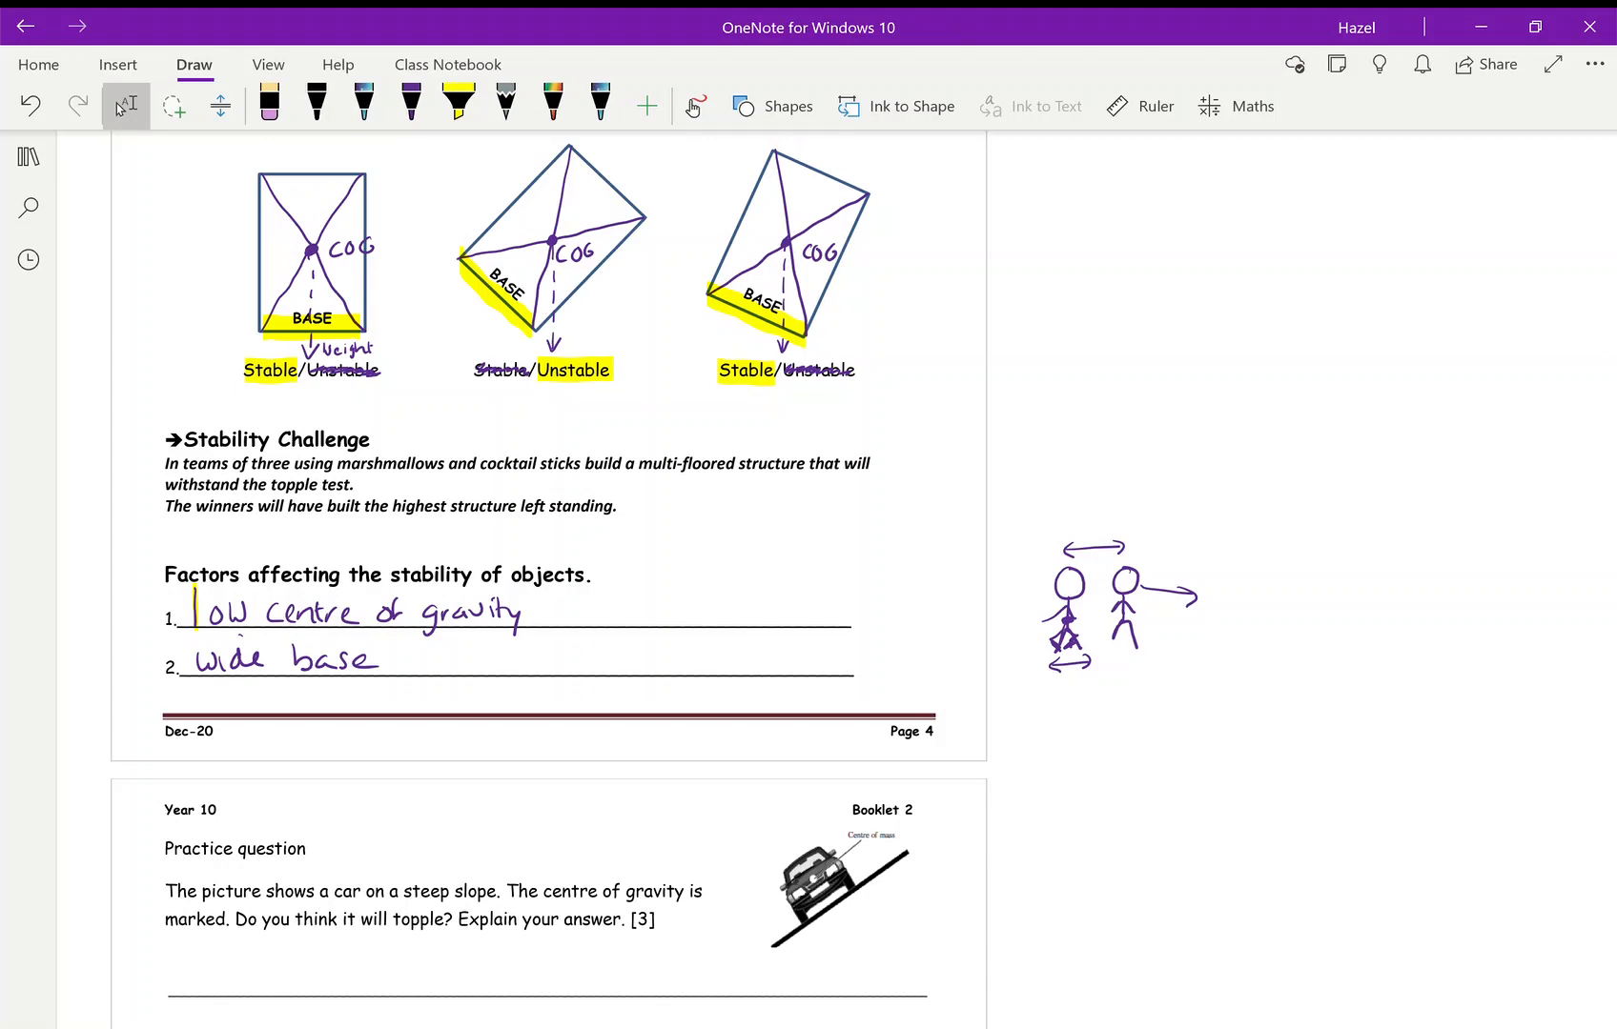
{"action": "scroll", "scroll_direction": "down", "scroll_amount": 3}
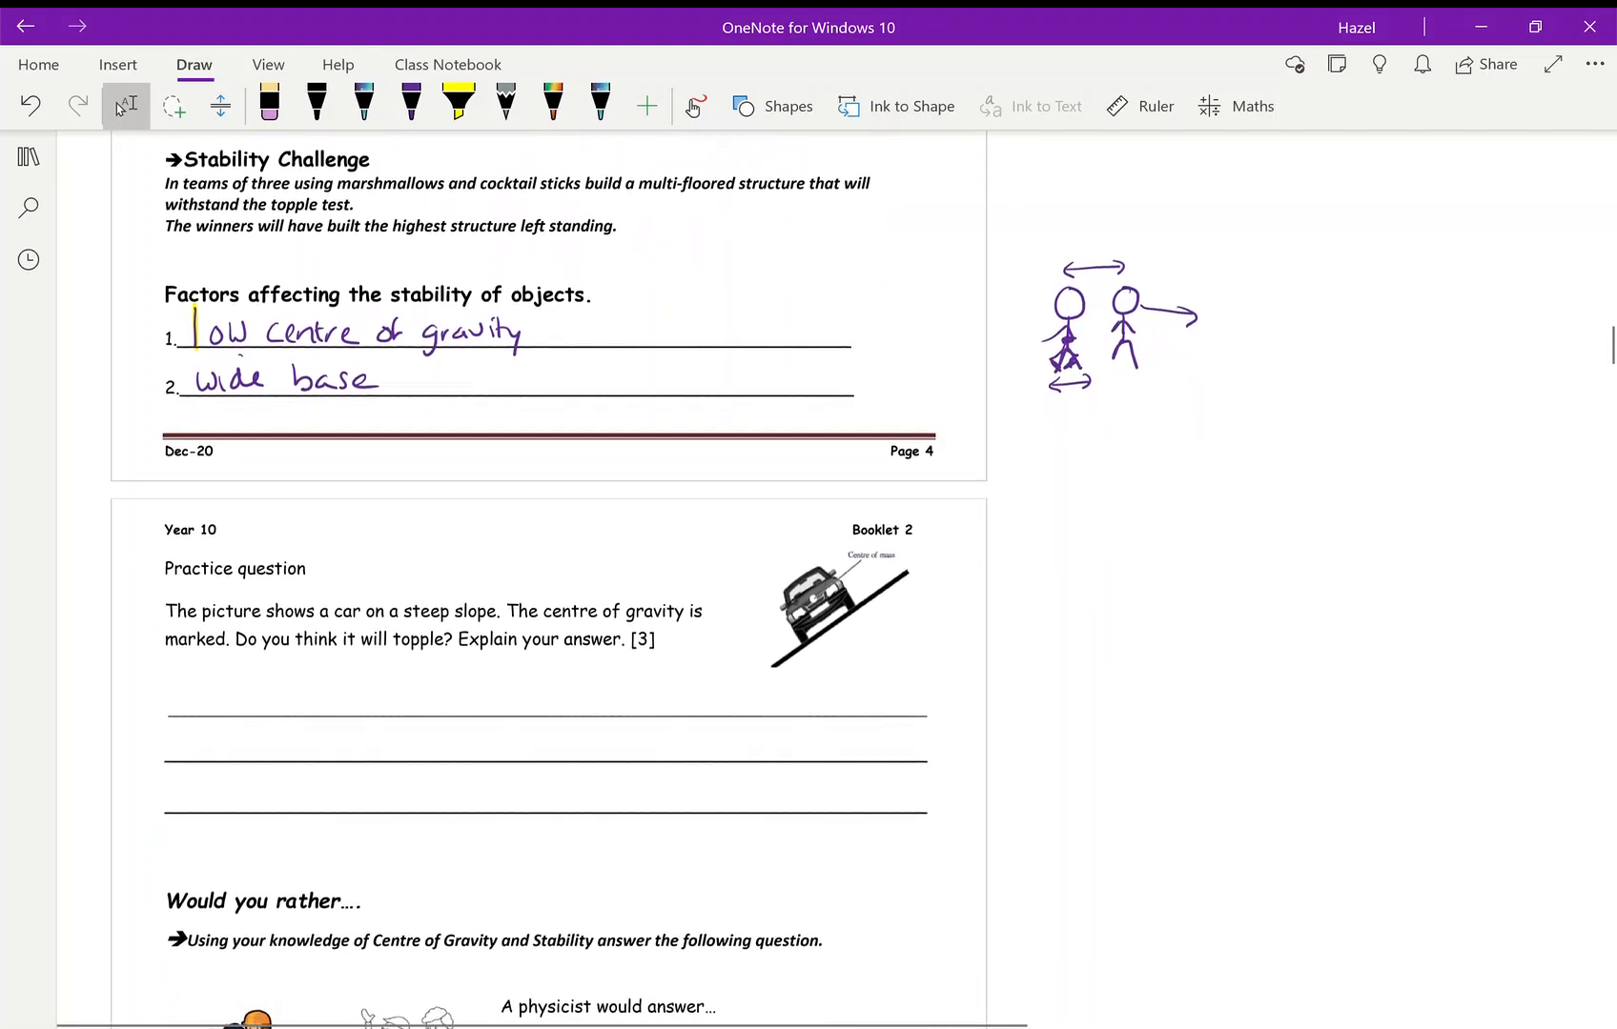
{"action": "scroll", "scroll_direction": "down", "scroll_amount": 3}
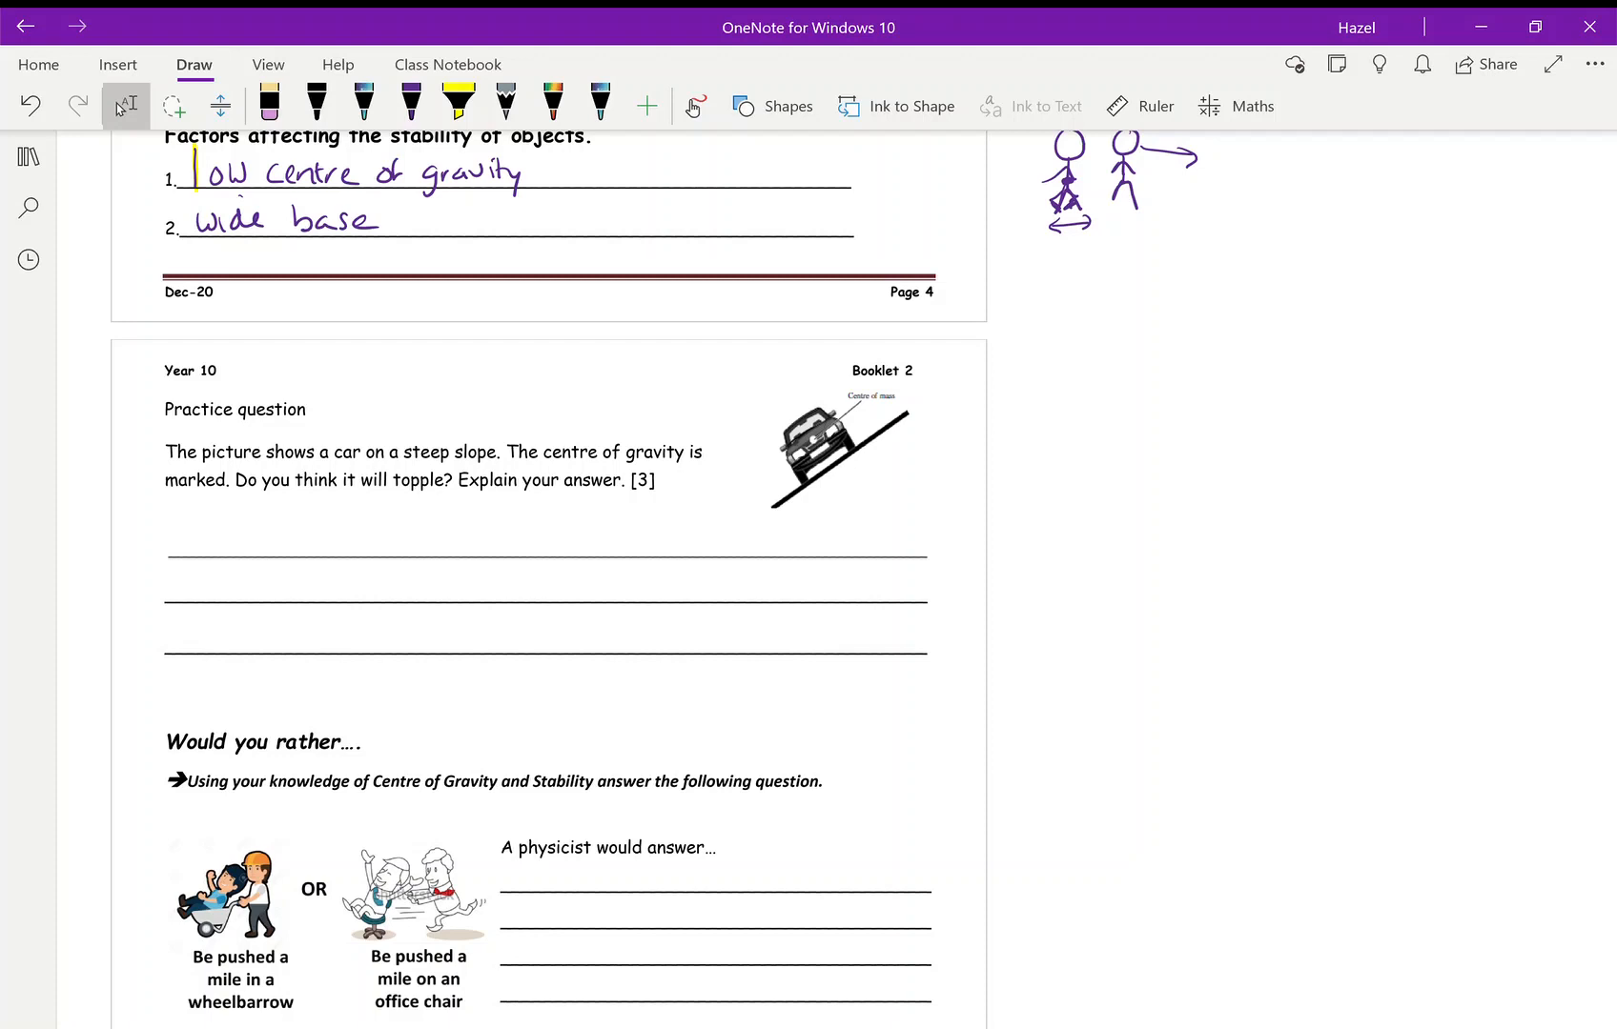
{"action": "left_click", "coordinate": [410, 103]}
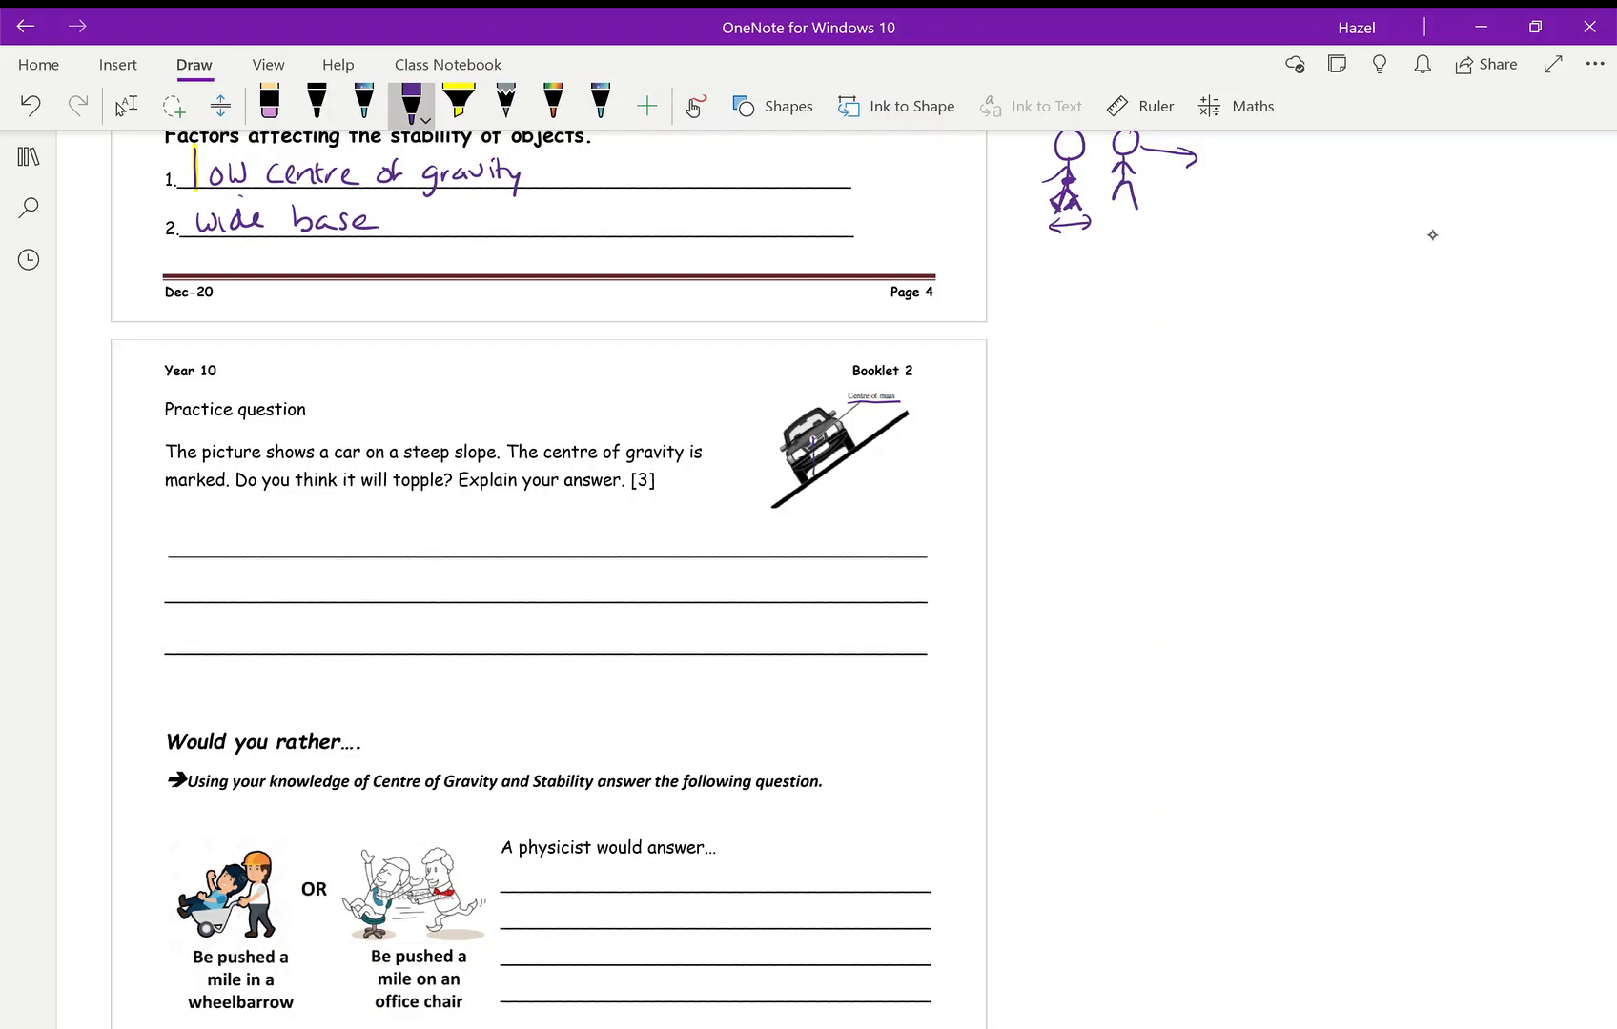
Mark the car's base line, underline the [3] marks and write that the car will not topple
{"action": "left_click_drag", "start_coordinate": [814, 469], "coordinate": [814, 505]}
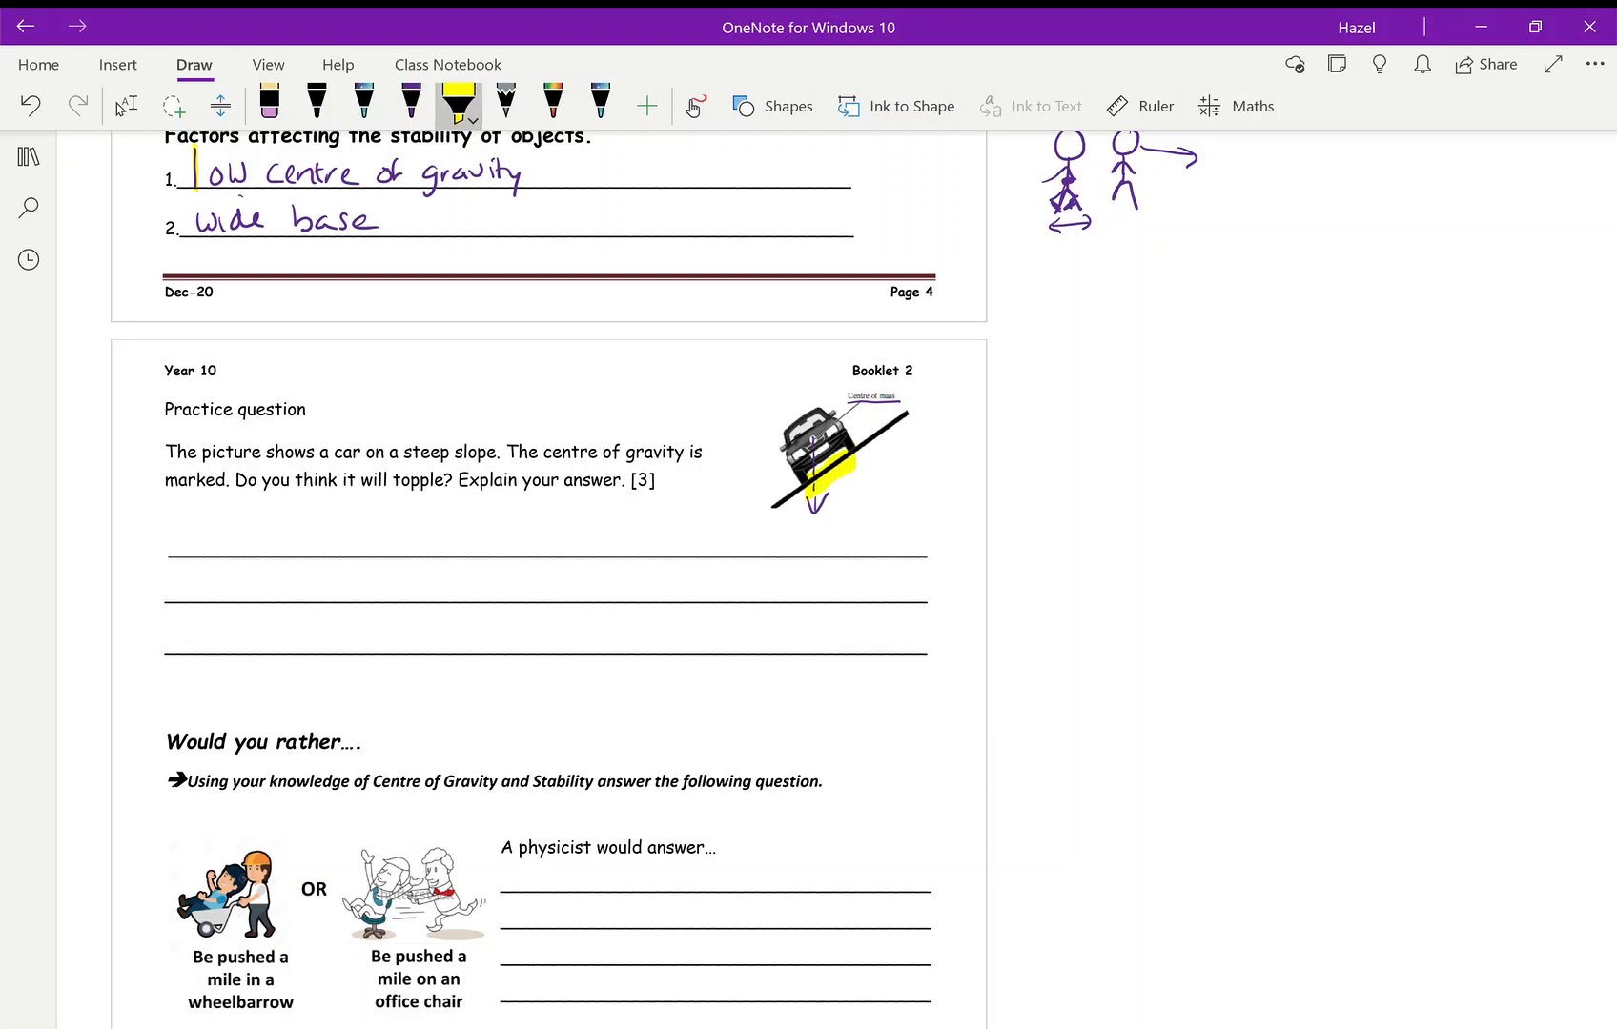
{"action": "left_click", "coordinate": [410, 103]}
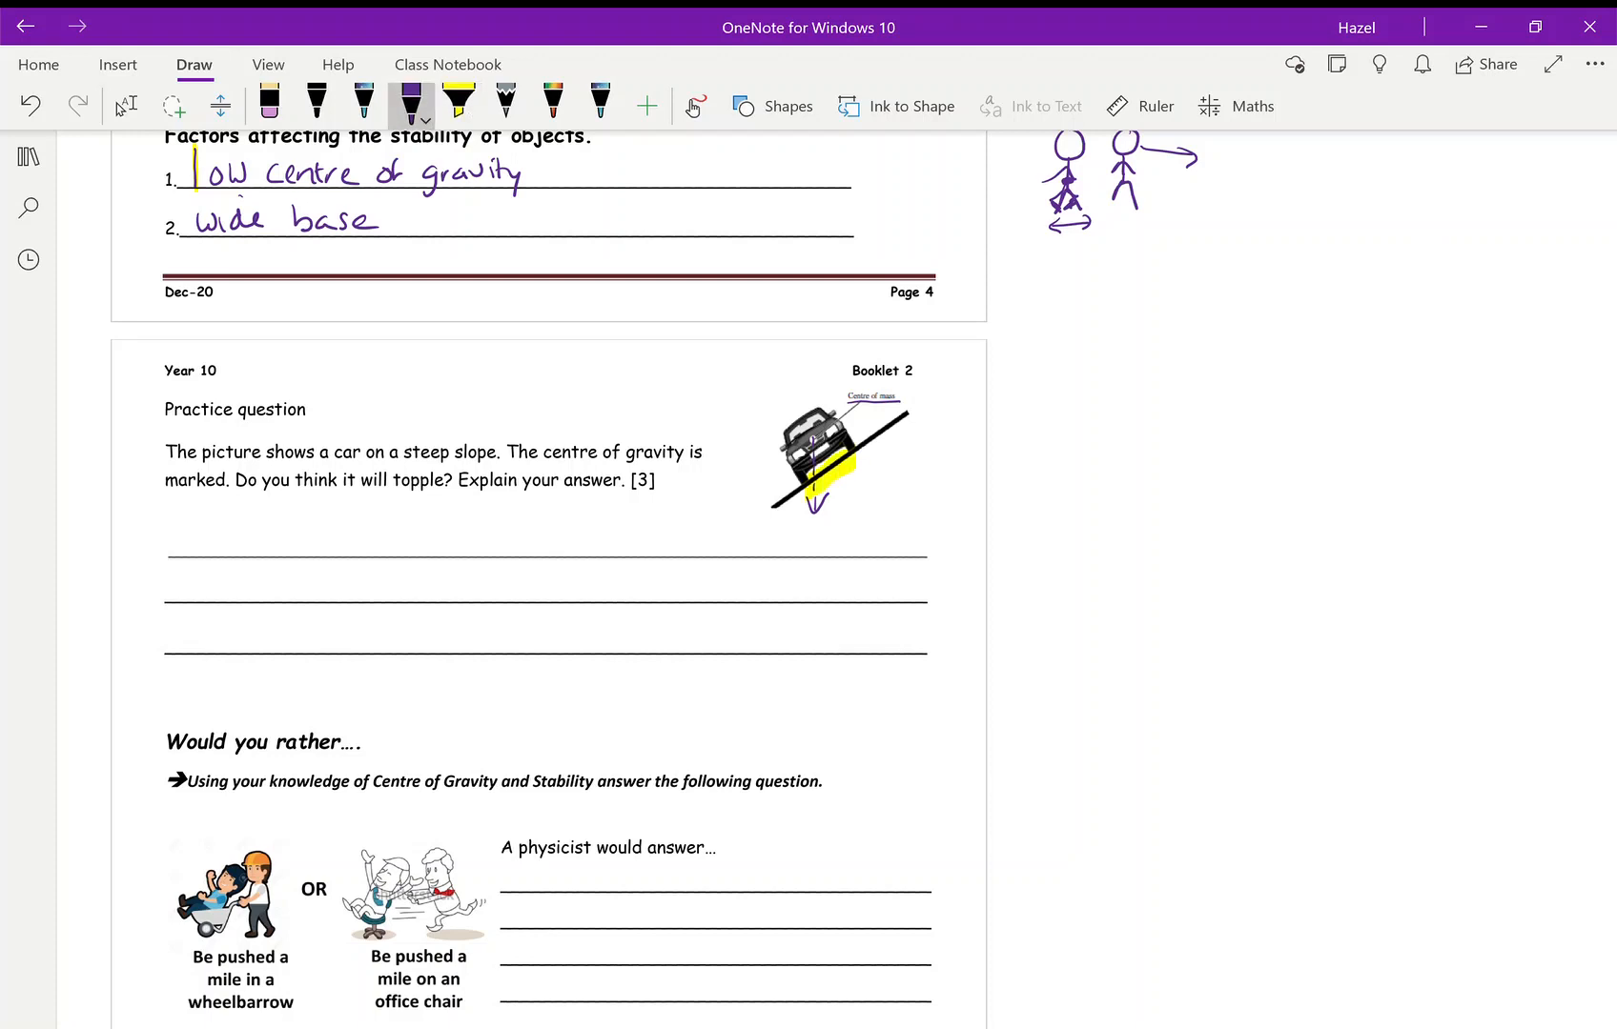
{"action": "left_click_drag", "start_coordinate": [623, 497], "coordinate": [654, 497]}
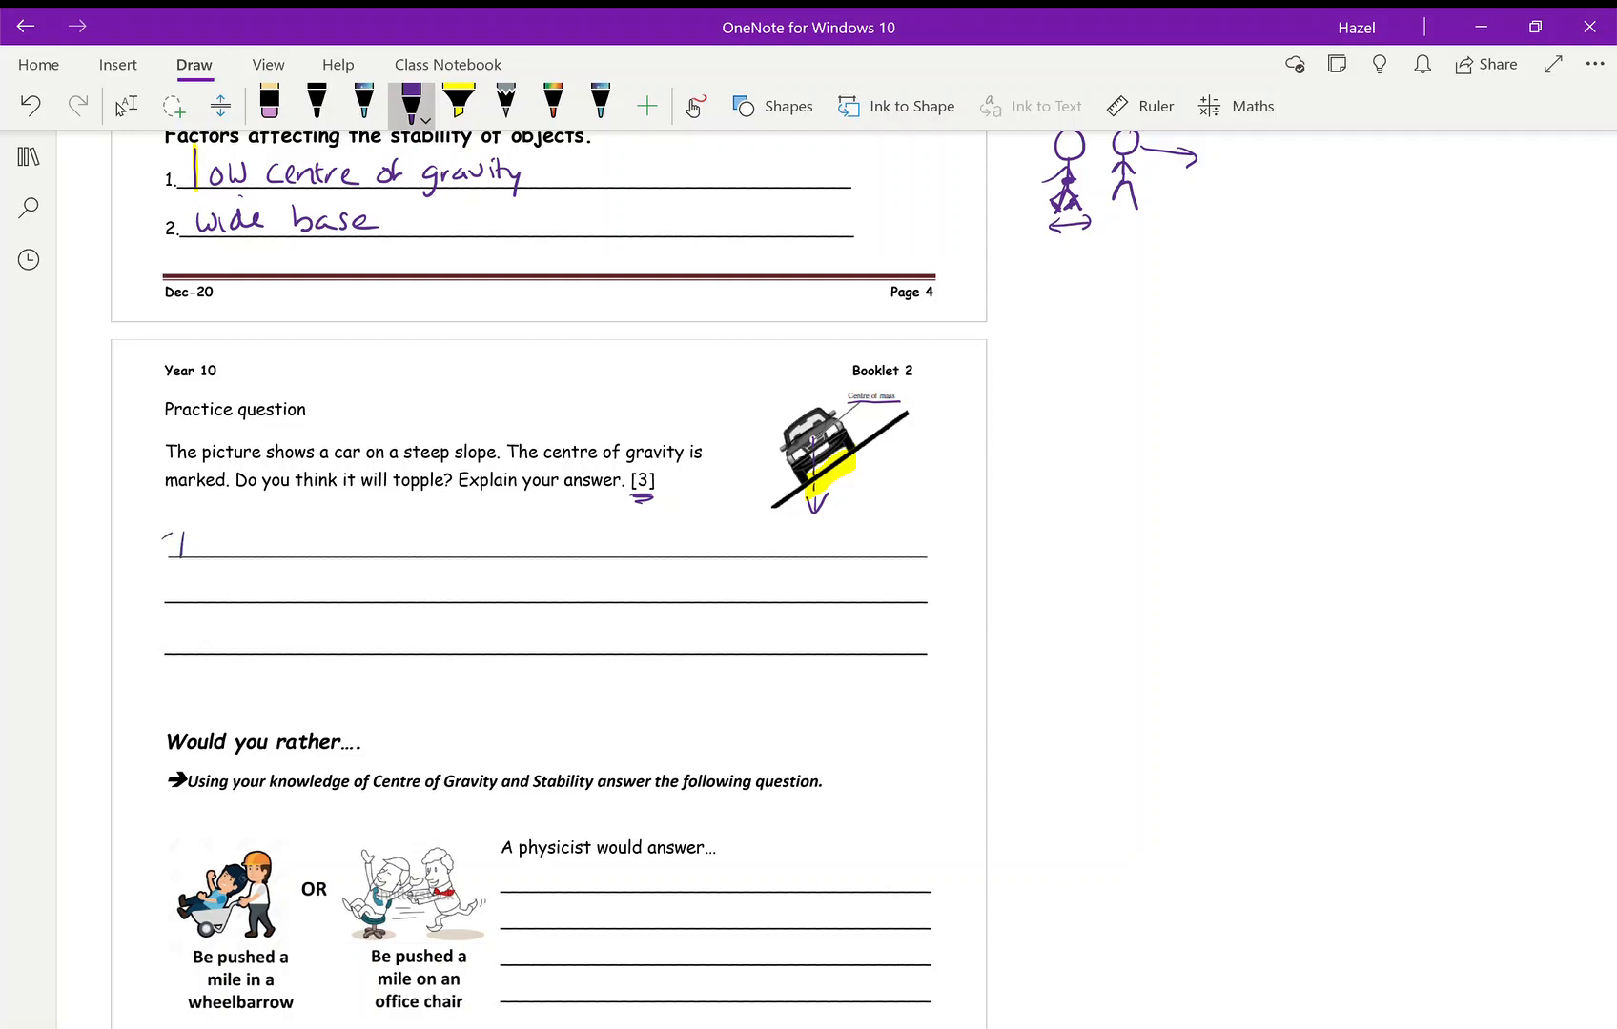
{"action": "left_click_drag", "start_coordinate": [170, 541], "coordinate": [279, 551]}
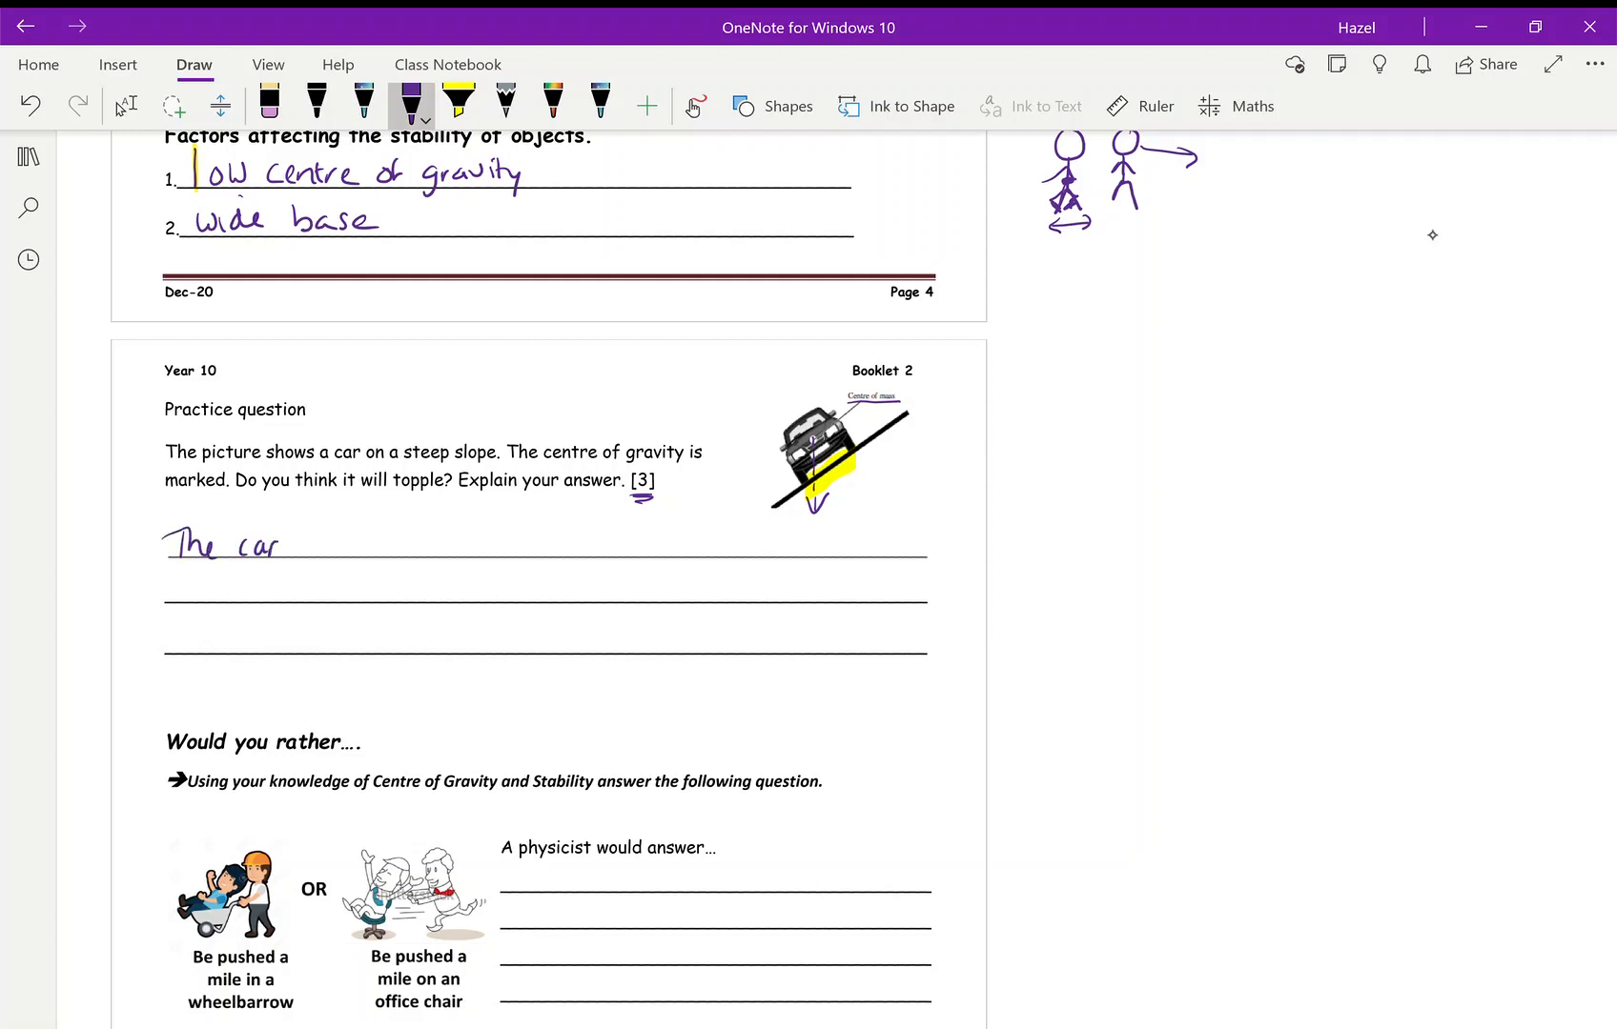
{"action": "left_click_drag", "start_coordinate": [299, 545], "coordinate": [360, 546]}
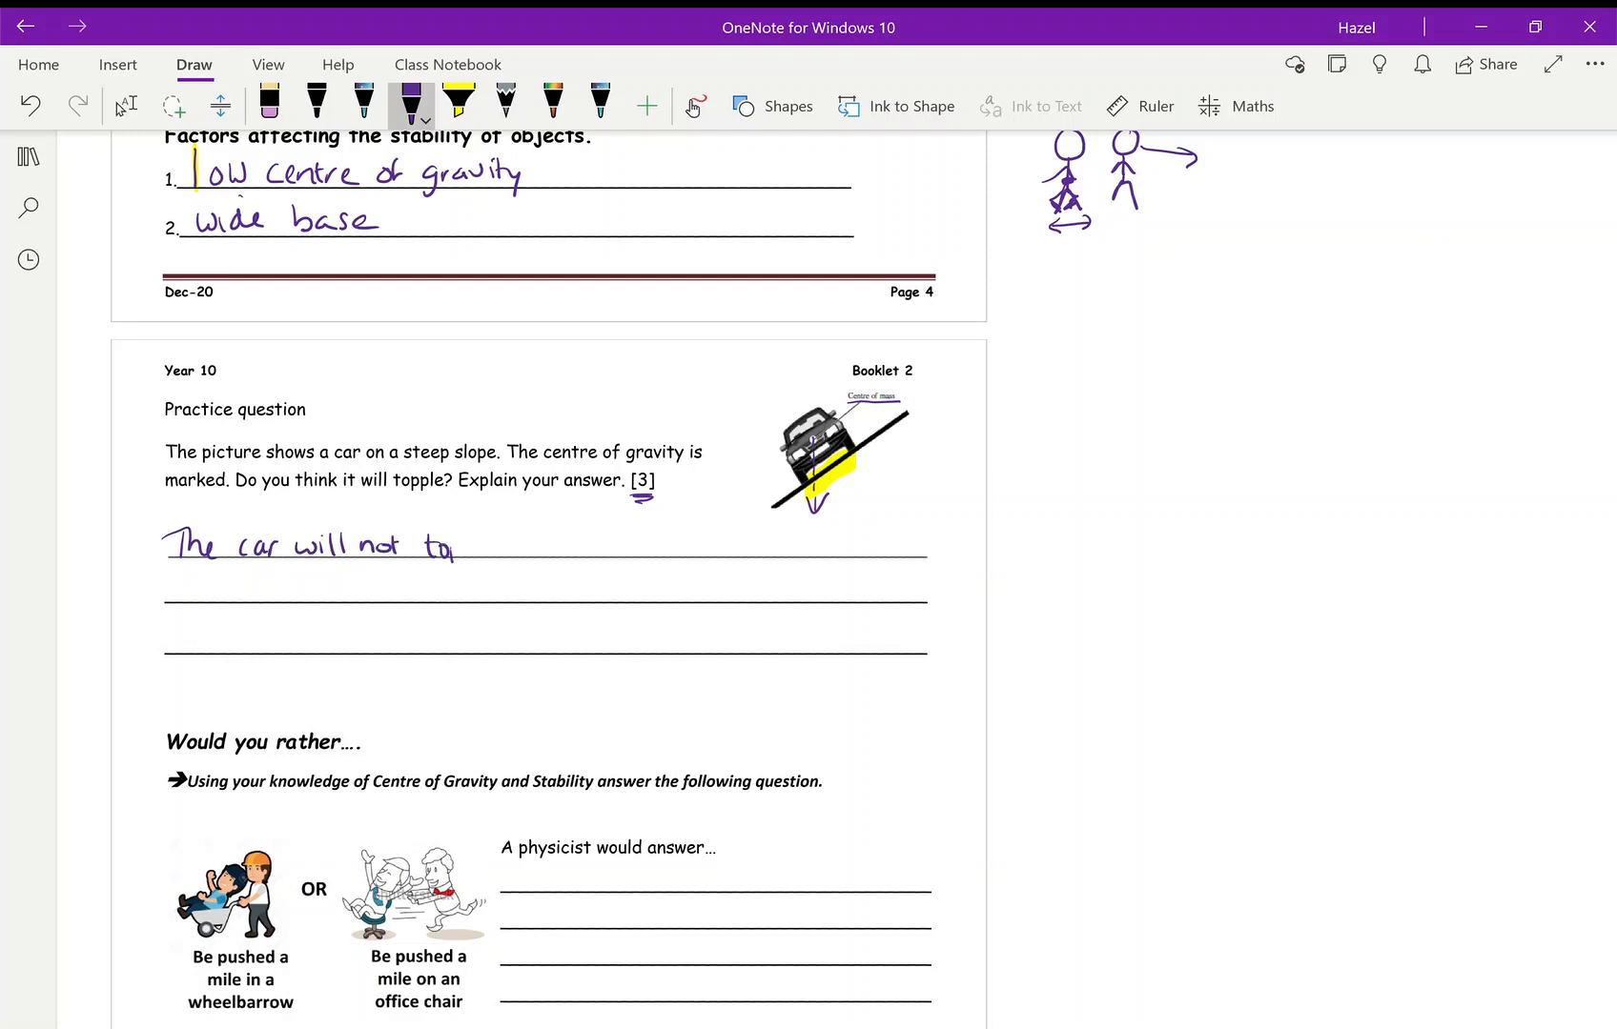
{"action": "left_click_drag", "start_coordinate": [454, 545], "coordinate": [520, 551]}
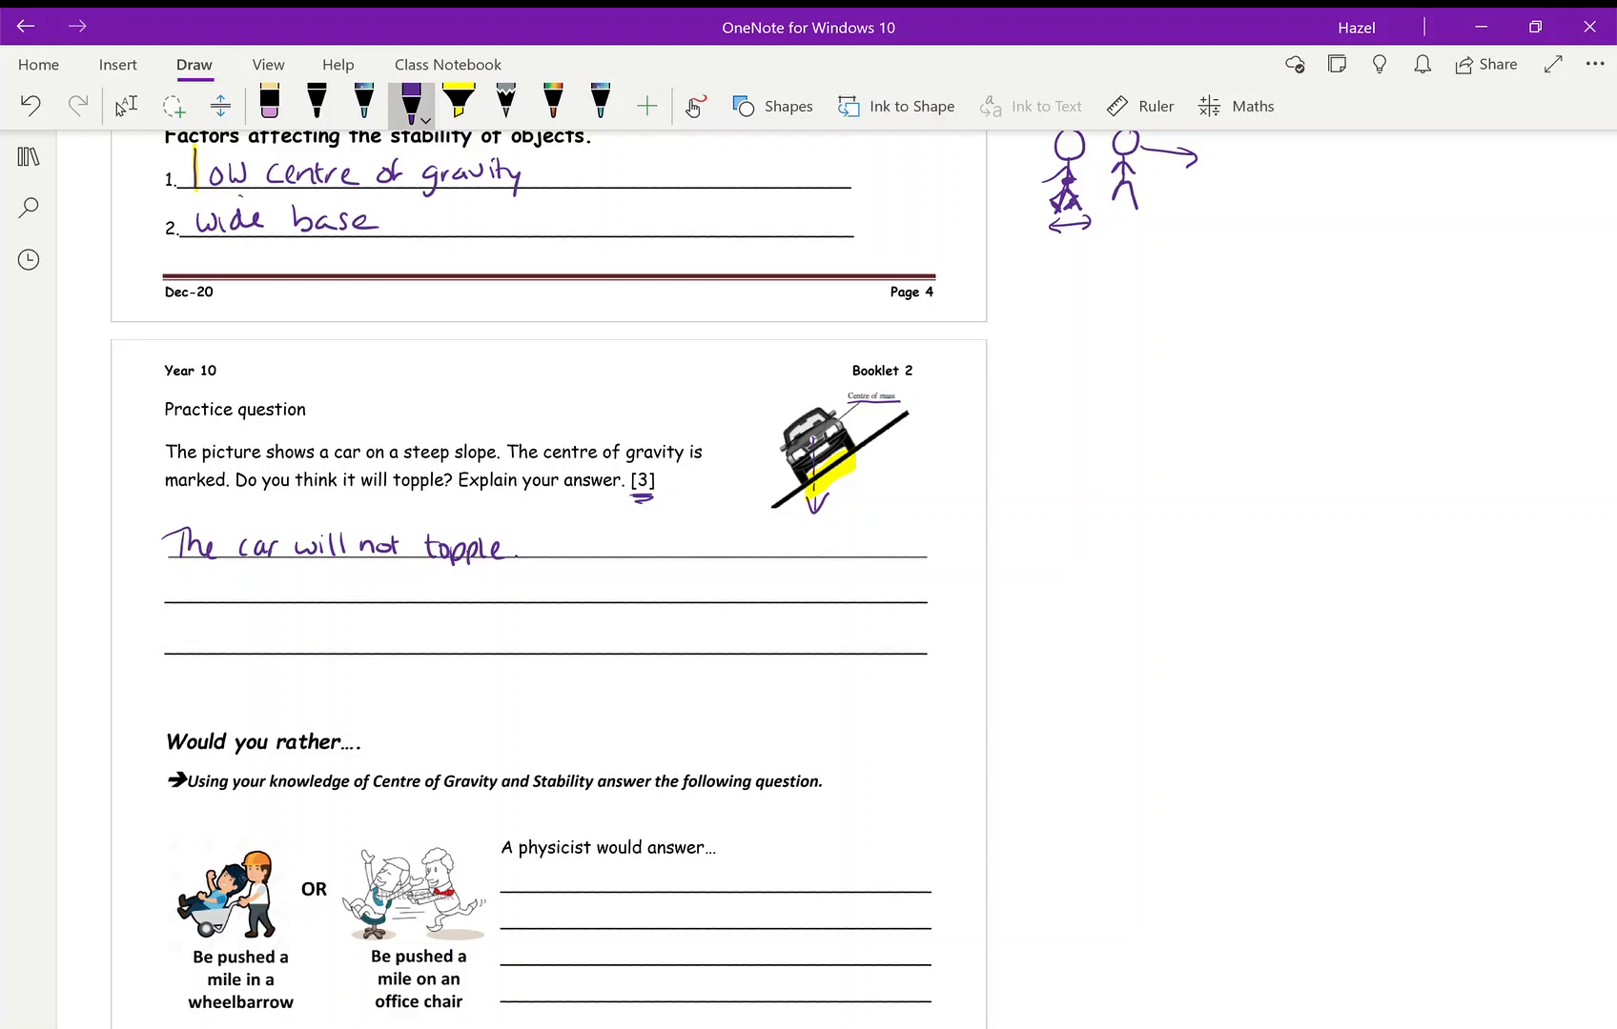
Write the explanation: the vertical from the centre of gravity passes through the base
{"action": "left_click_drag", "start_coordinate": [170, 577], "coordinate": [185, 604]}
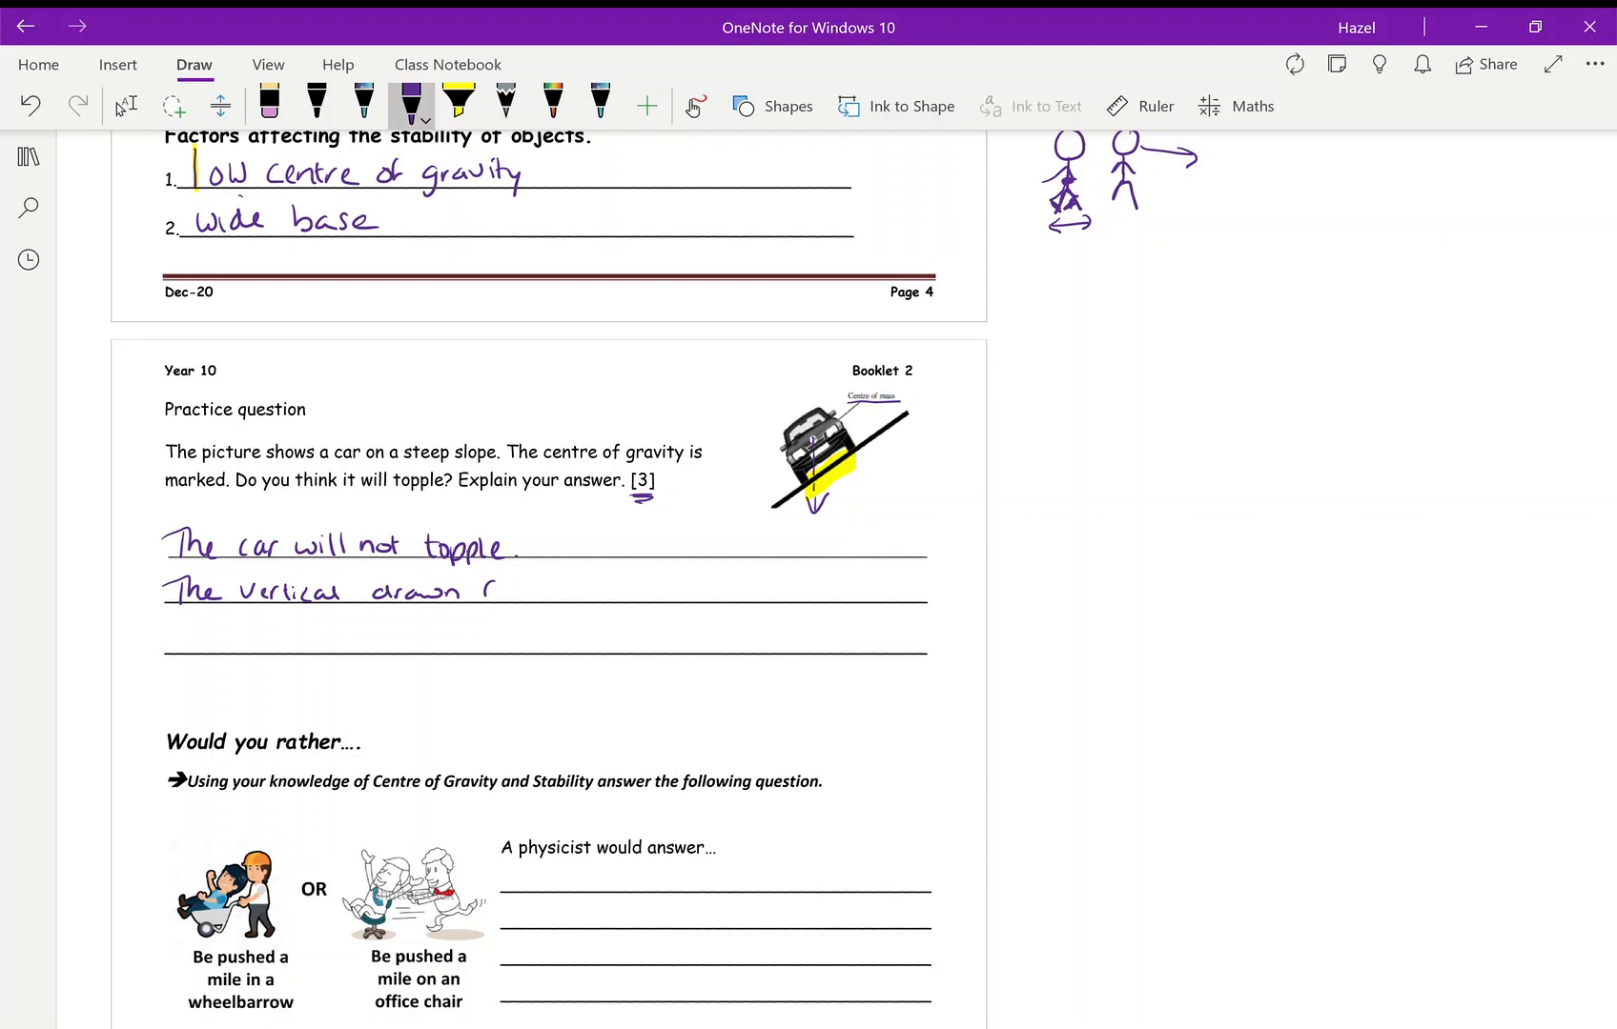
{"action": "left_click_drag", "start_coordinate": [496, 591], "coordinate": [593, 591]}
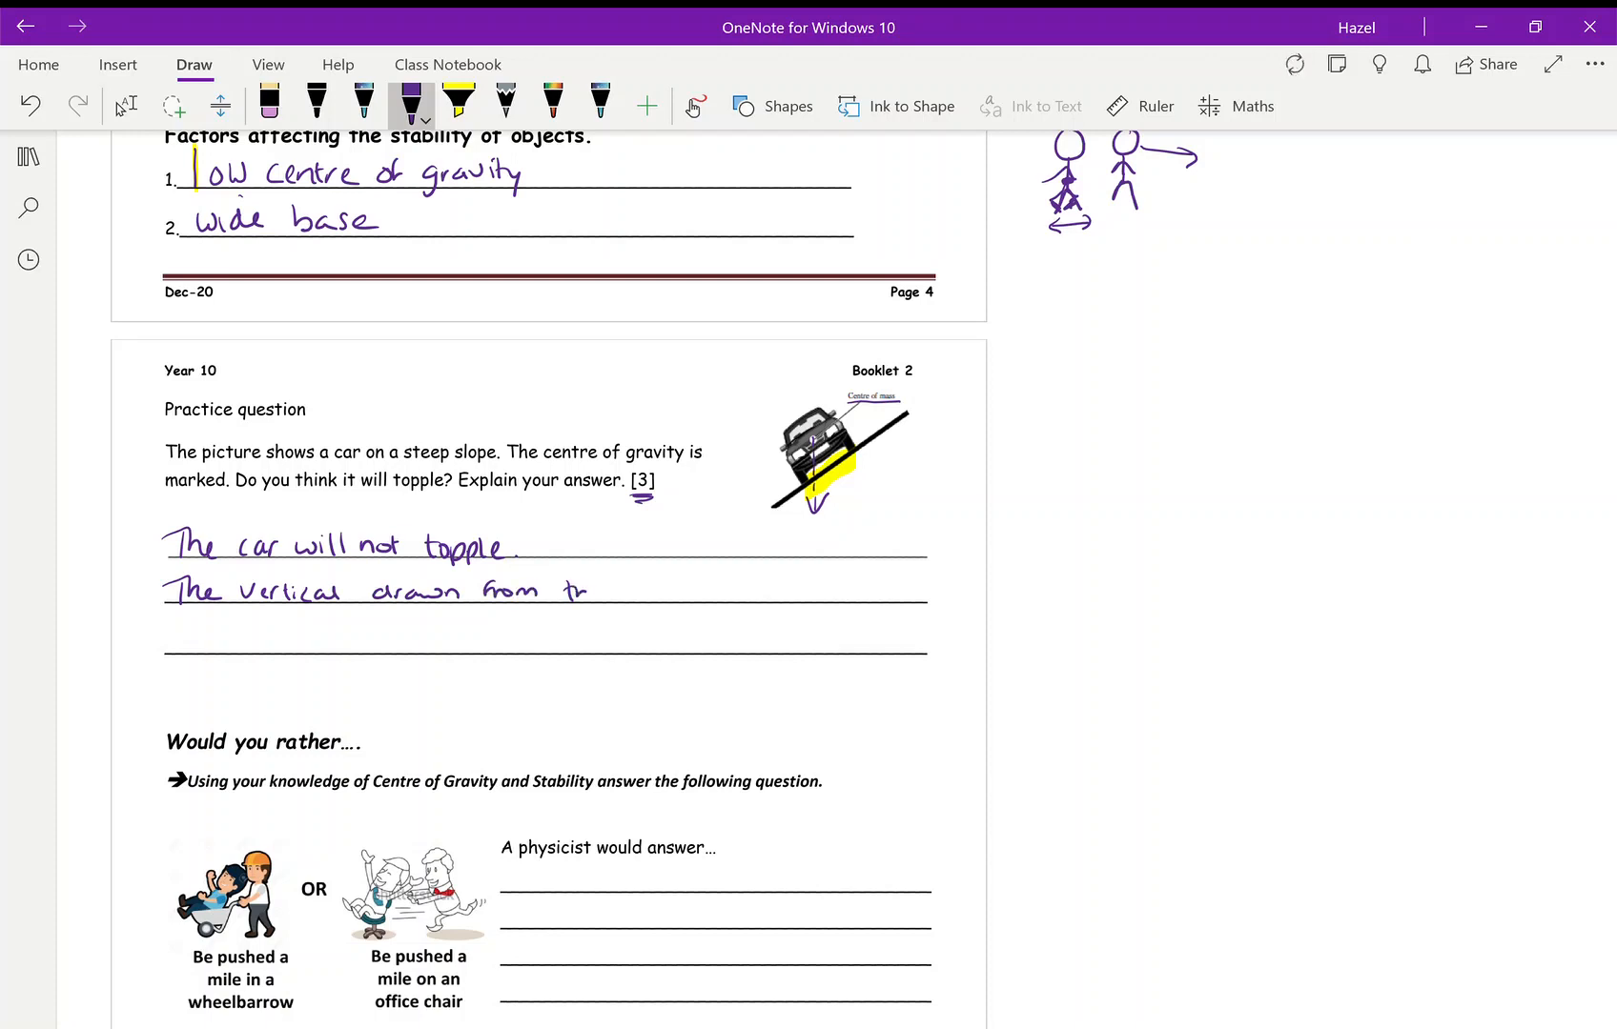
{"action": "left_click_drag", "start_coordinate": [572, 593], "coordinate": [696, 593]}
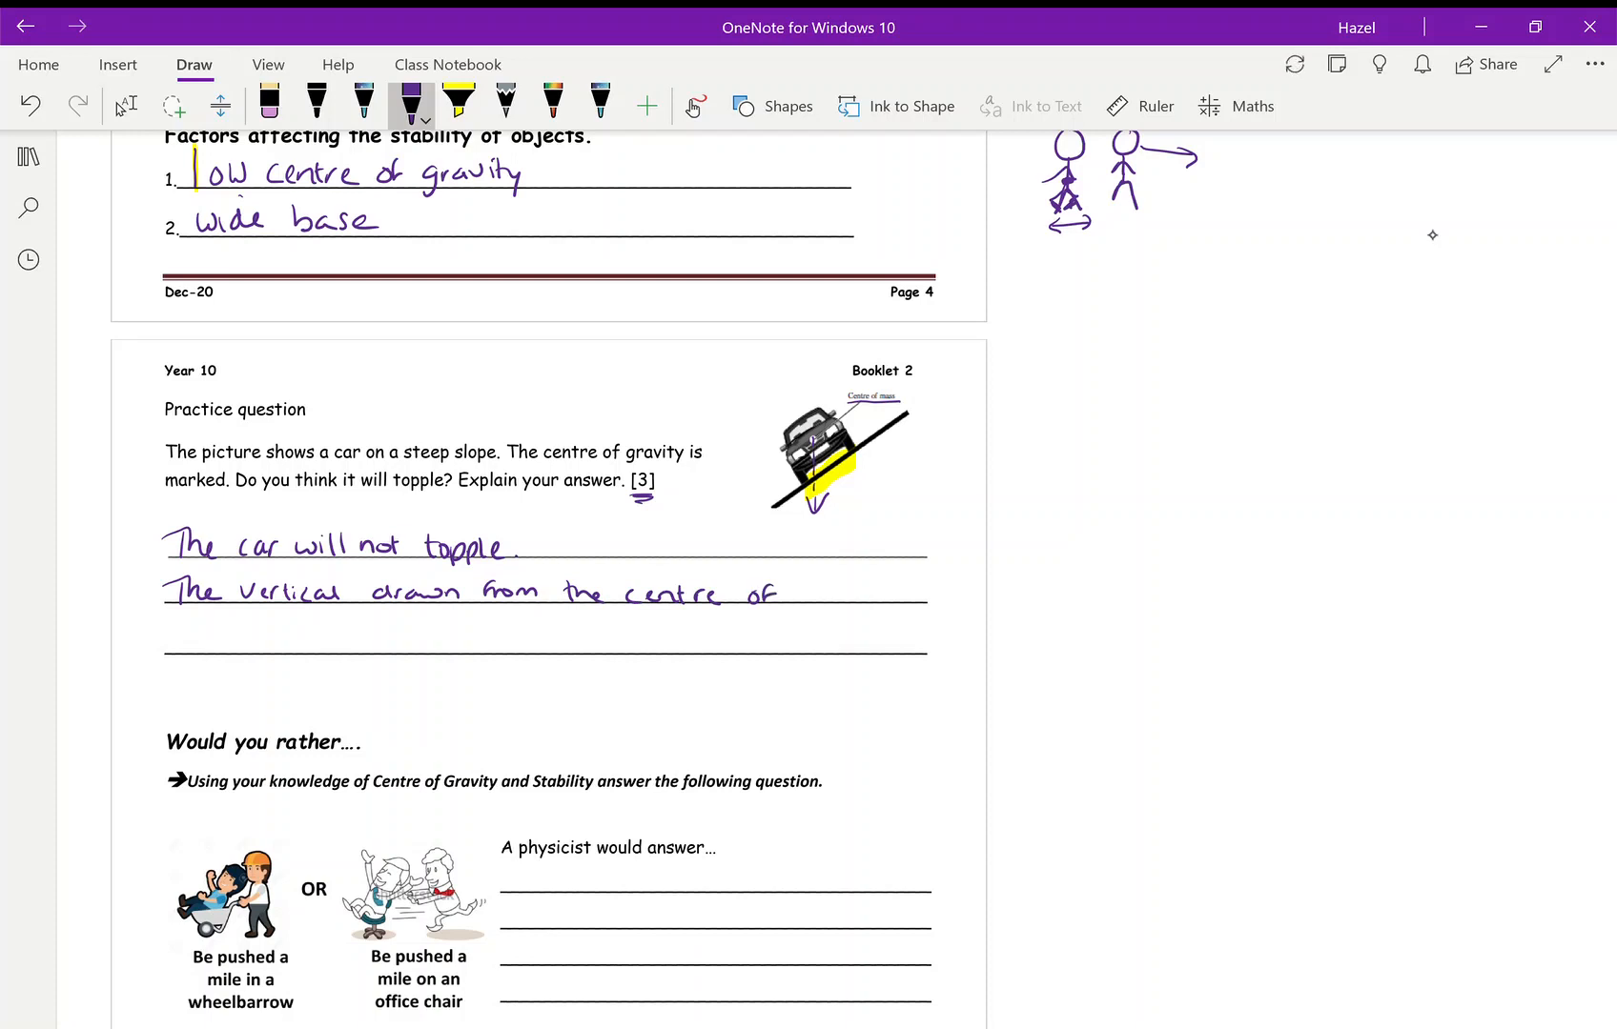
{"action": "left_click_drag", "start_coordinate": [799, 593], "coordinate": [898, 593]}
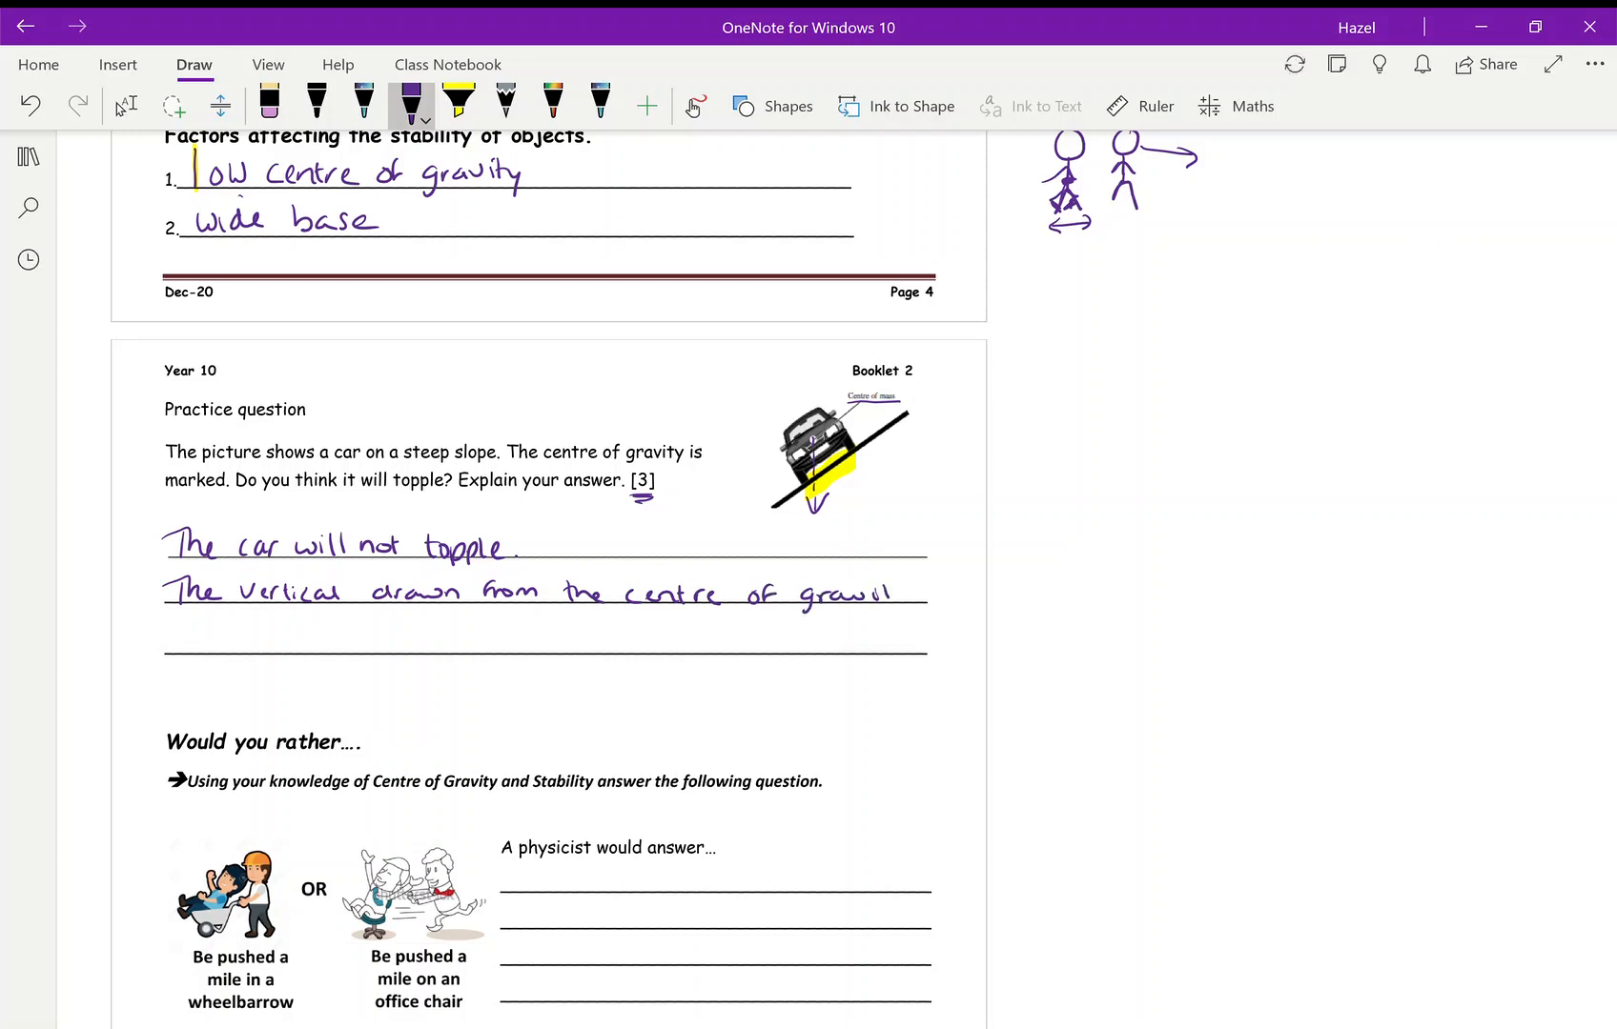
{"action": "left_click_drag", "start_coordinate": [901, 549], "coordinate": [957, 520]}
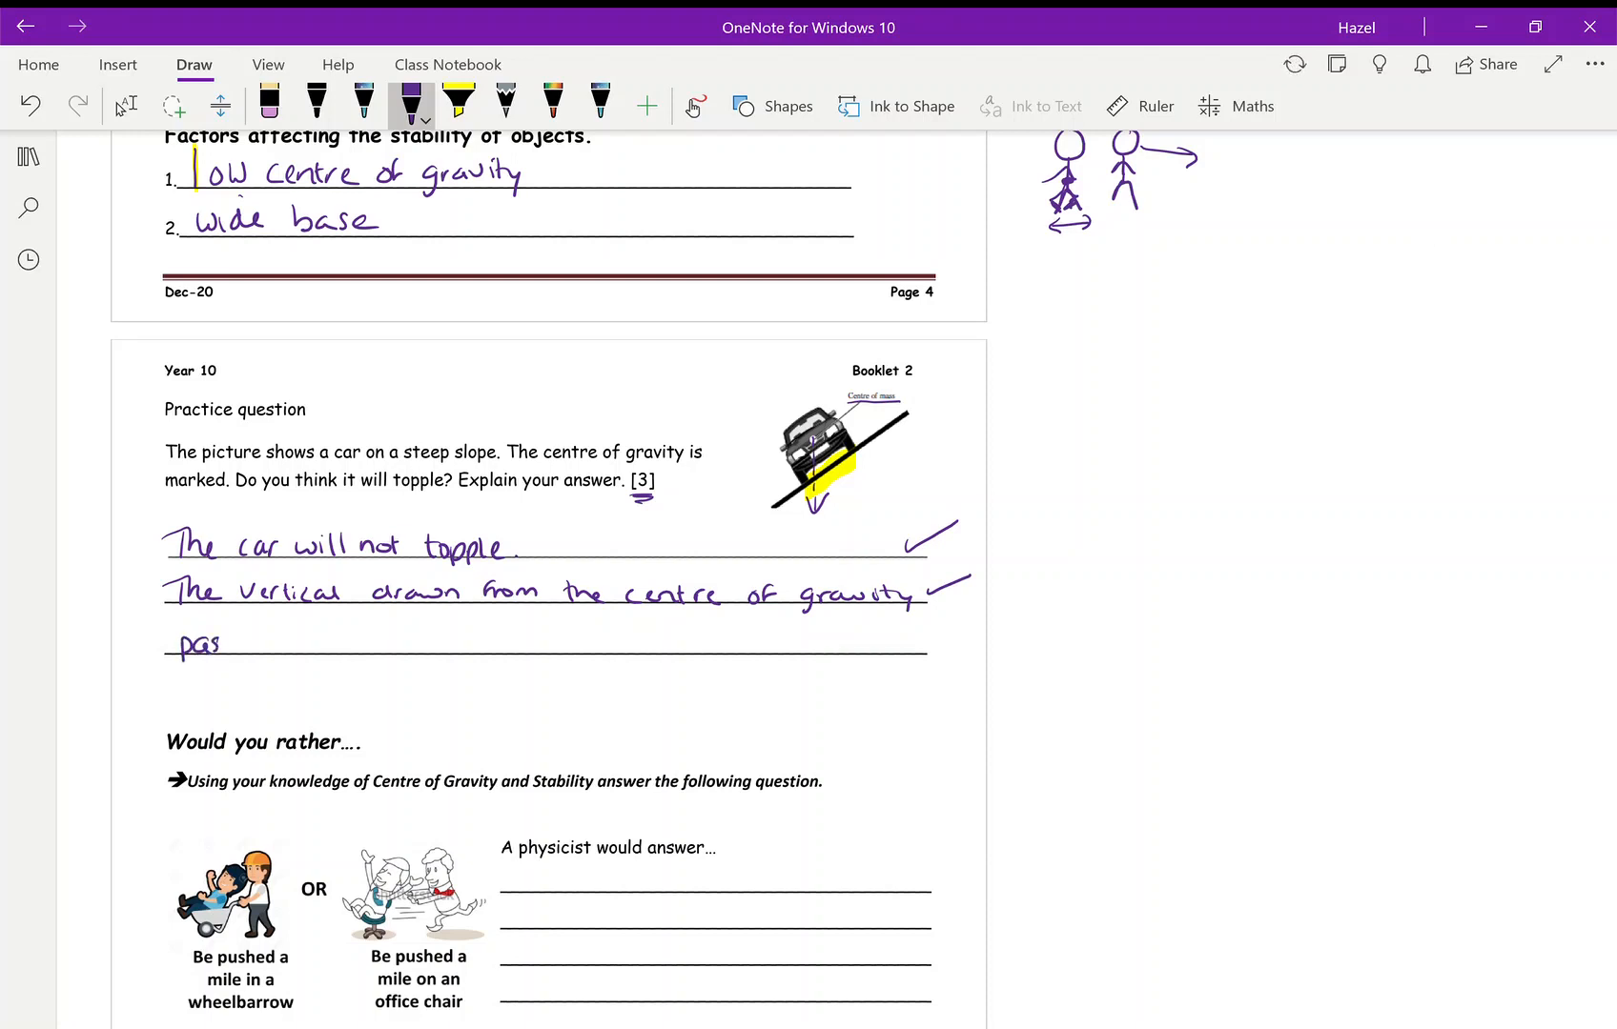
{"action": "type", "text": "passes throug"}
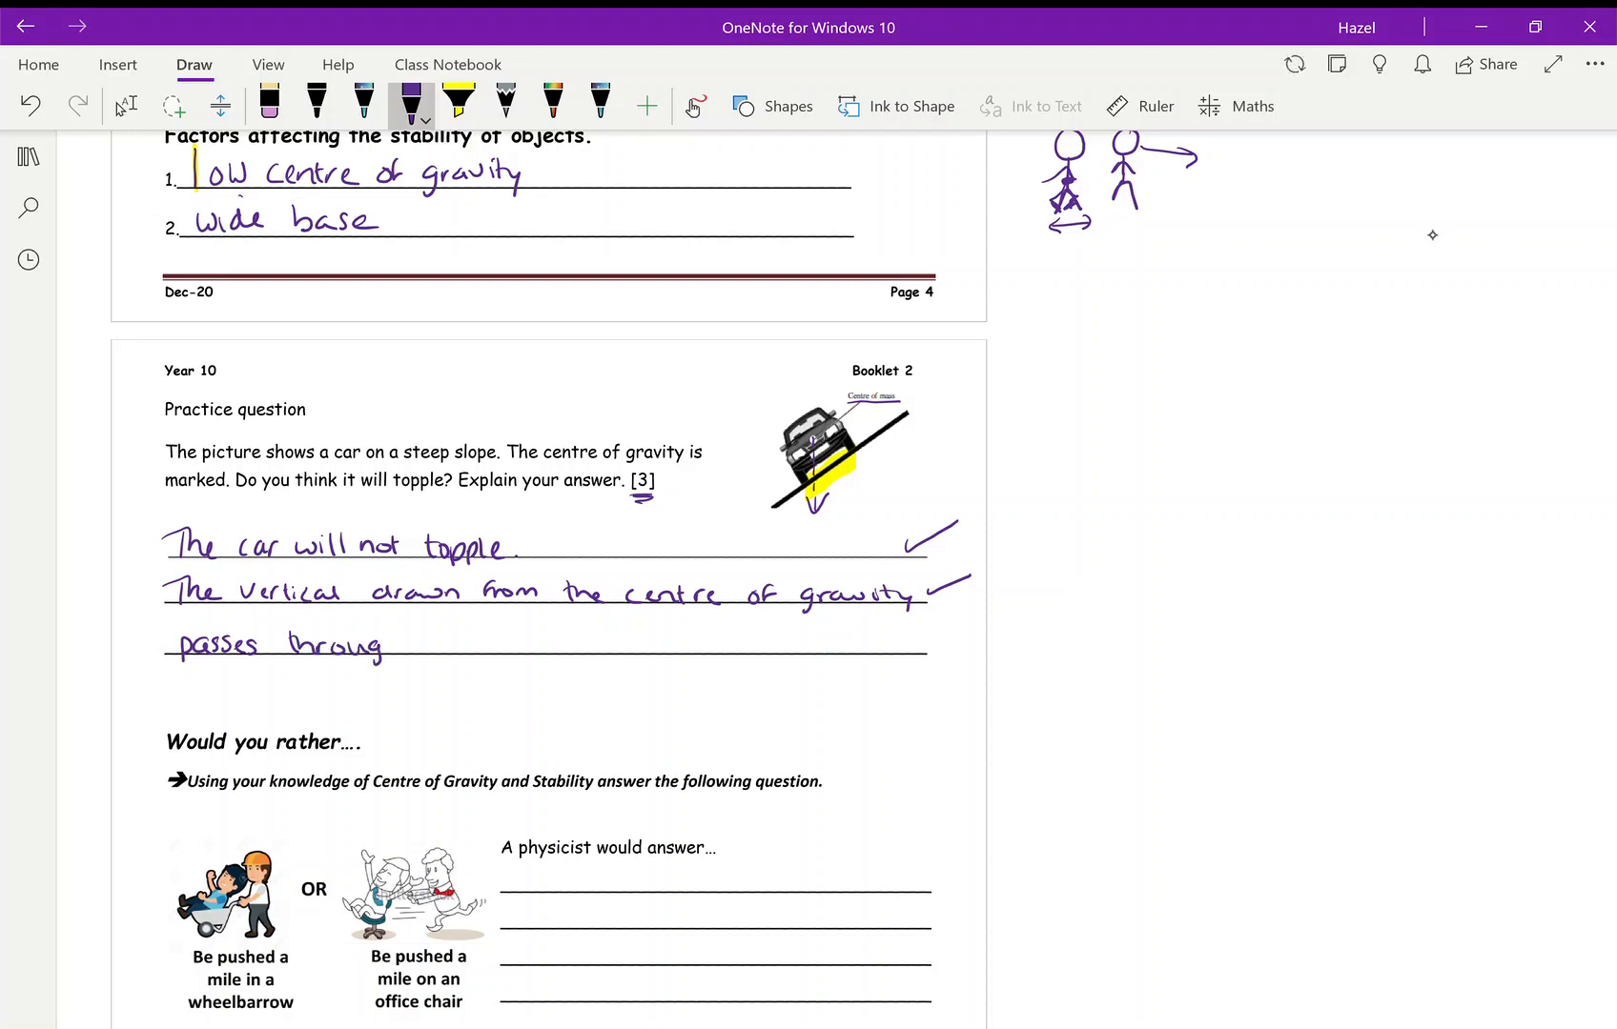
{"action": "left_click_drag", "start_coordinate": [360, 645], "coordinate": [484, 645]}
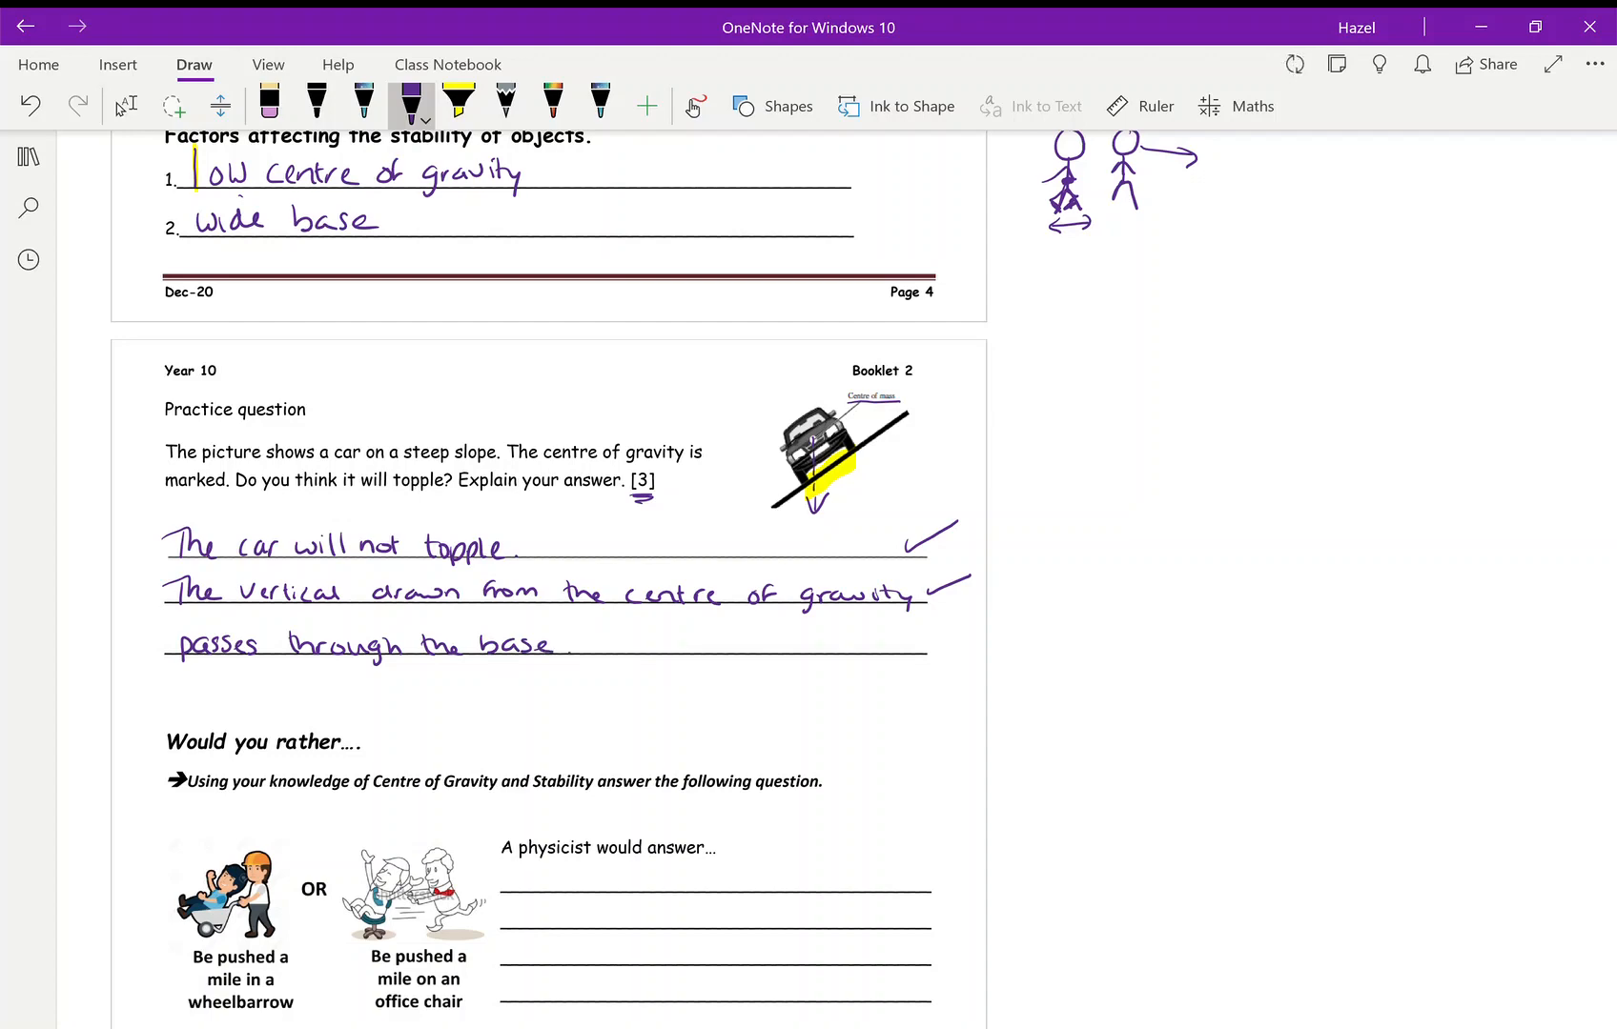
Highlight Centre of Gravity and Stability, wheelbarrow and office chair in yellow and mark the home activity
{"action": "scroll", "scroll_direction": "down", "scroll_amount": 3}
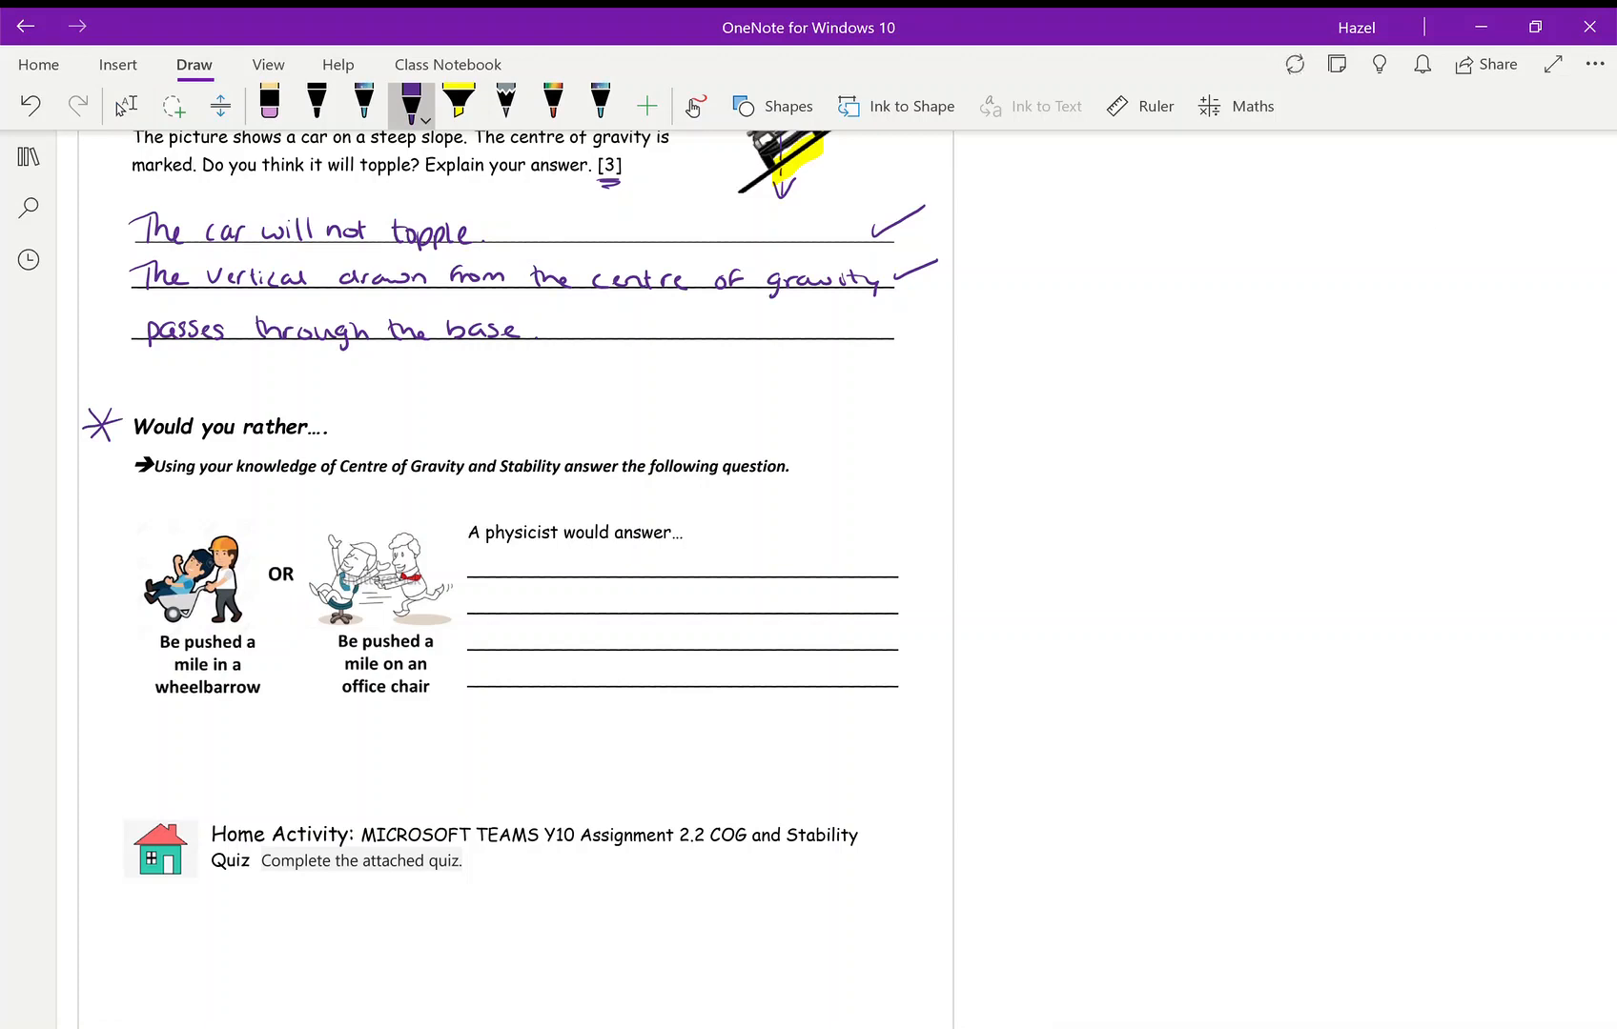
{"action": "left_click", "coordinate": [457, 103]}
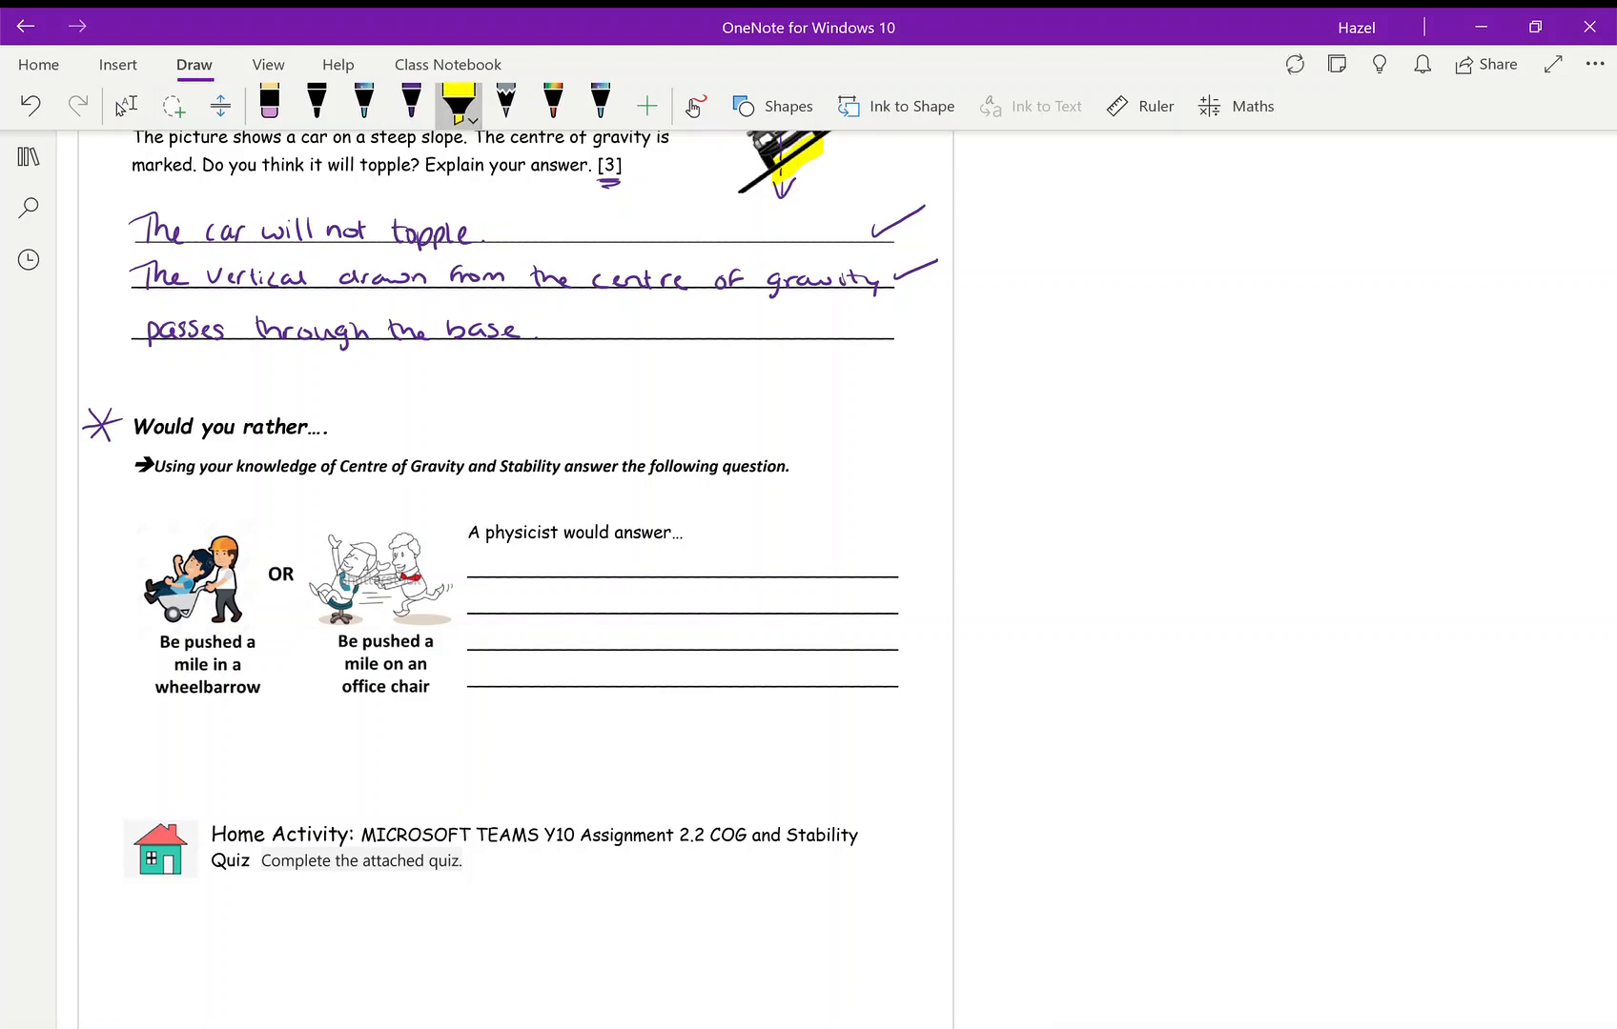
{"action": "left_click_drag", "start_coordinate": [345, 467], "coordinate": [561, 467]}
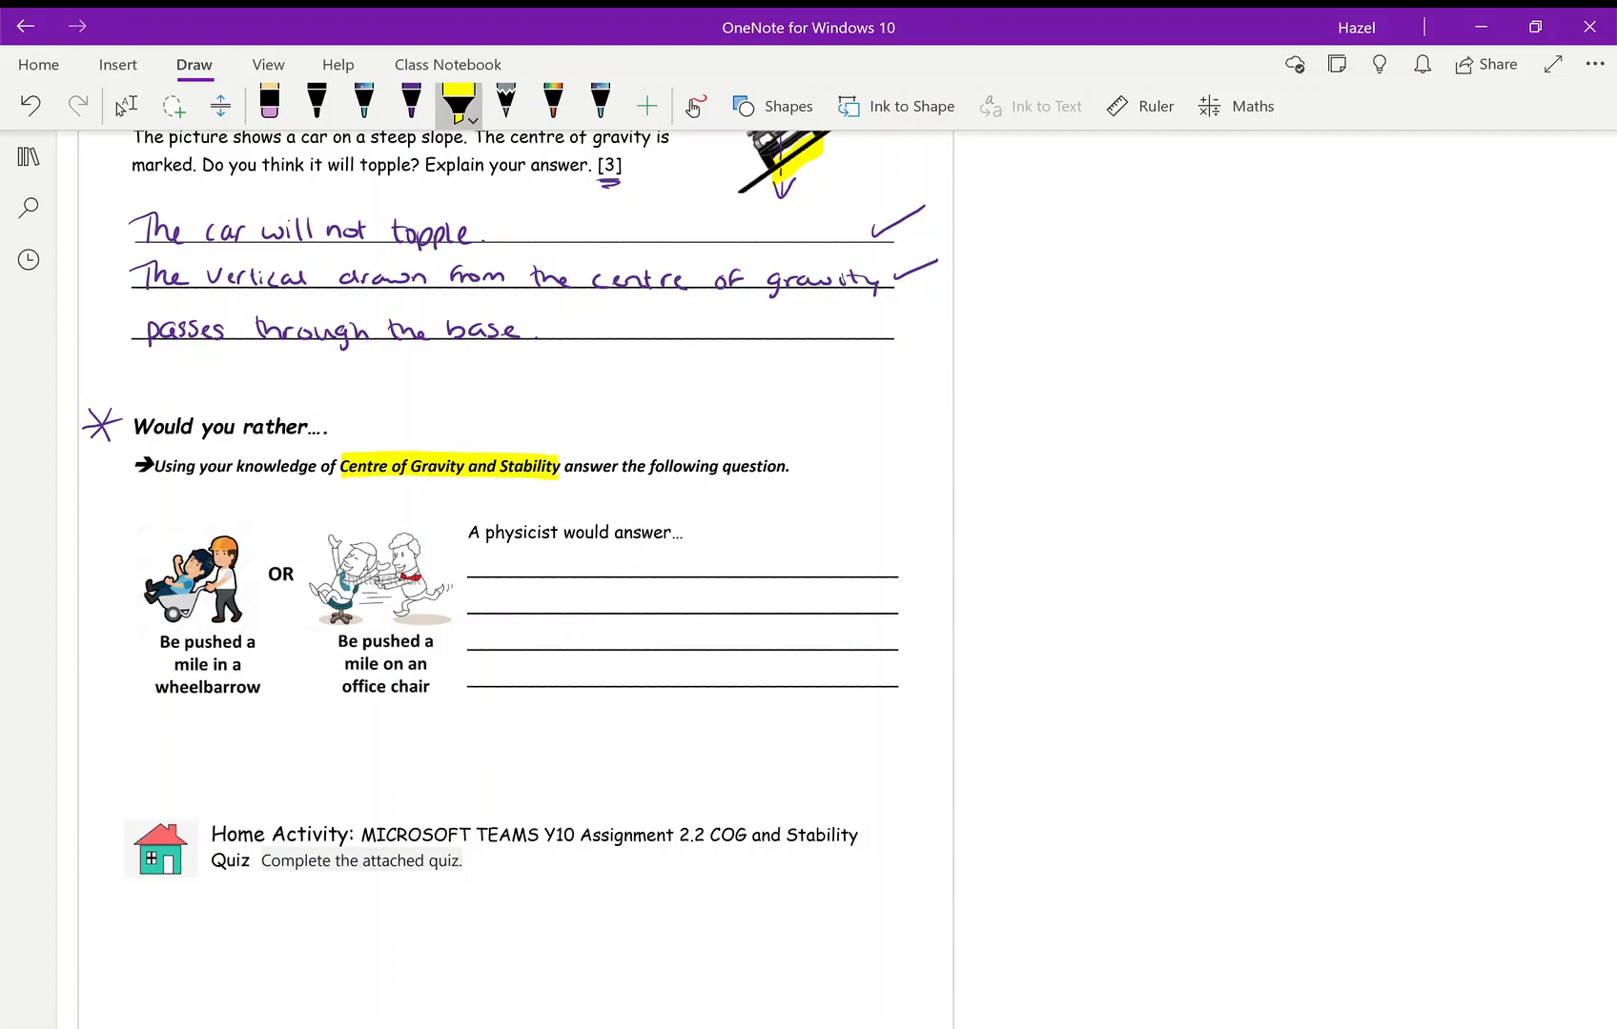
{"action": "left_click_drag", "start_coordinate": [152, 686], "coordinate": [261, 686]}
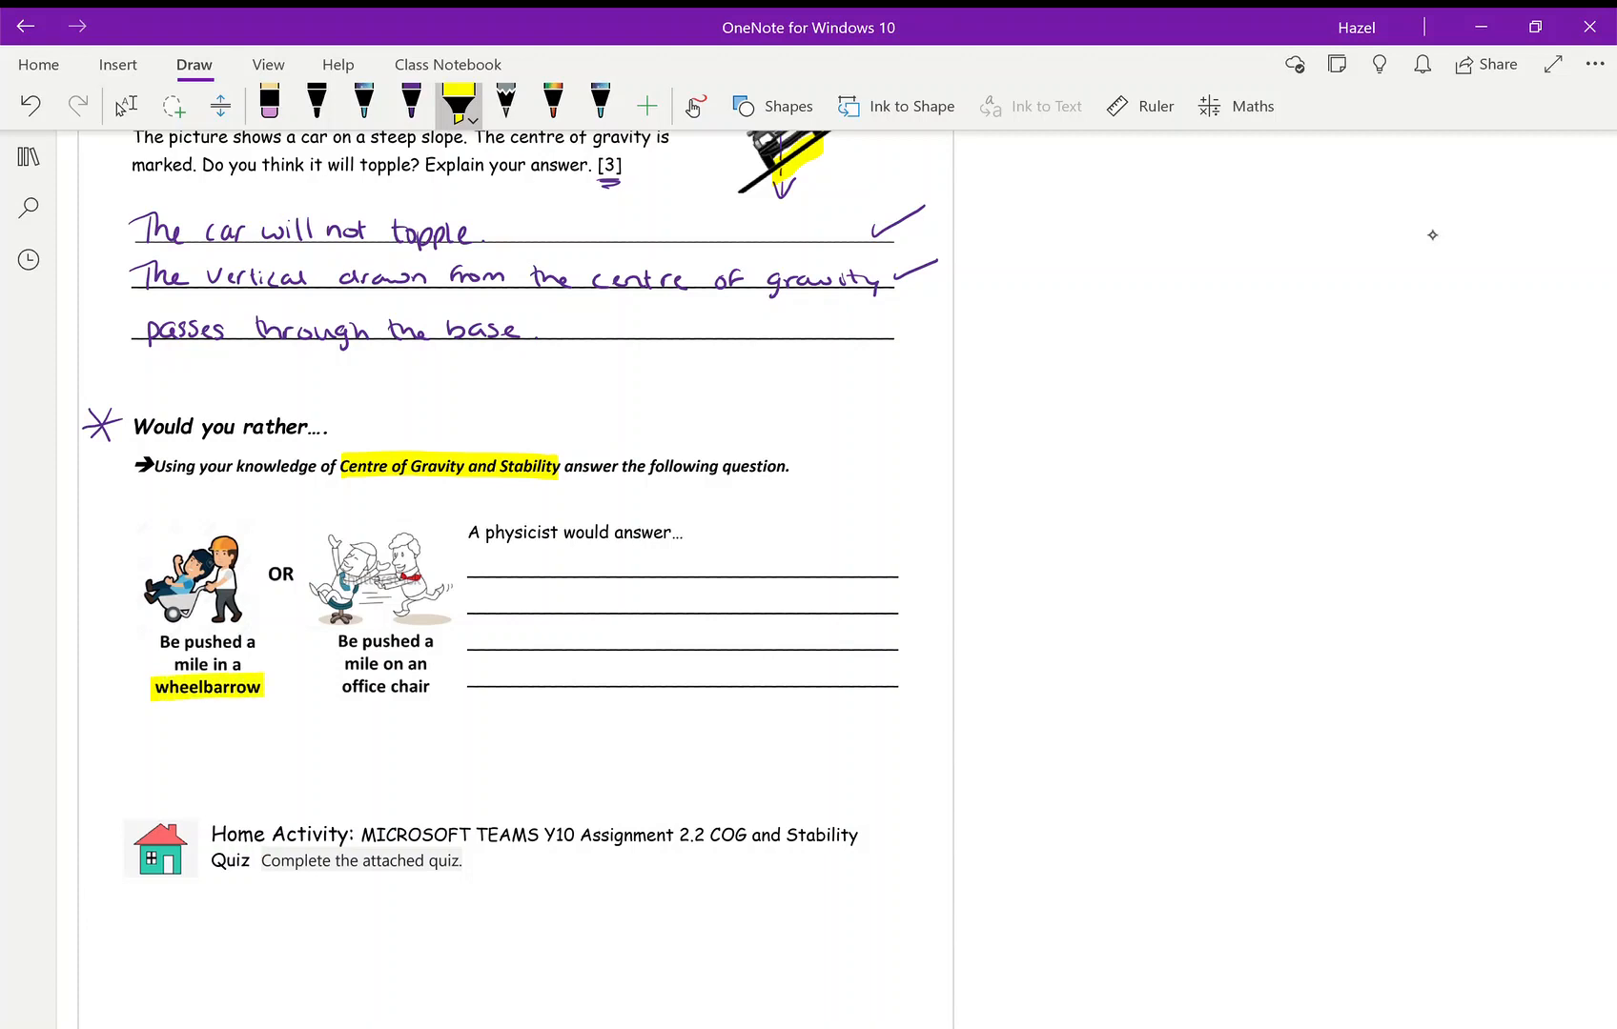
{"action": "left_click_drag", "start_coordinate": [337, 686], "coordinate": [435, 686]}
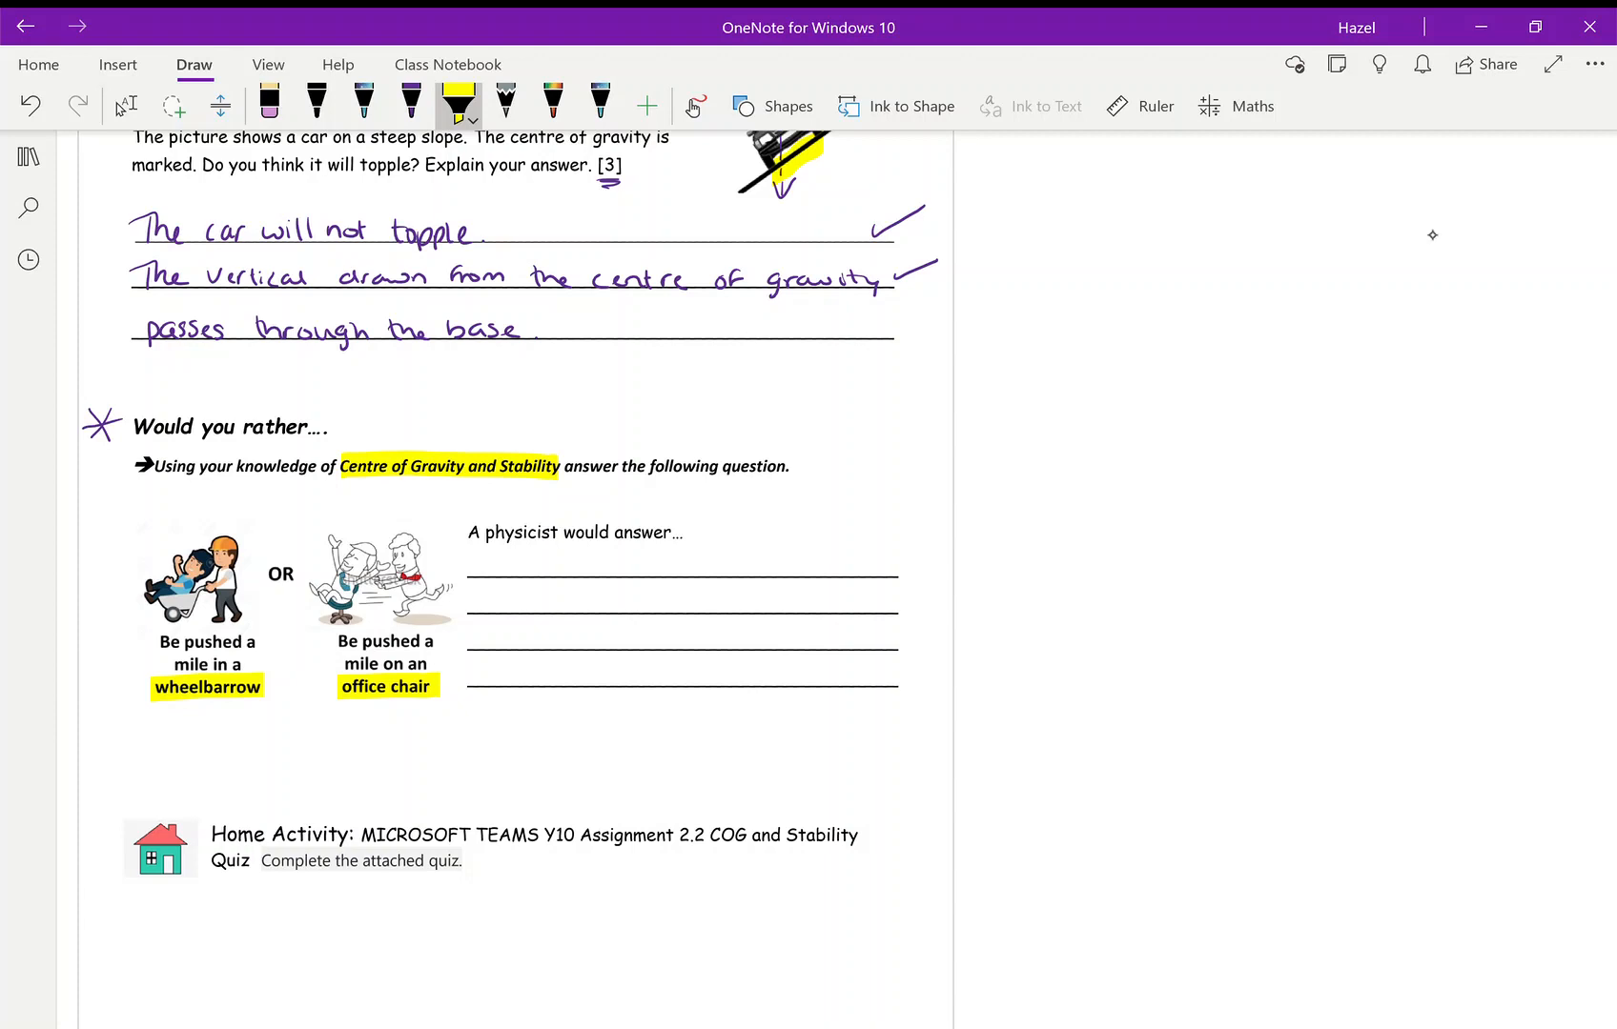
{"action": "left_click", "coordinate": [80, 846]}
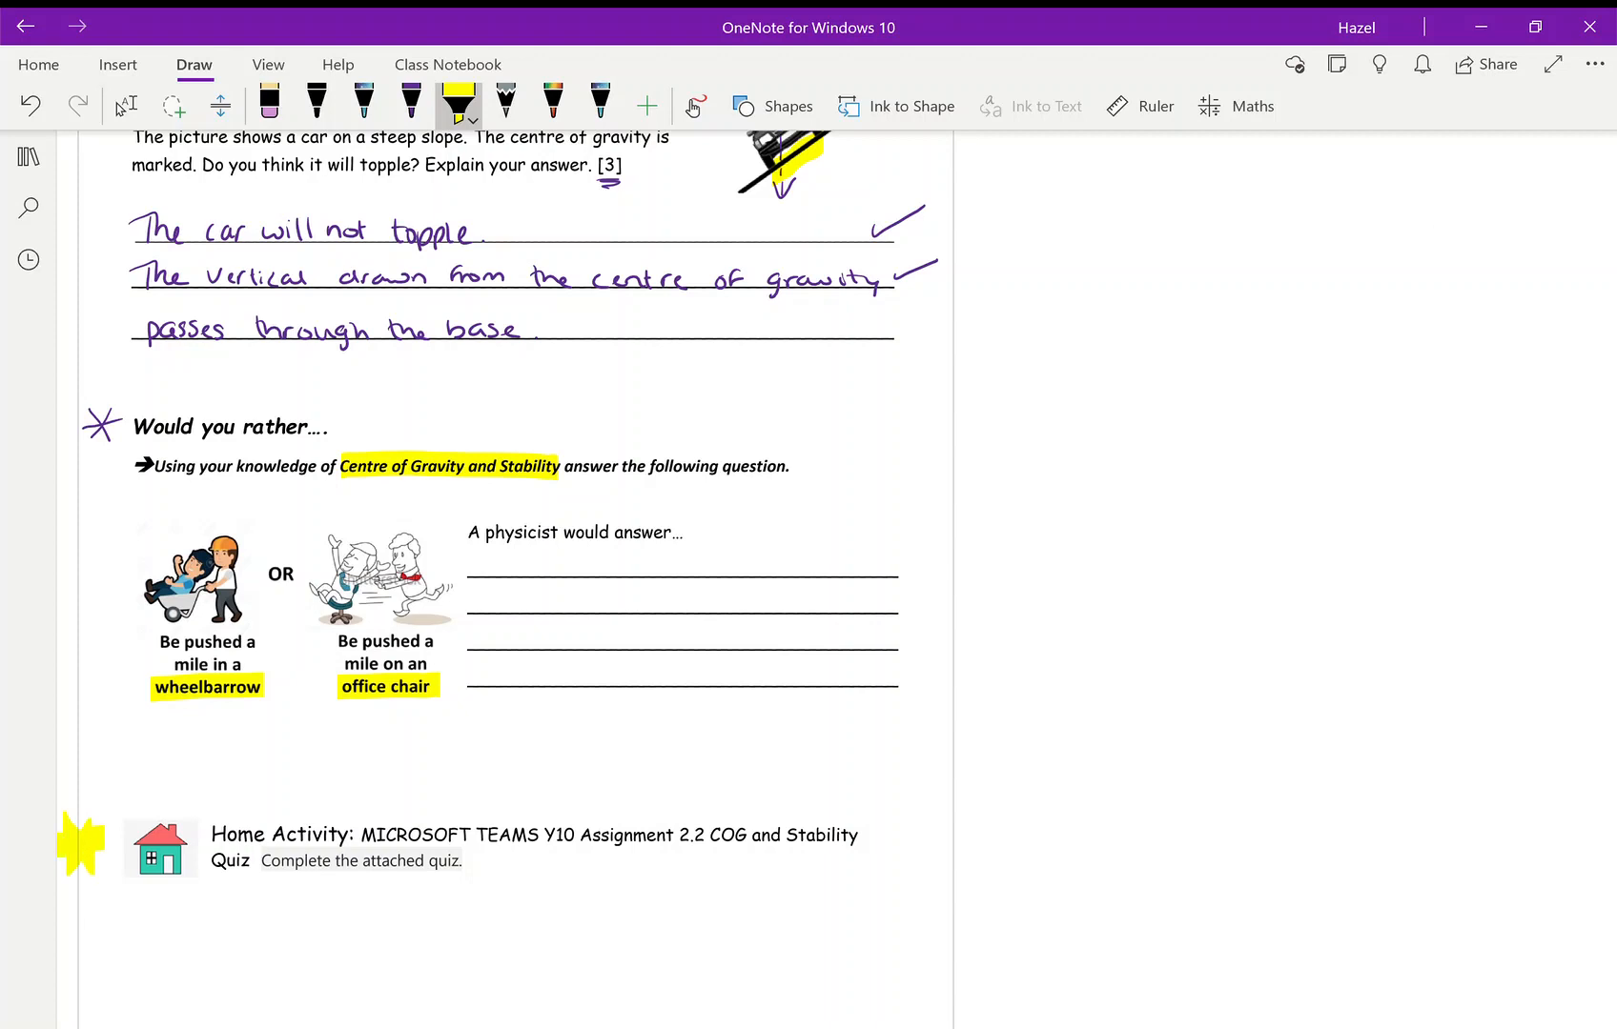